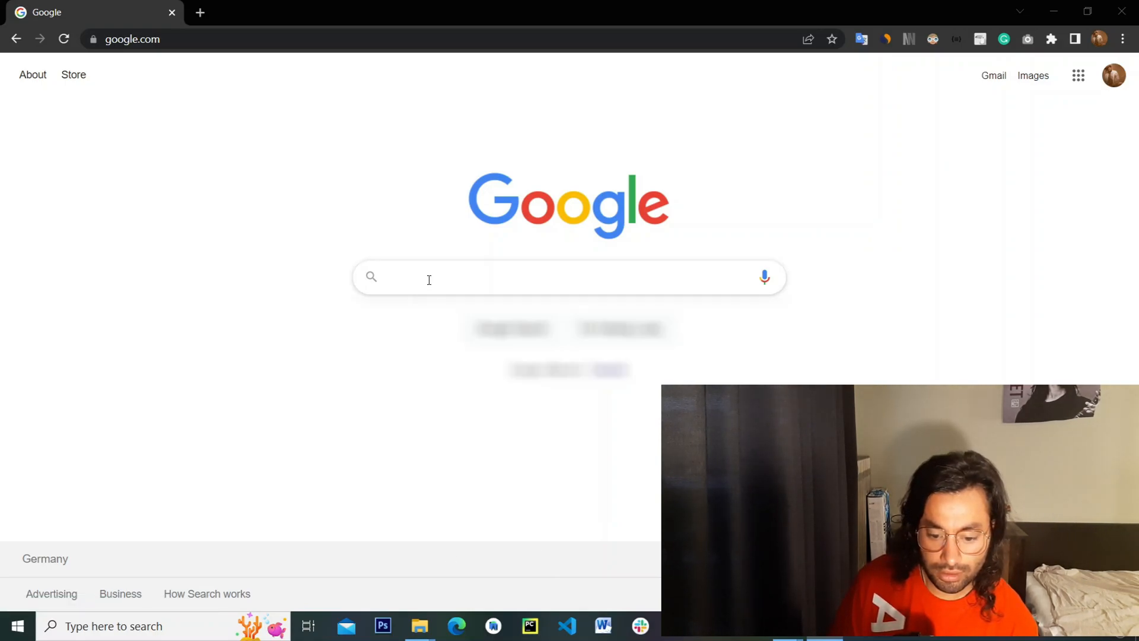
Search Google for 'dataiku' and open the official dataiku.com result.
click(428, 277)
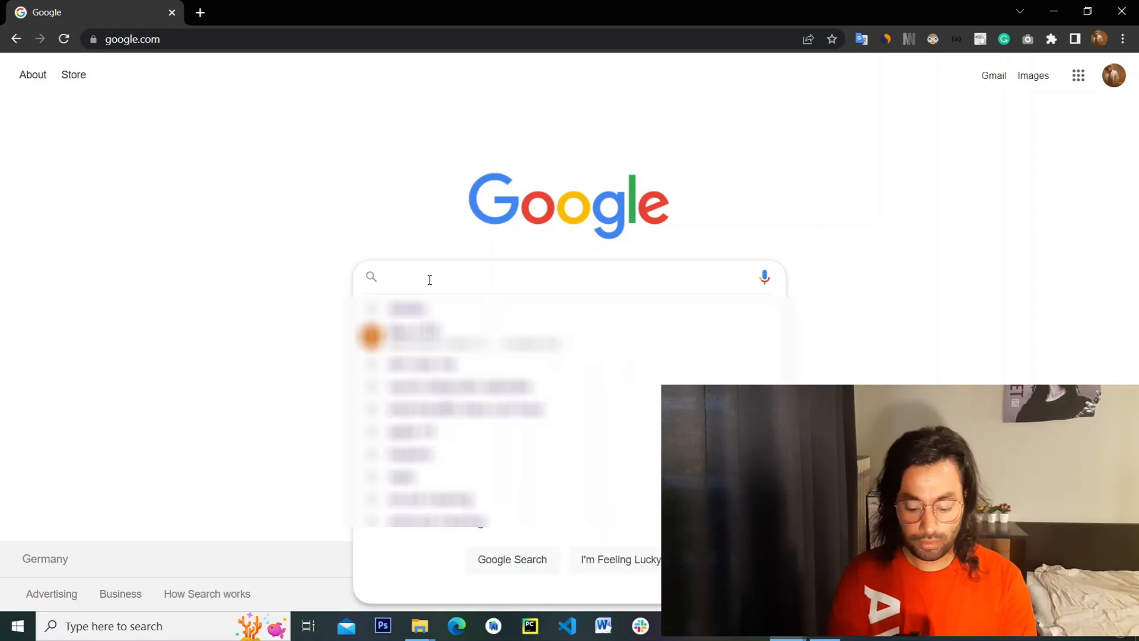
text(dataiku)
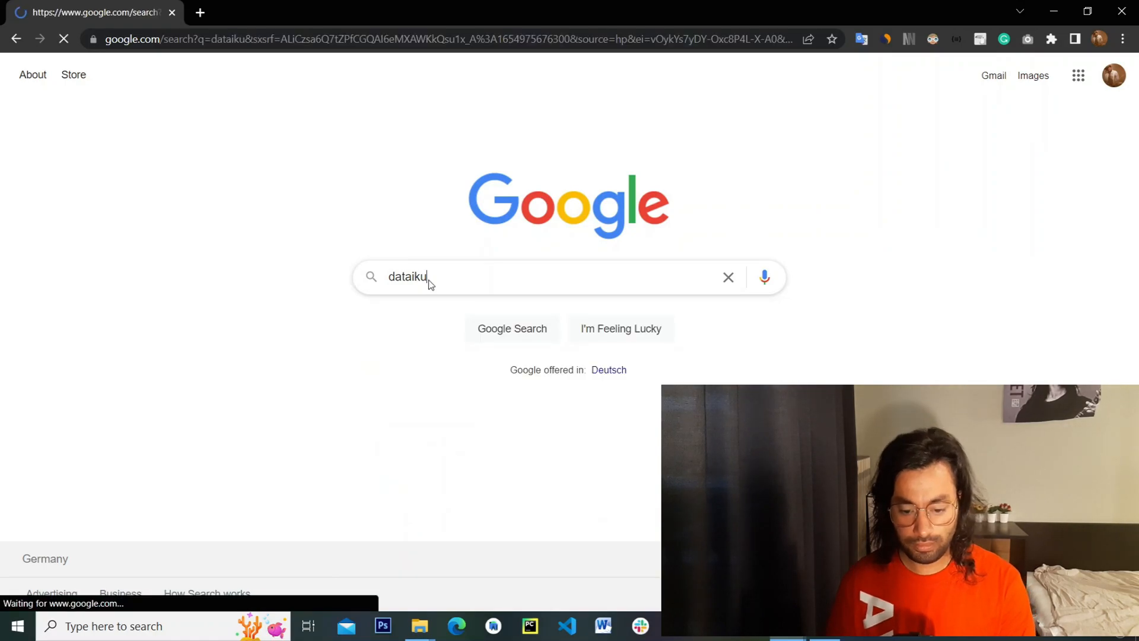
key(Return)
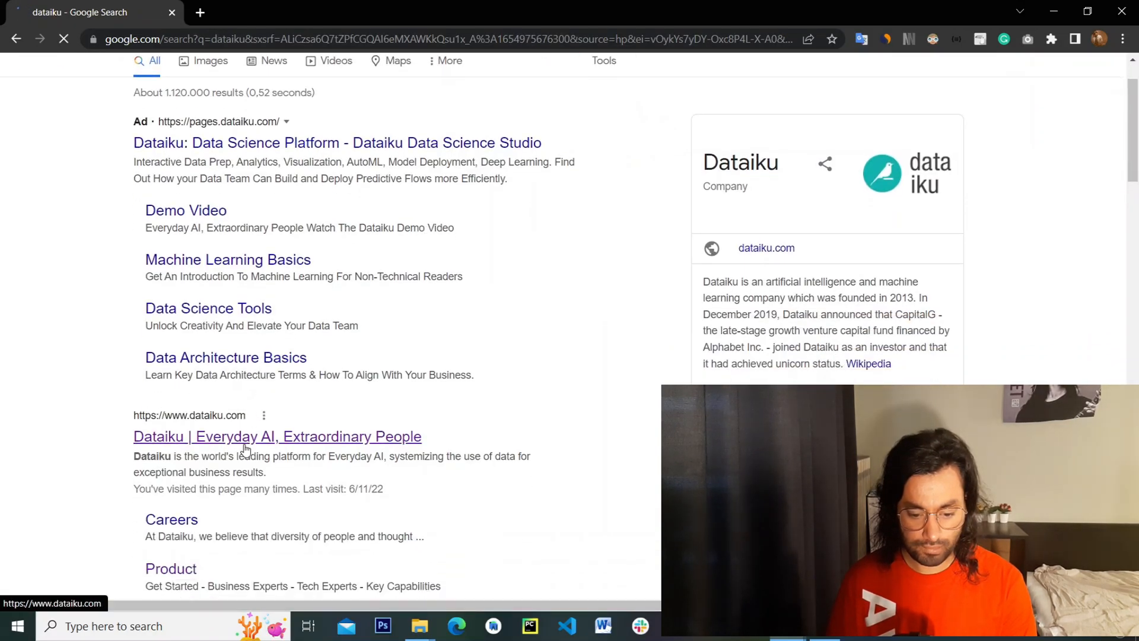
click(277, 436)
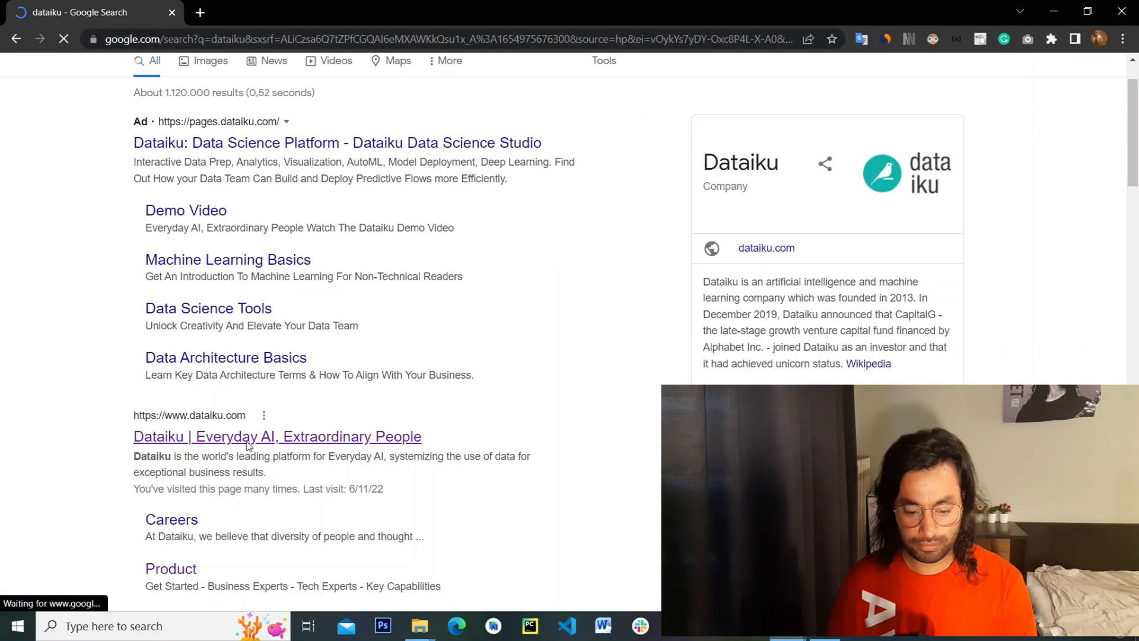
click(278, 437)
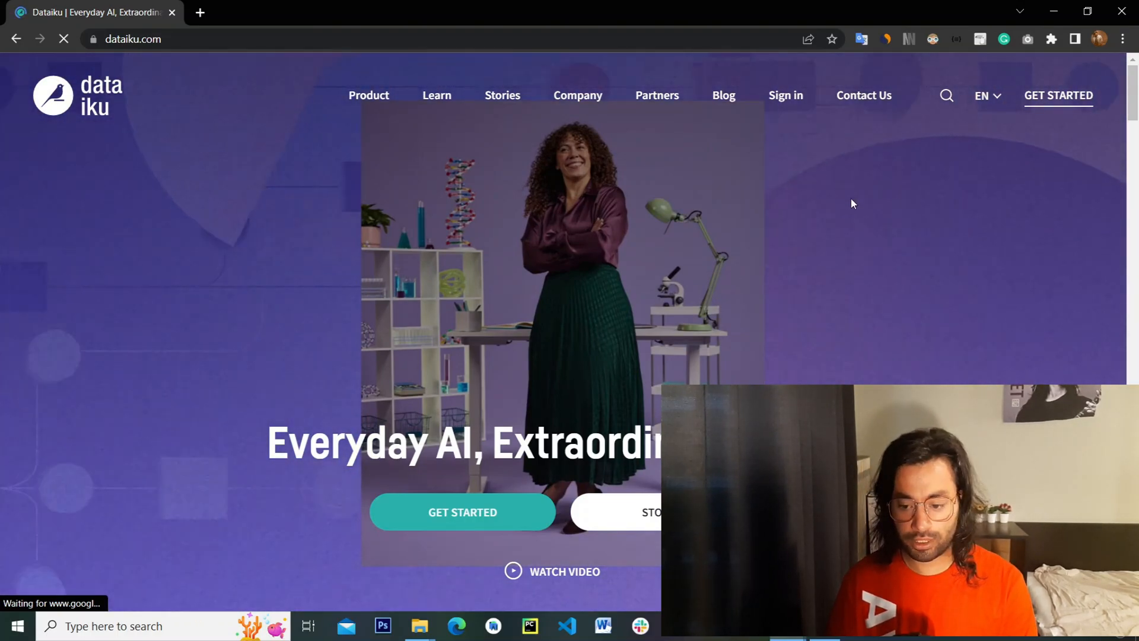
mouse_move(1057, 95)
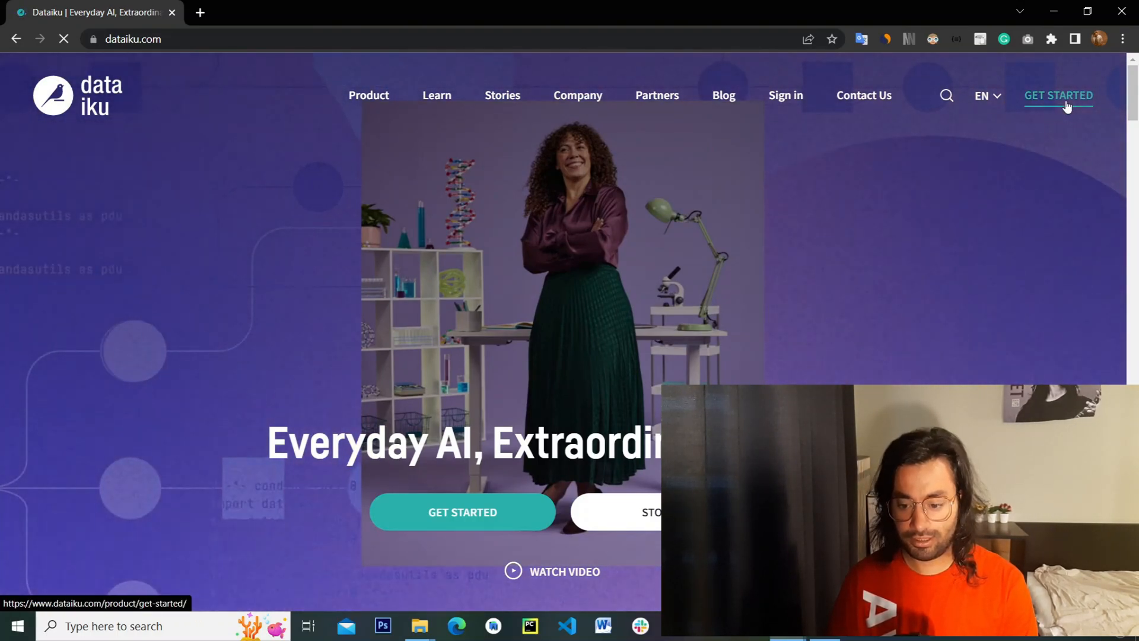
On Get Started, list the free-edition systems and choose the Windows instructions.
click(1057, 95)
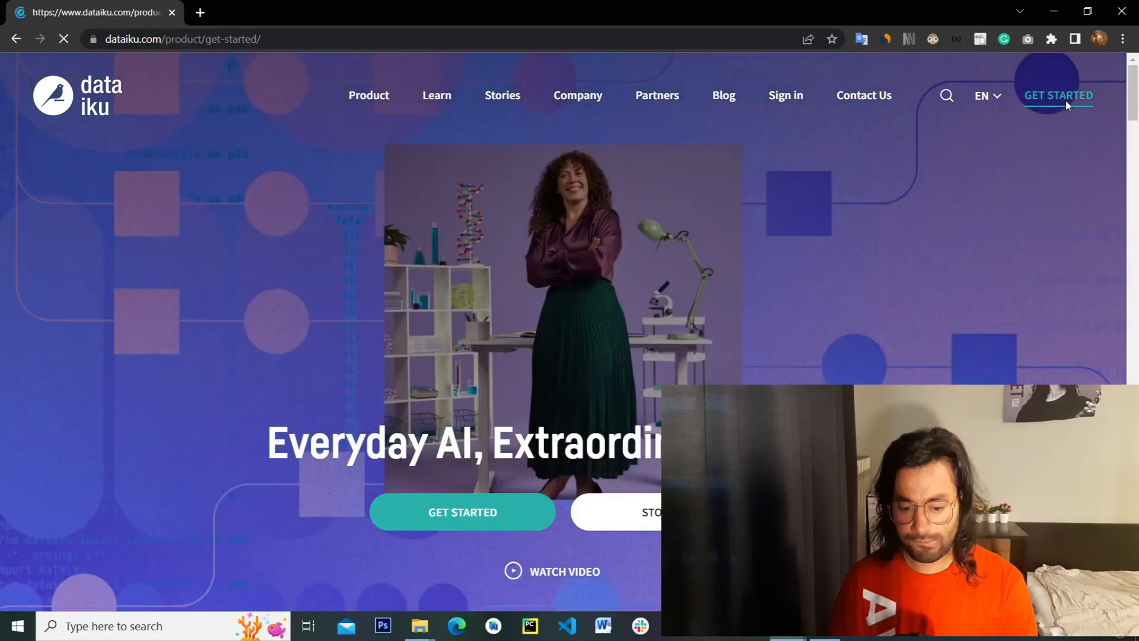
click(1058, 95)
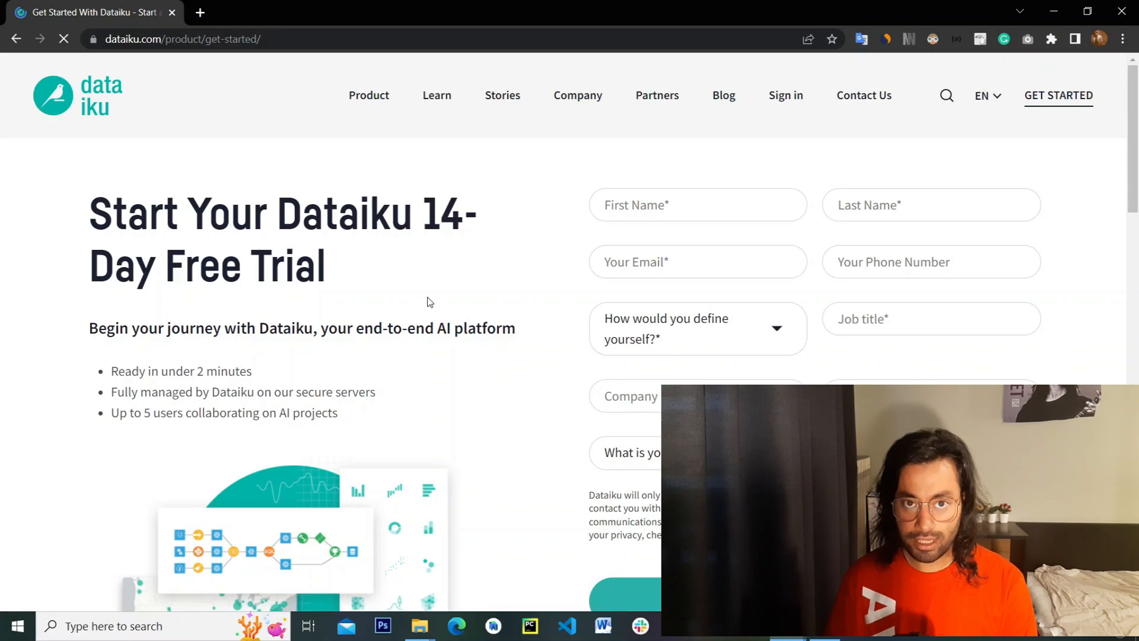
scroll(down, 3)
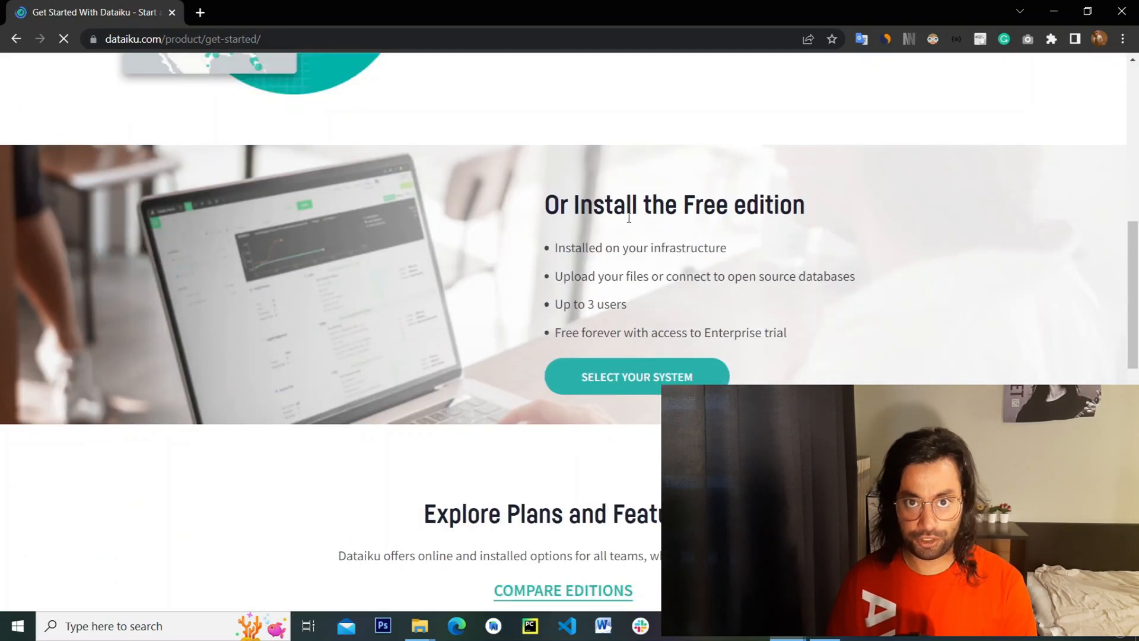
click(636, 377)
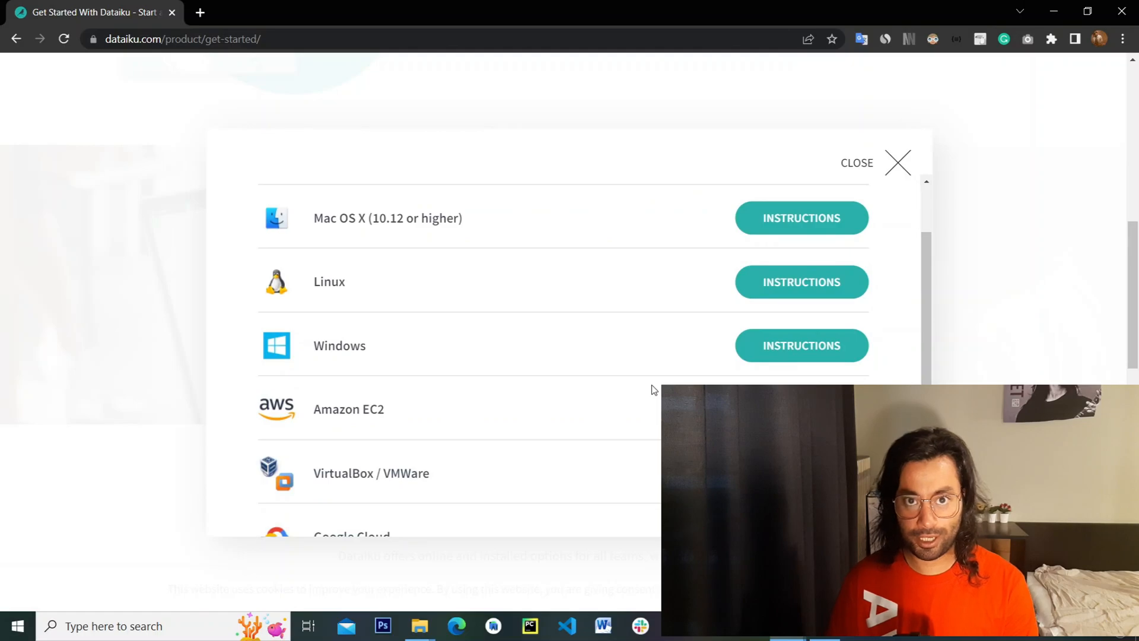
click(800, 345)
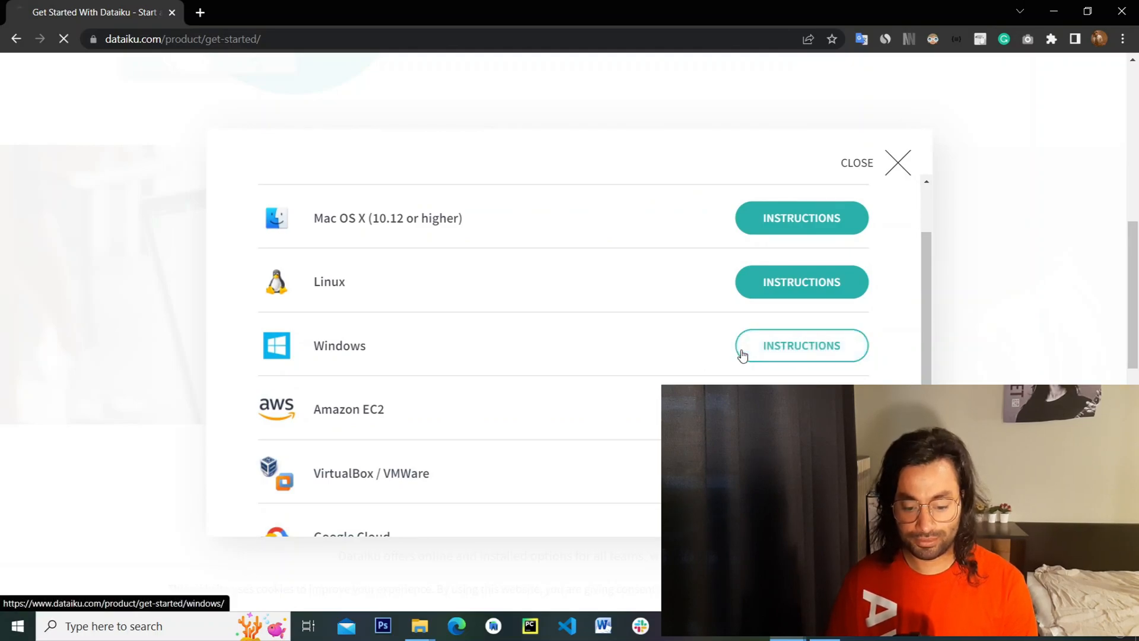
Review the Install Dataiku on Windows page and follow 'use Virtualbox Or VMWare'.
click(801, 345)
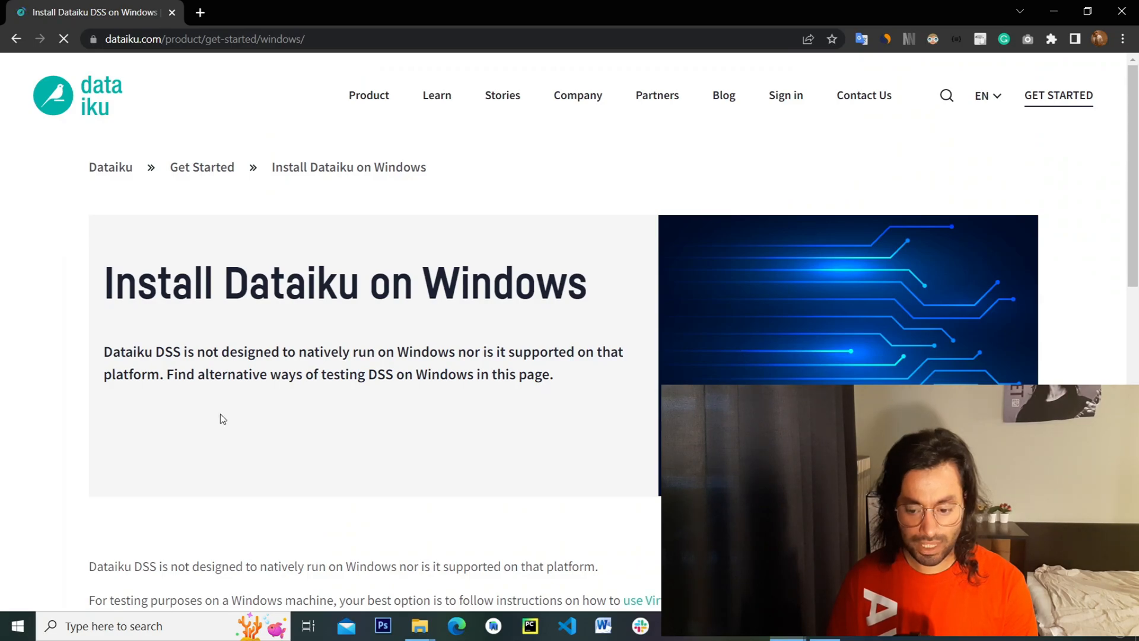
scroll(down, 3)
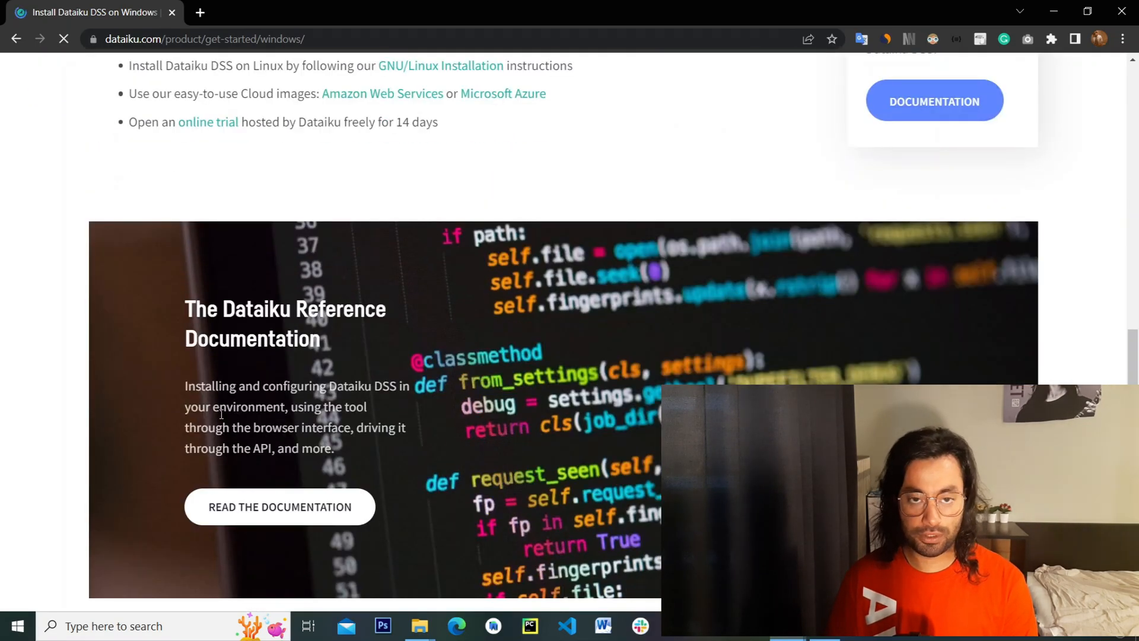
scroll(up, 3)
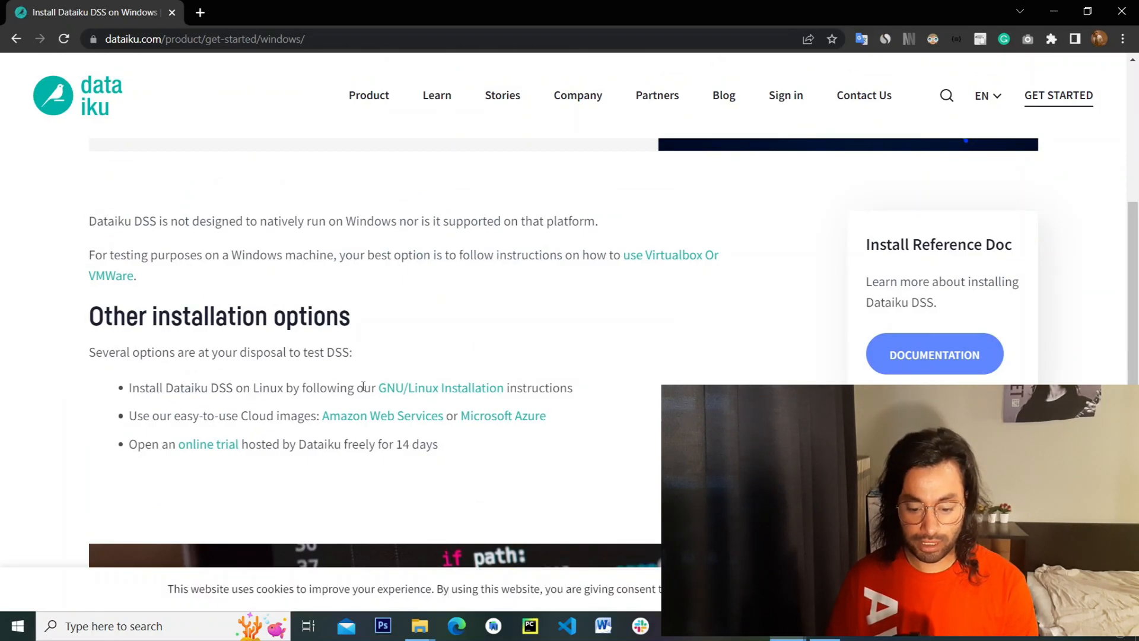
mouse_move(208, 444)
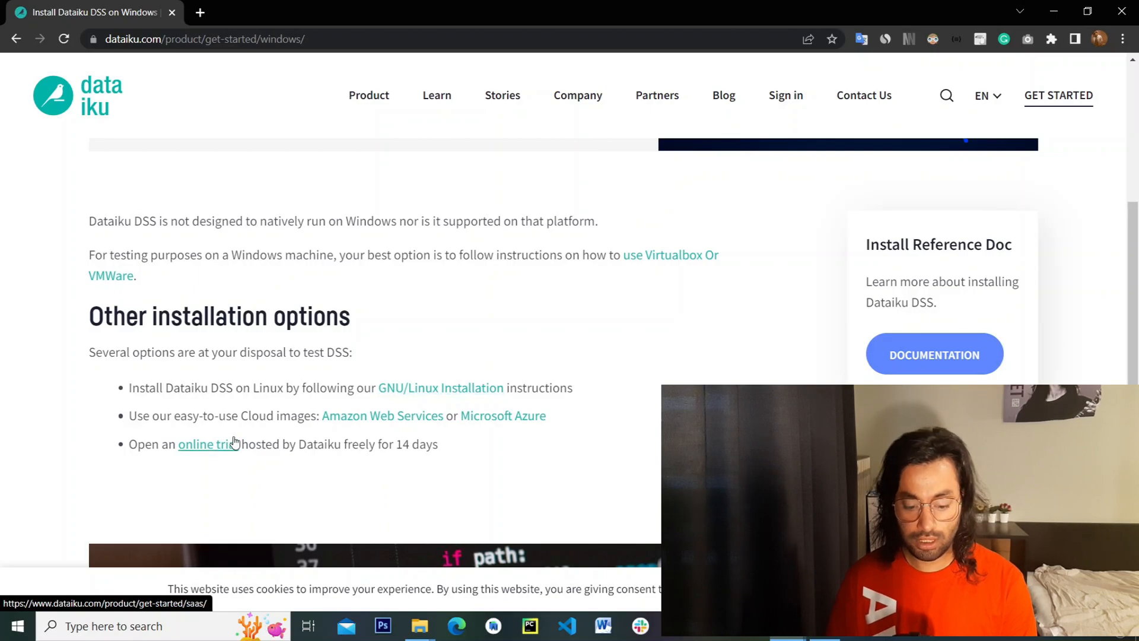
mouse_move(376, 428)
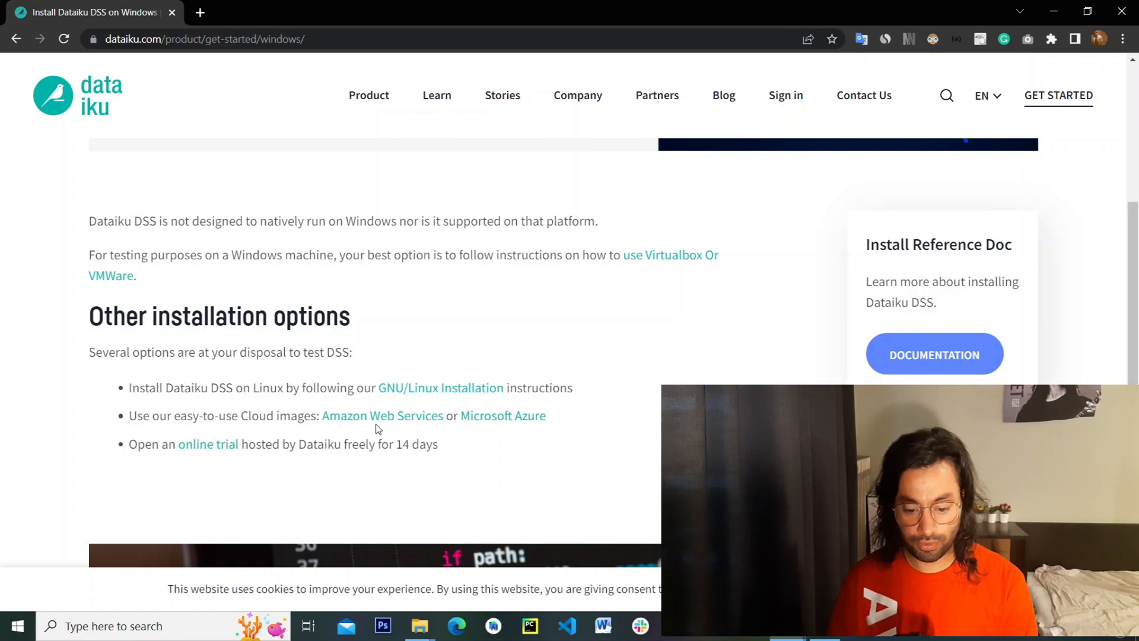
scroll(up, 3)
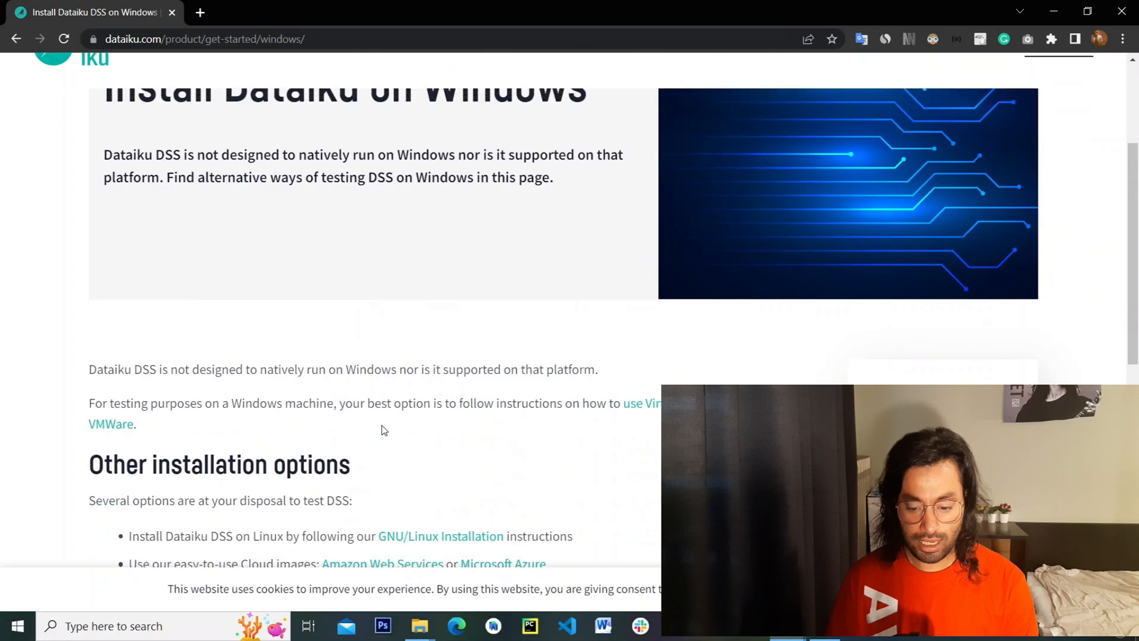
scroll(up, 3)
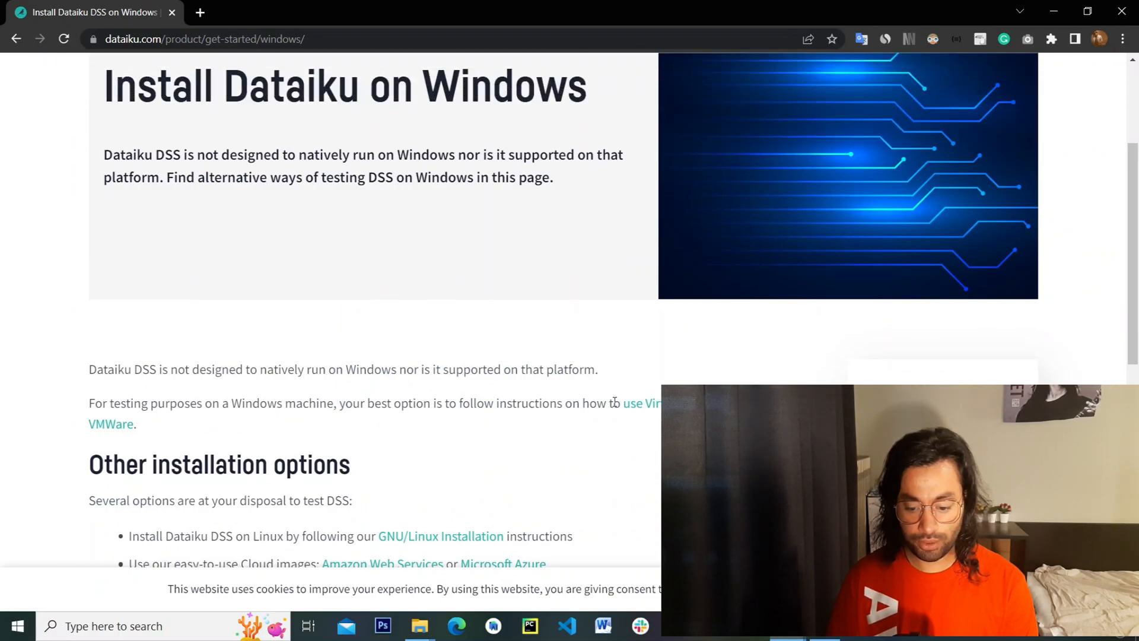
mouse_move(650, 406)
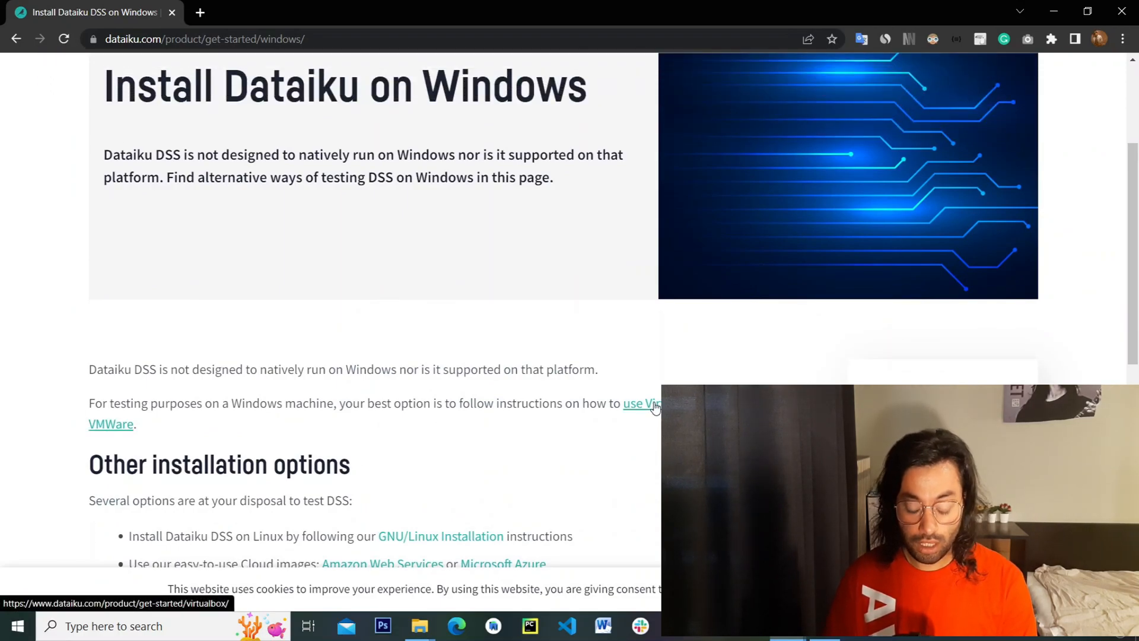
click(638, 403)
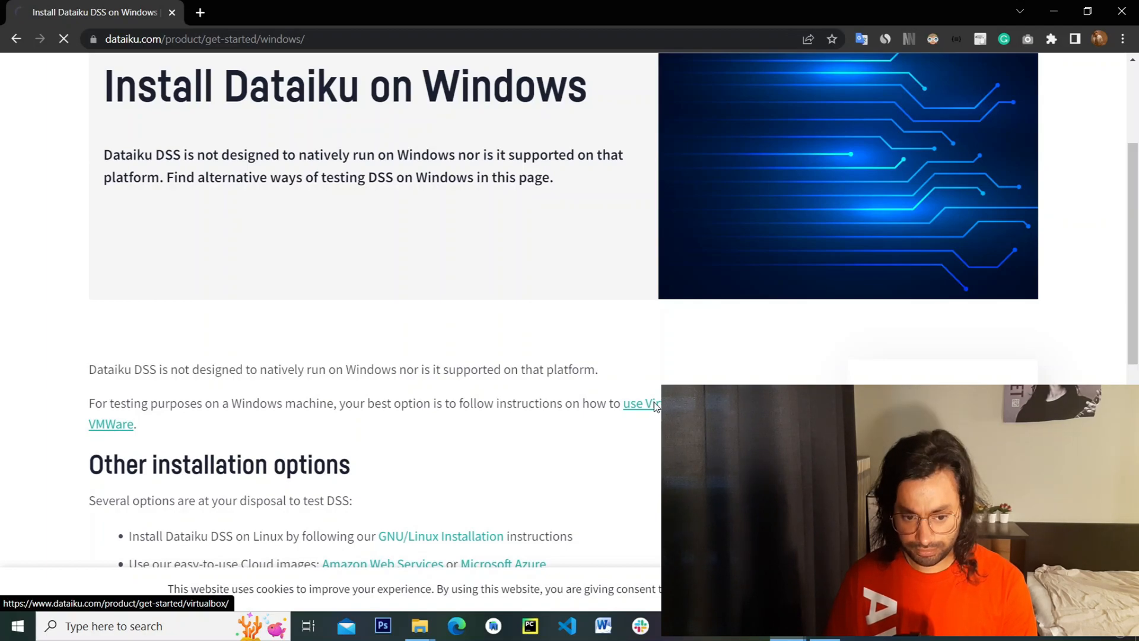
Read the VirtualBox guide down to '1. Install Virtualbox' and open Virtualbox.org.
click(638, 403)
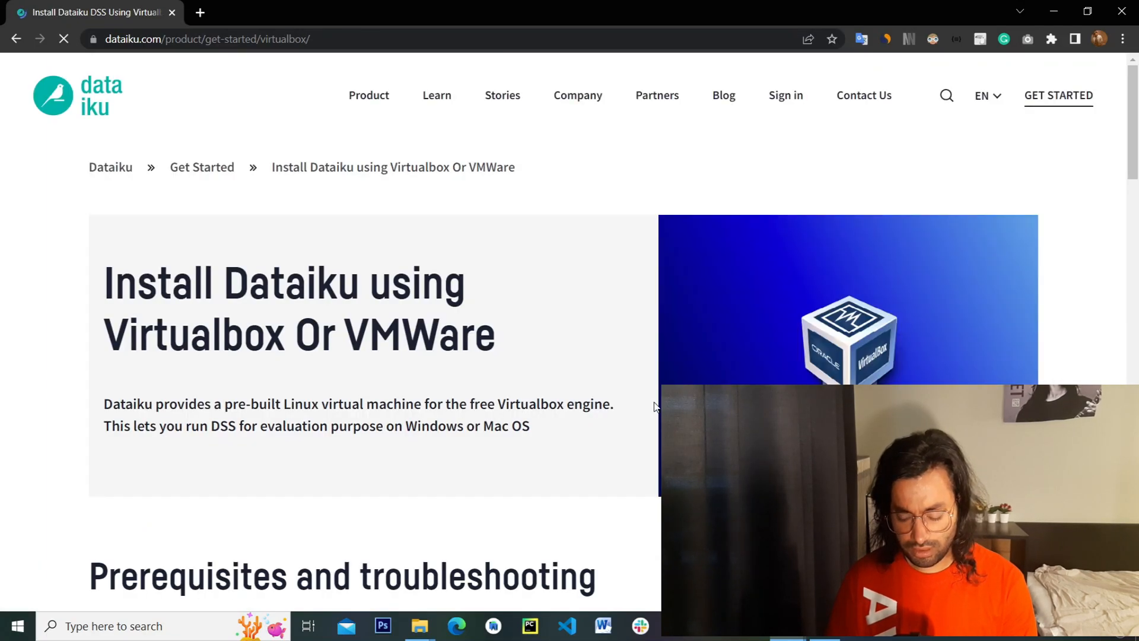
scroll(down, 3)
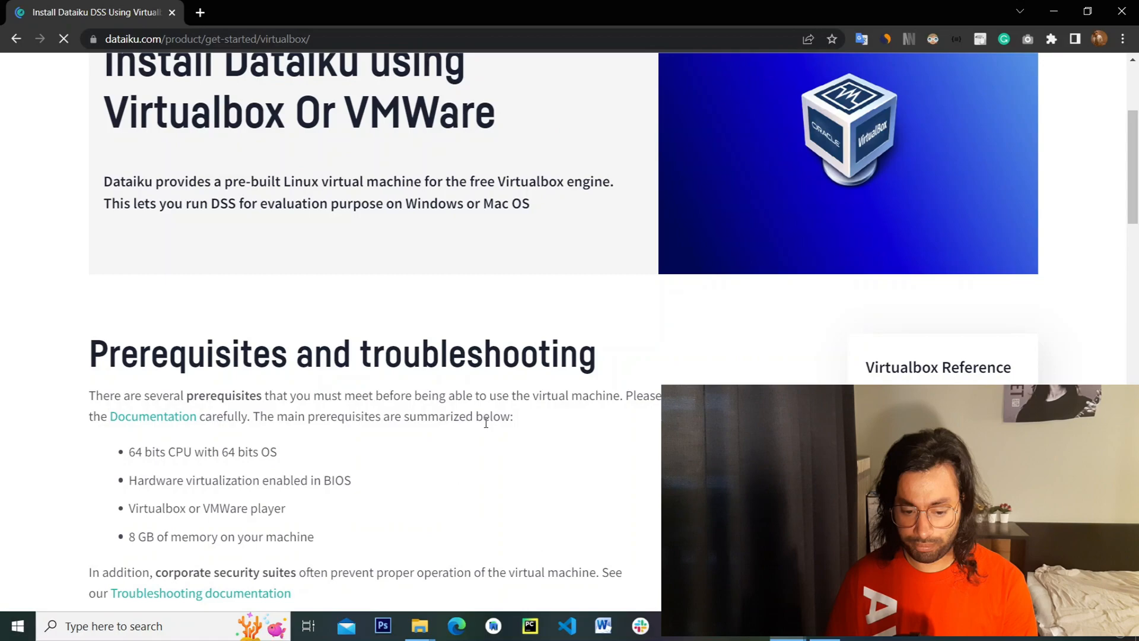
scroll(down, 3)
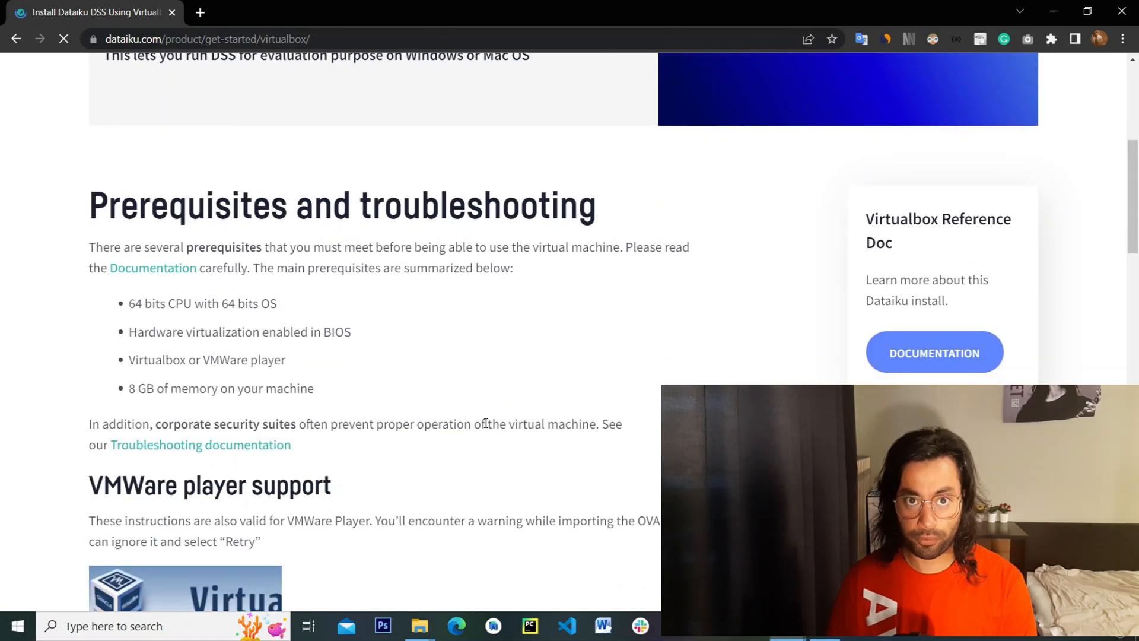
scroll(down, 3)
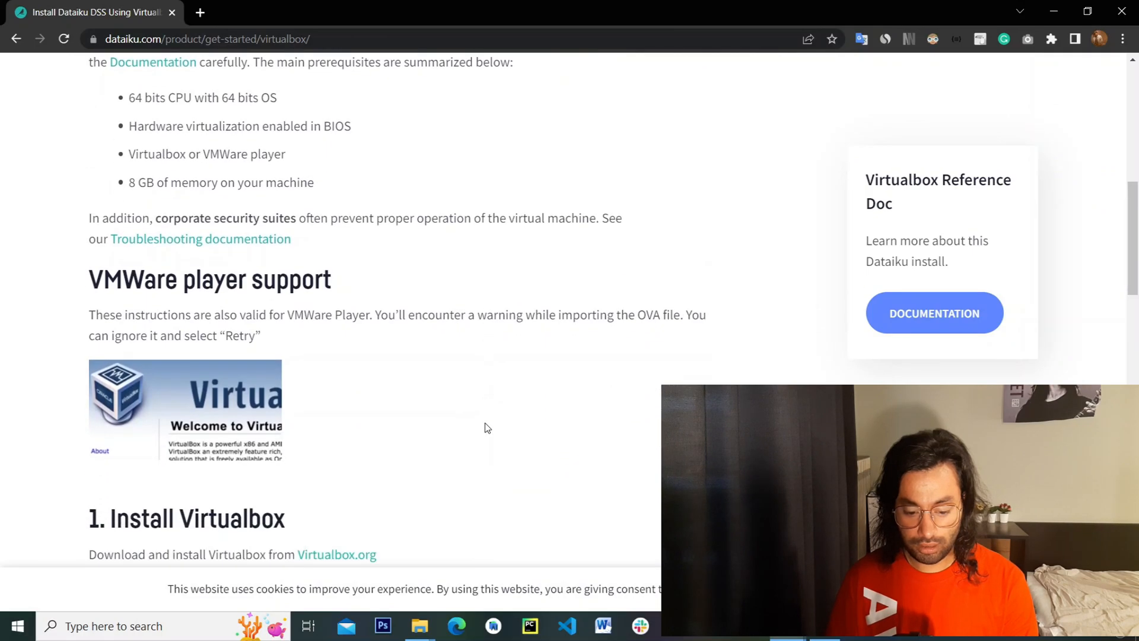
scroll(down, 3)
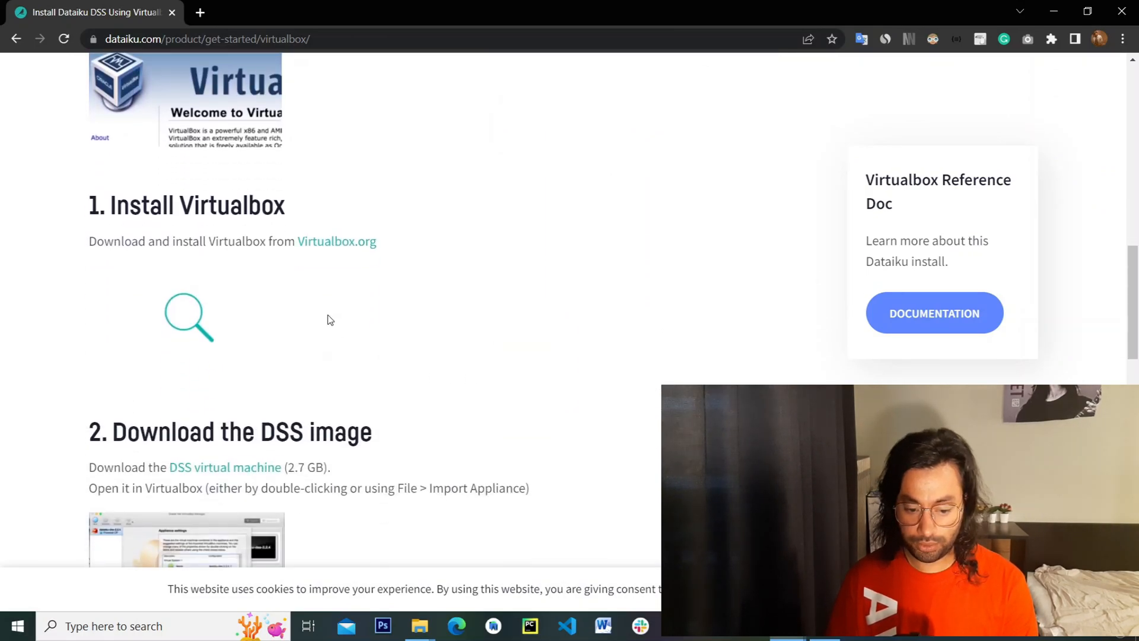
click(336, 241)
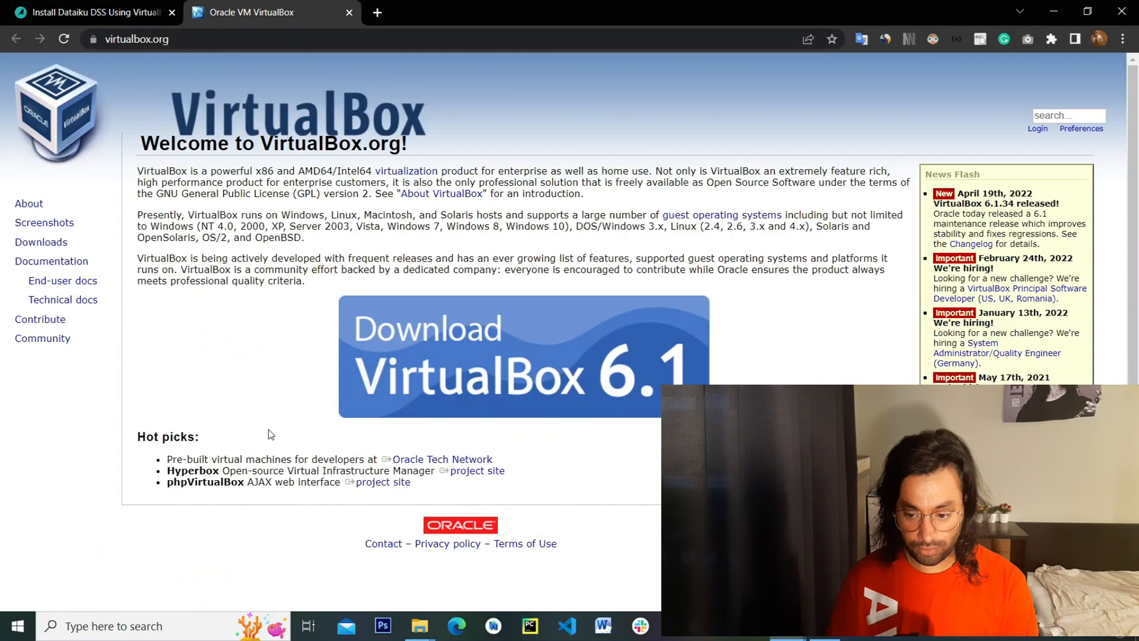
mouse_move(126, 392)
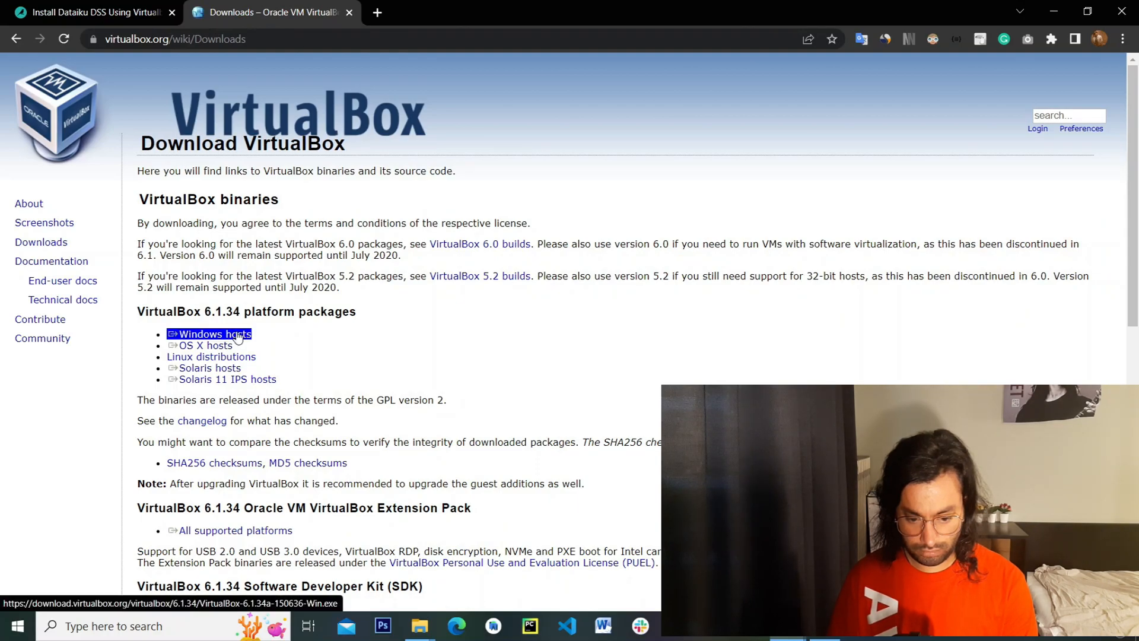
Download the VirtualBox 6.1.34 installer for Windows hosts.
click(214, 333)
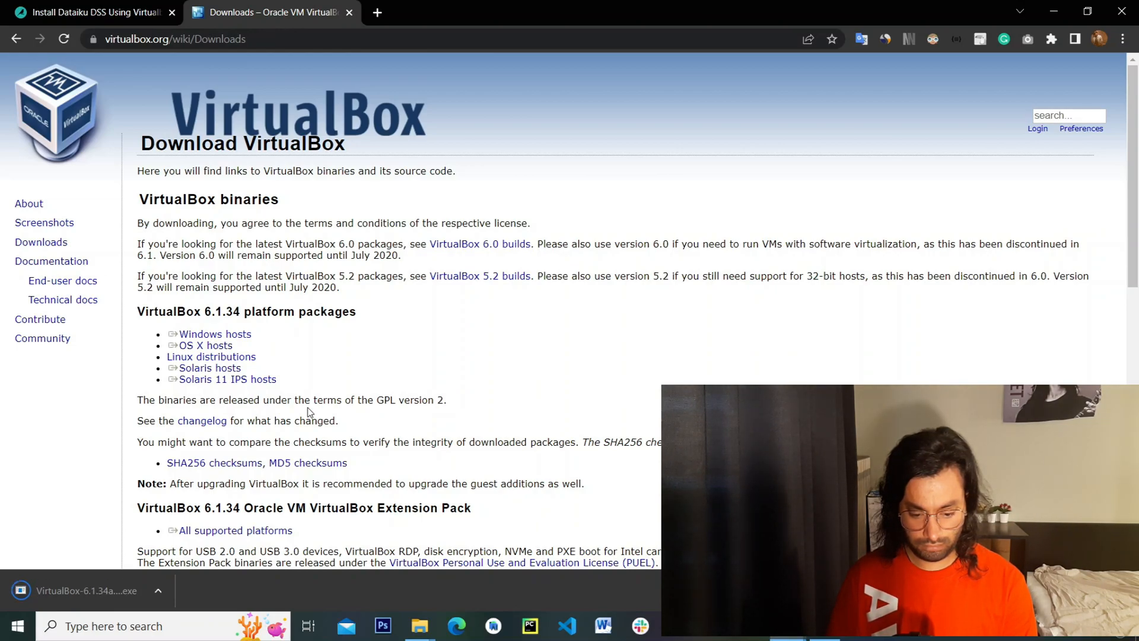
mouse_move(125, 601)
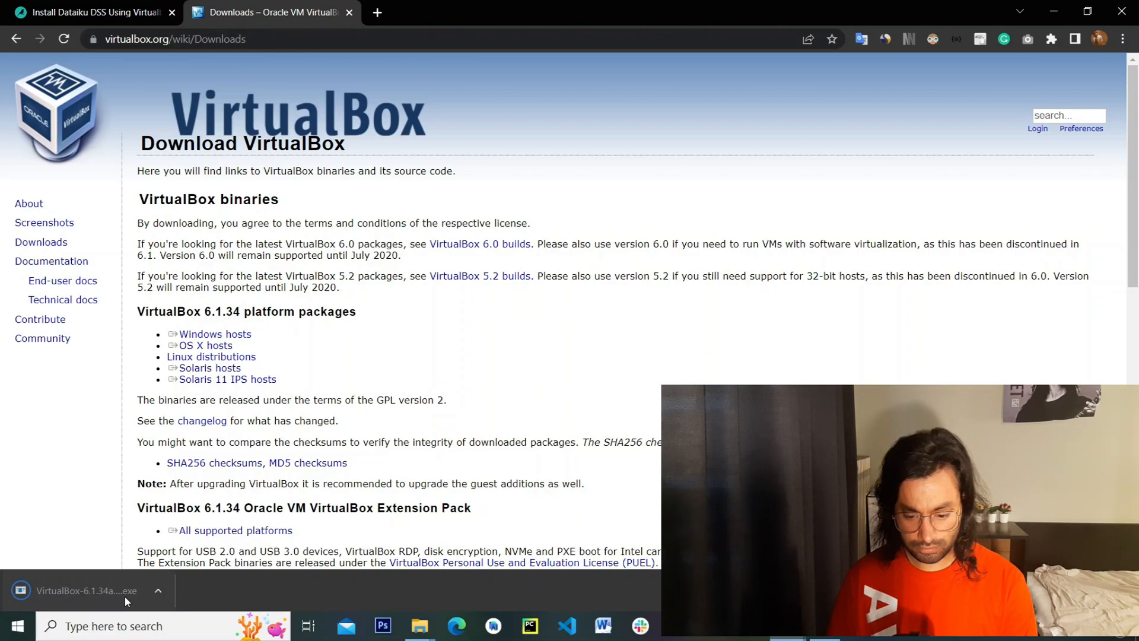
Install VirtualBox 6.1.34 with default features and shortcuts, accepting the network warning.
click(158, 589)
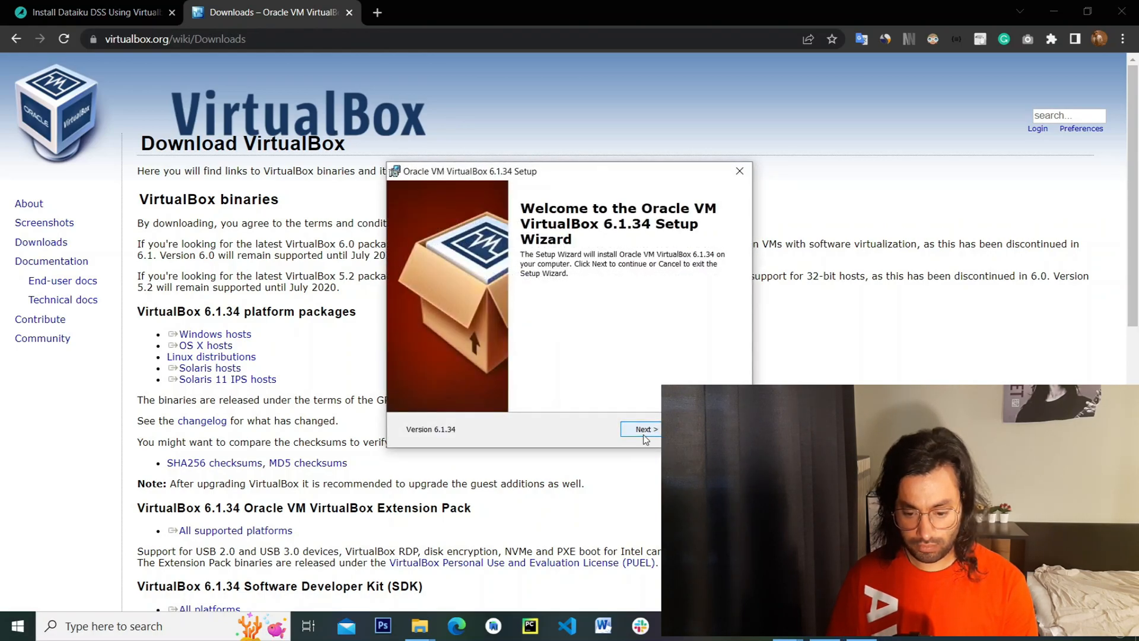
click(641, 428)
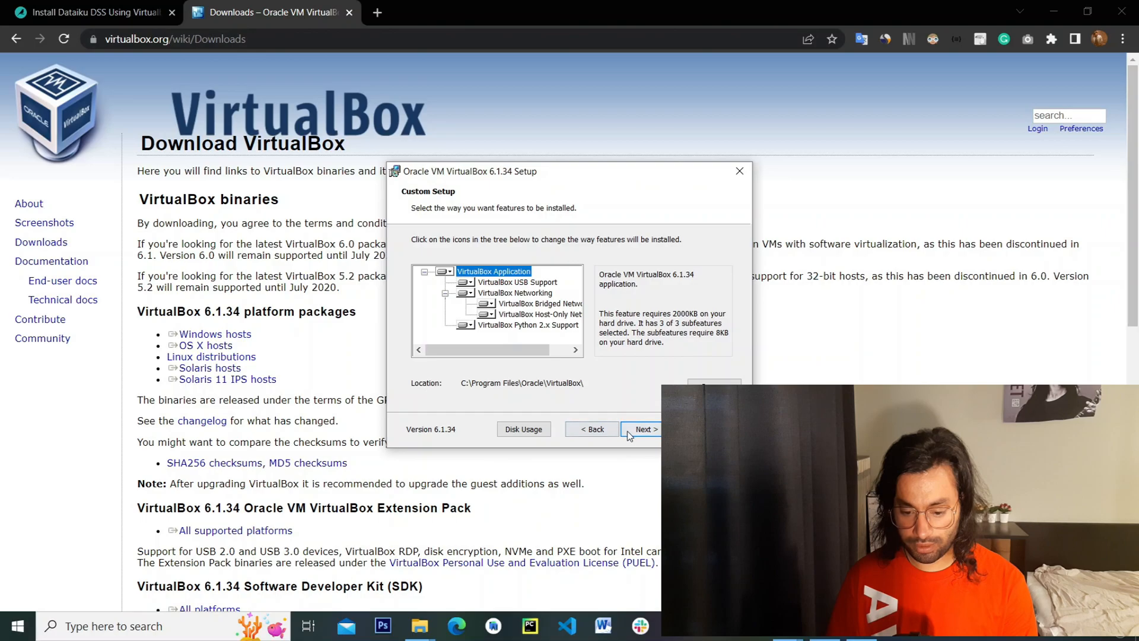
click(641, 430)
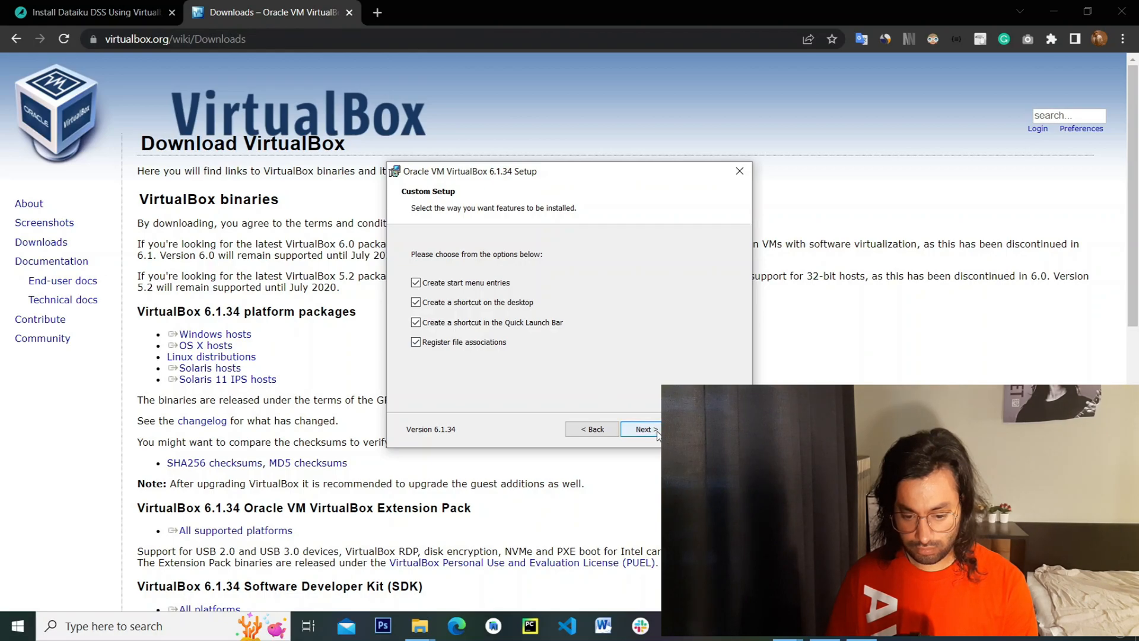
mouse_move(473, 295)
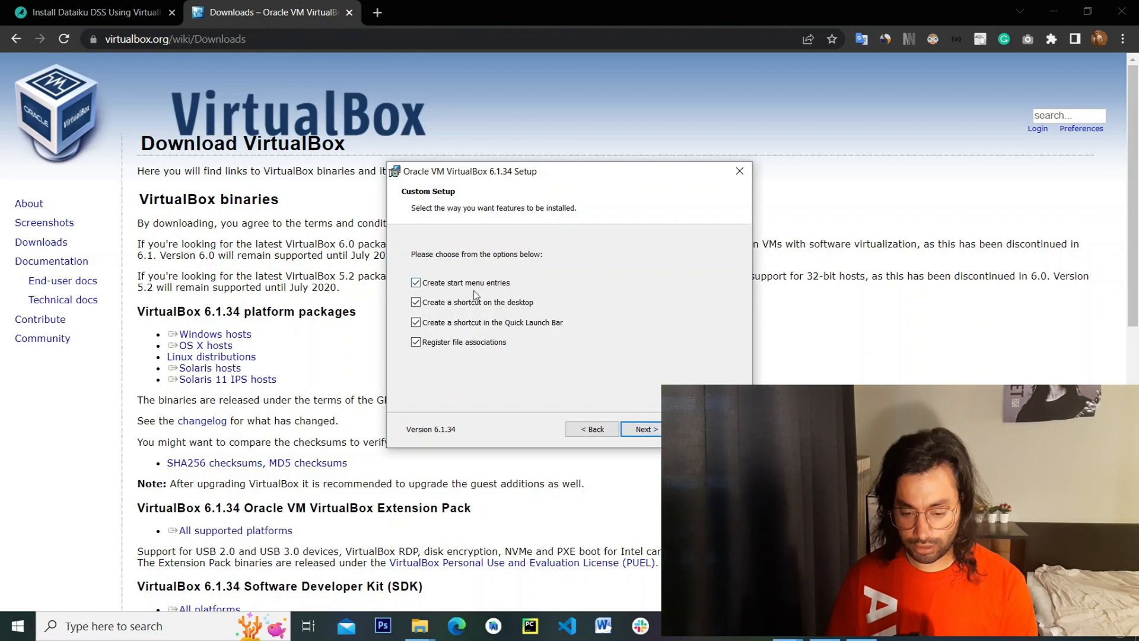
click(642, 428)
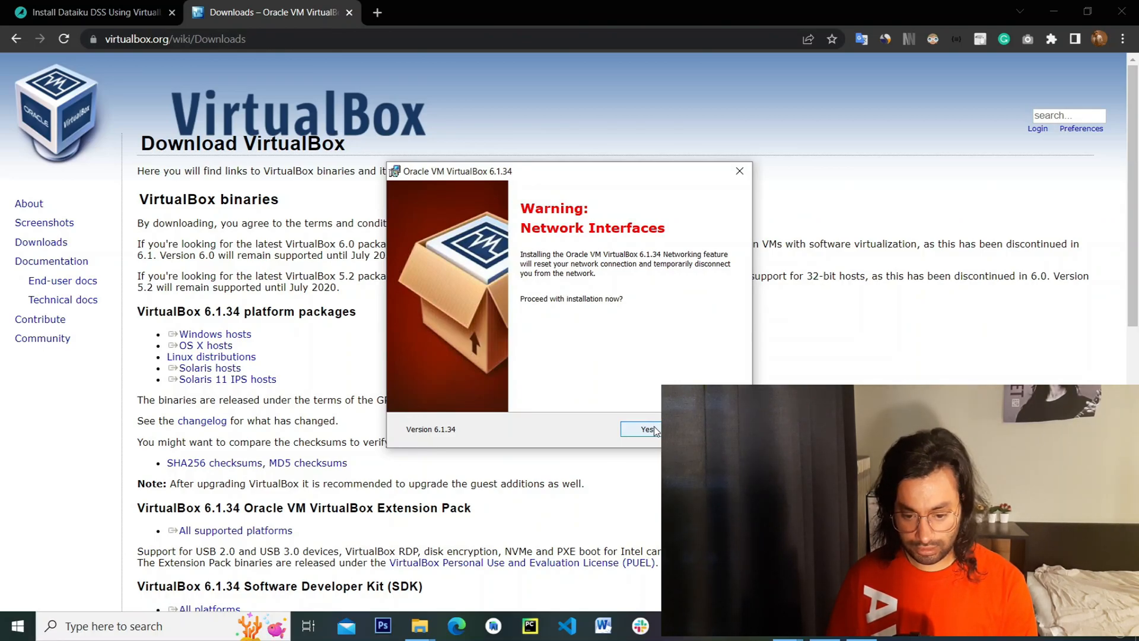
click(644, 429)
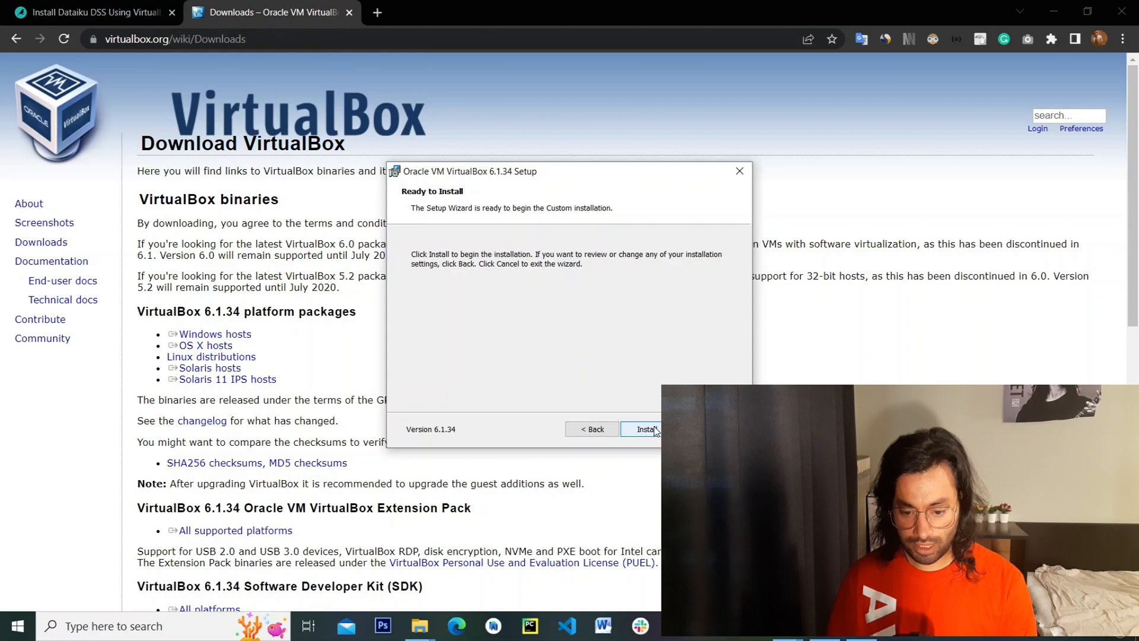
click(646, 429)
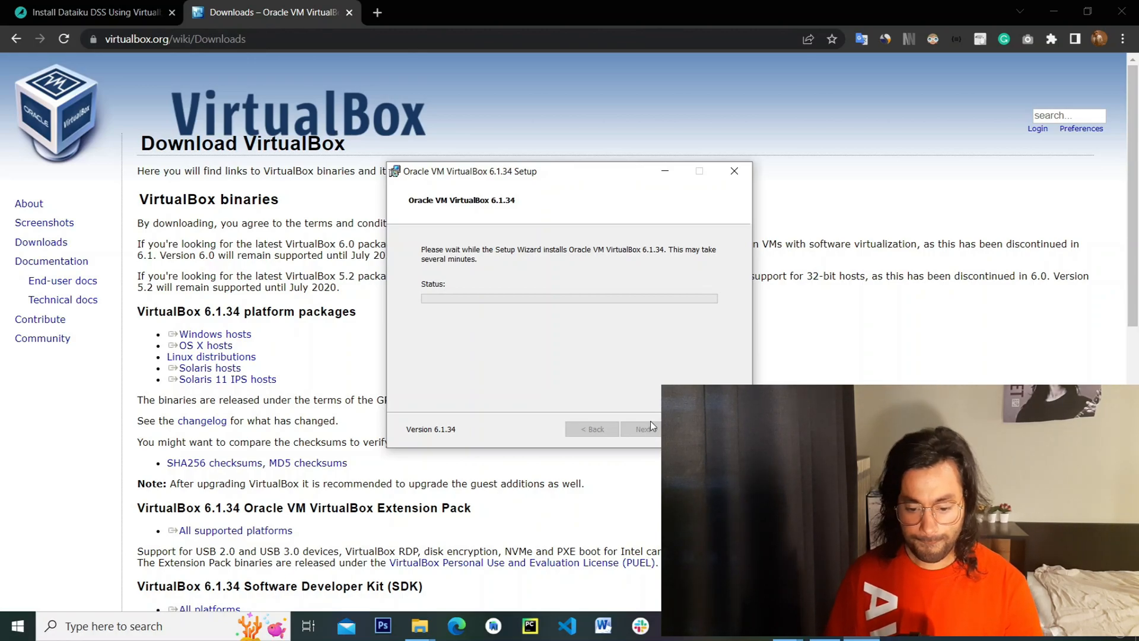
mouse_move(655, 424)
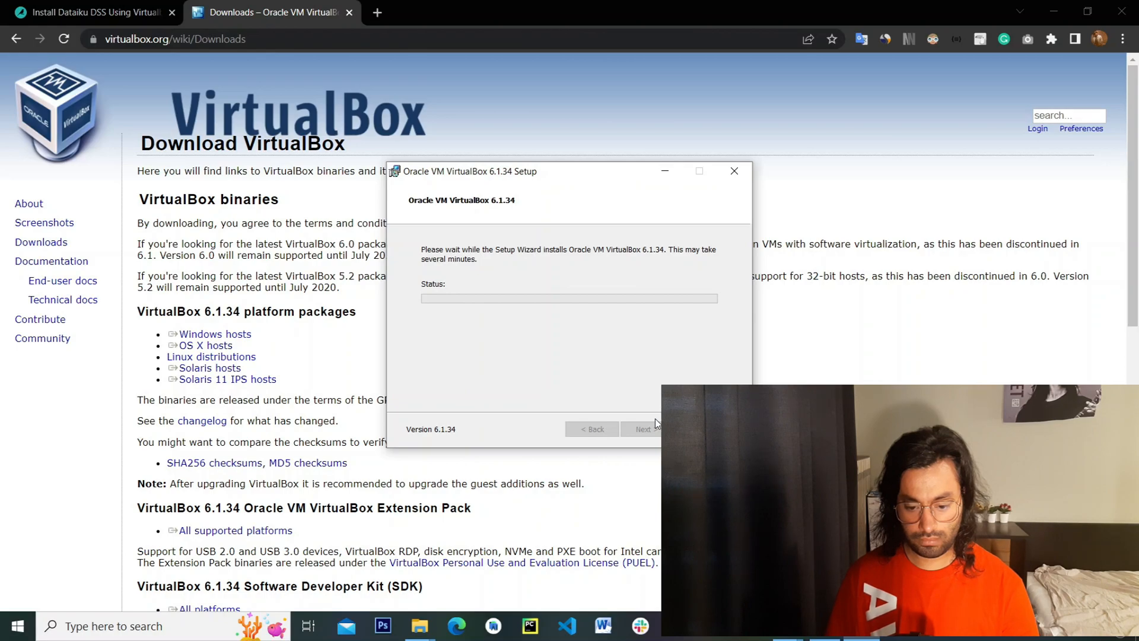
mouse_move(680, 342)
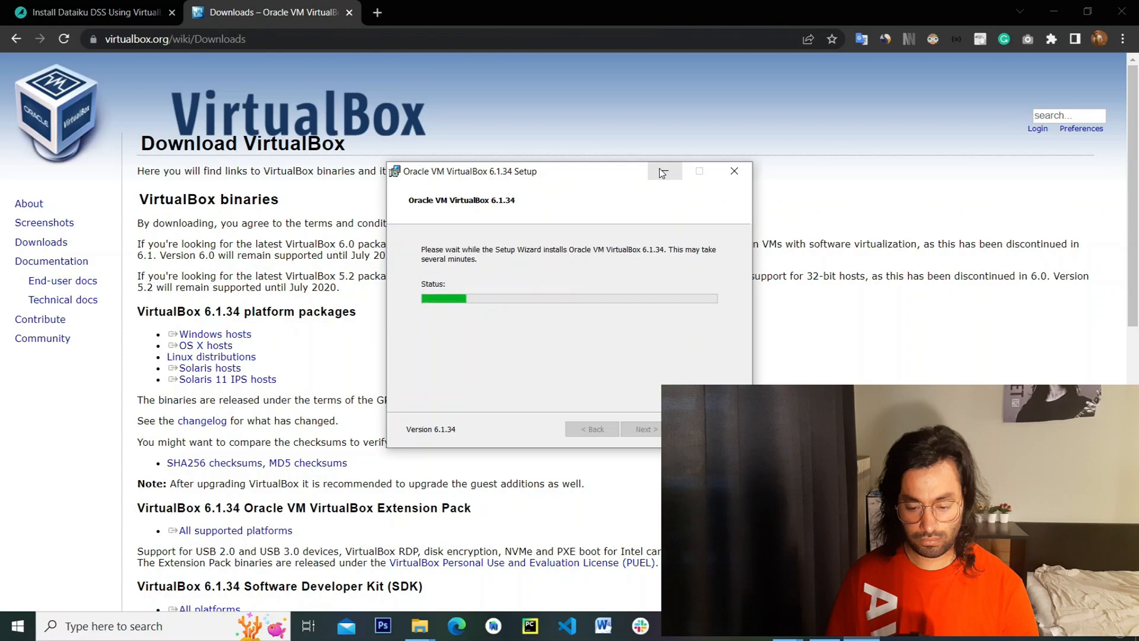
mouse_move(661, 172)
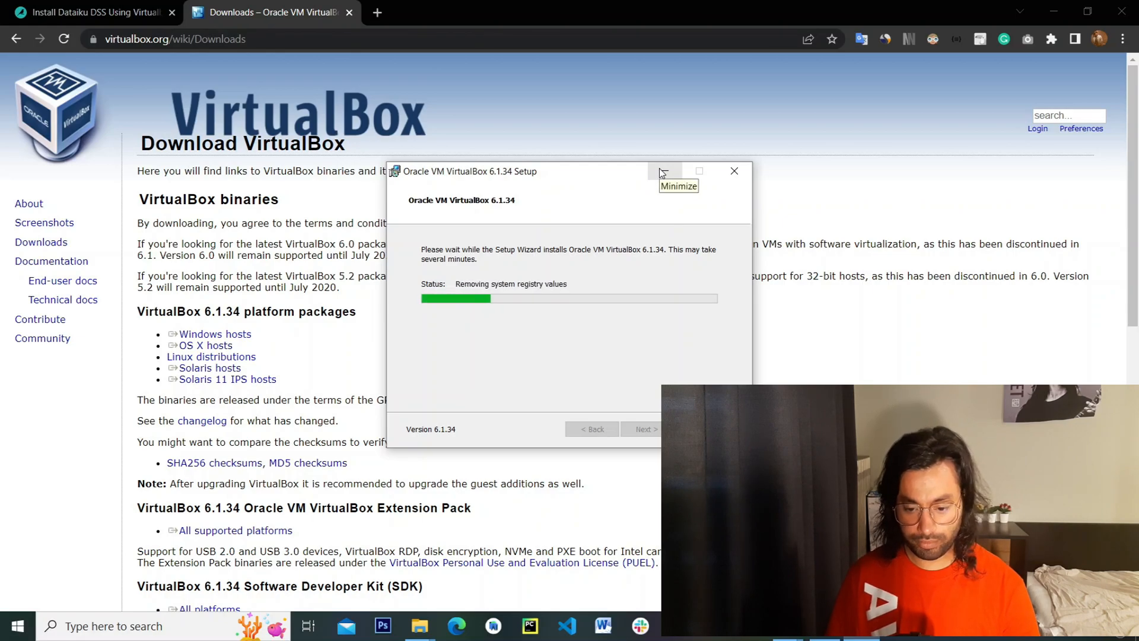
From step 2 on the Dataiku tab, download the 2.7 GB DSS virtual machine.
click(87, 13)
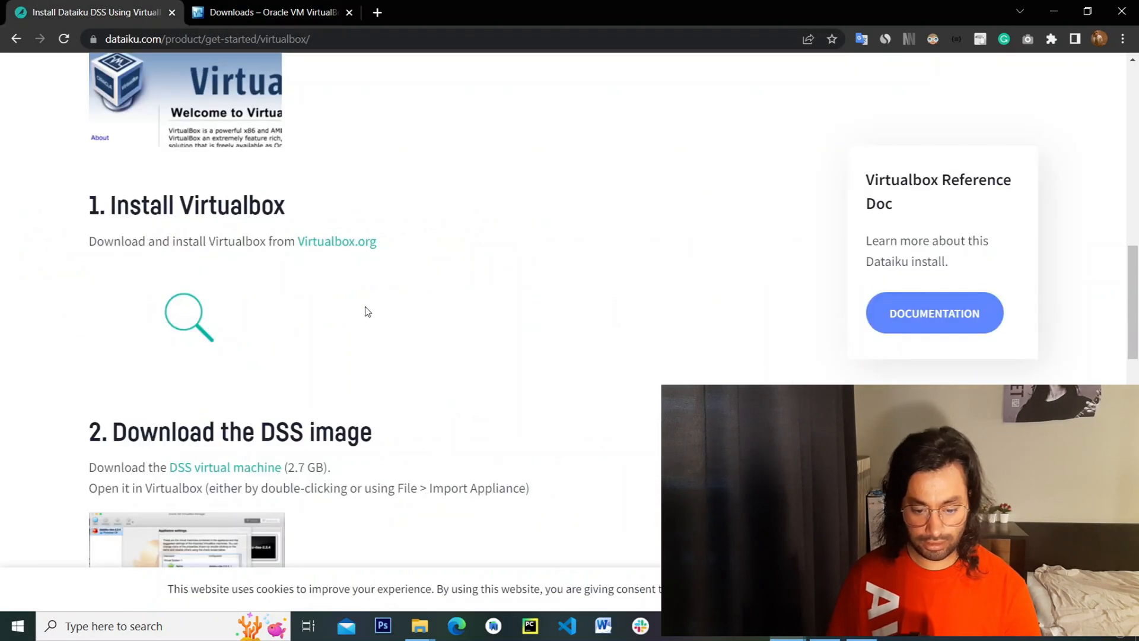
scroll(down, 3)
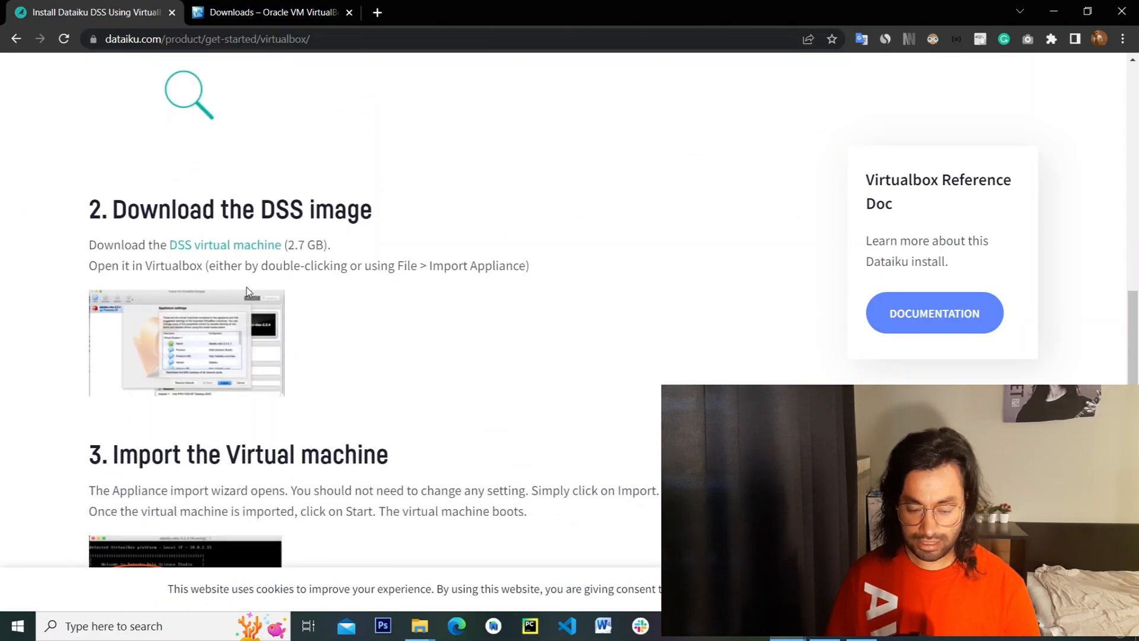
mouse_move(225, 245)
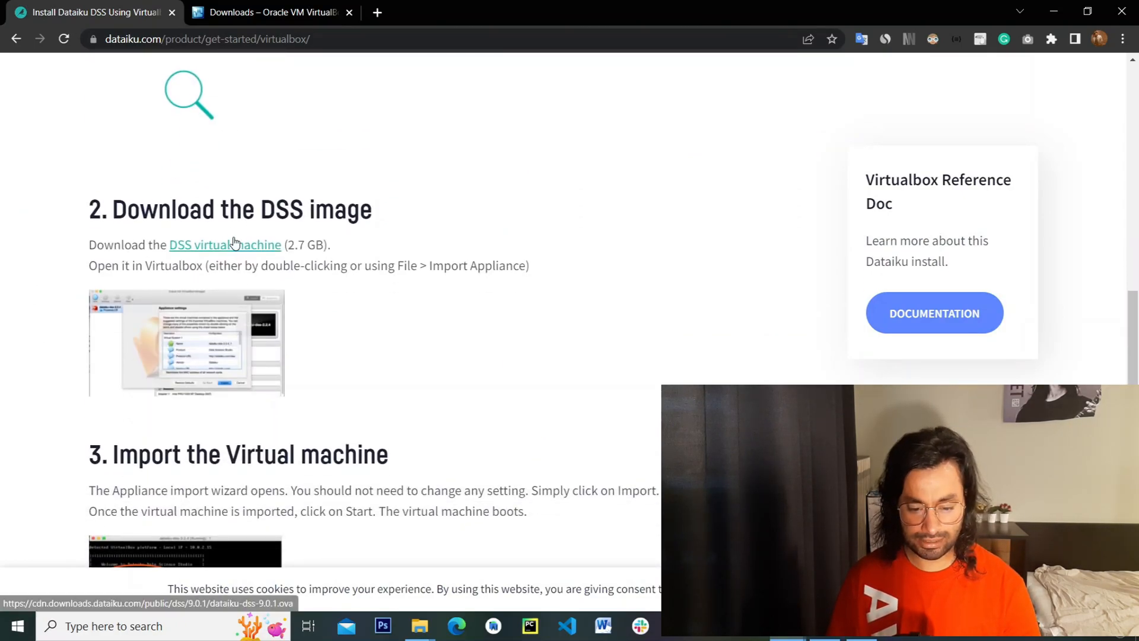
click(225, 245)
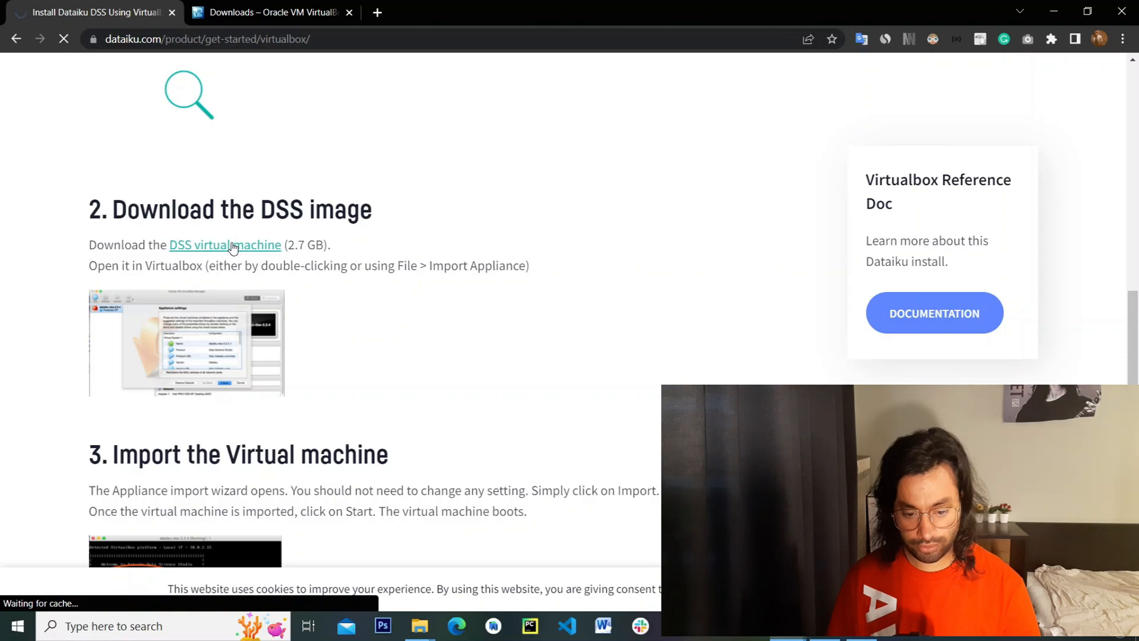
click(224, 245)
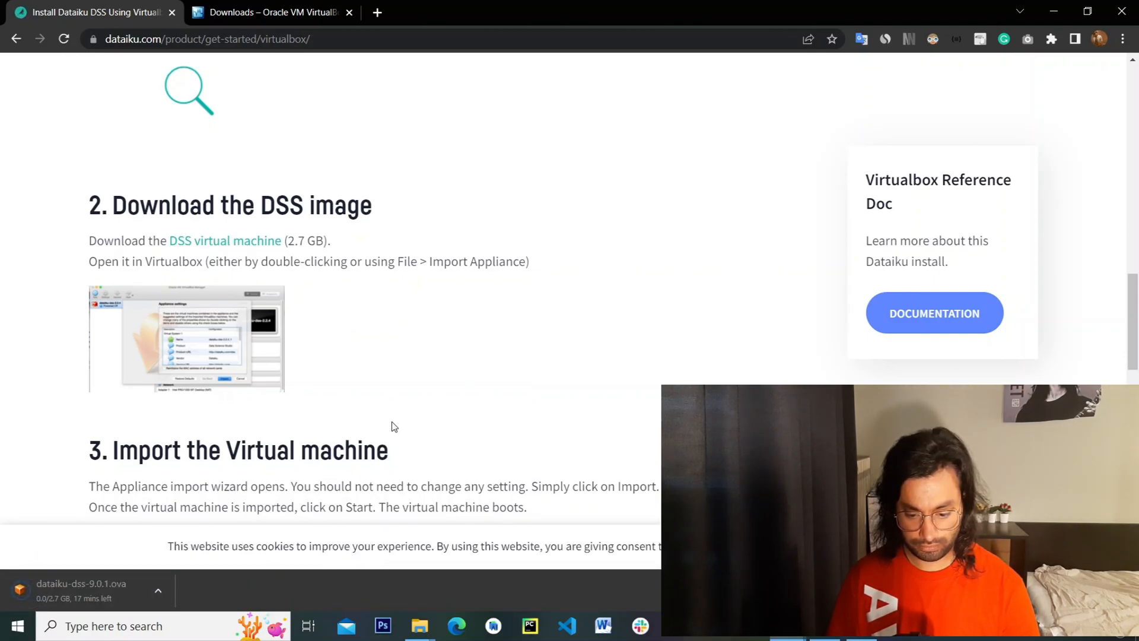
scroll(down, 3)
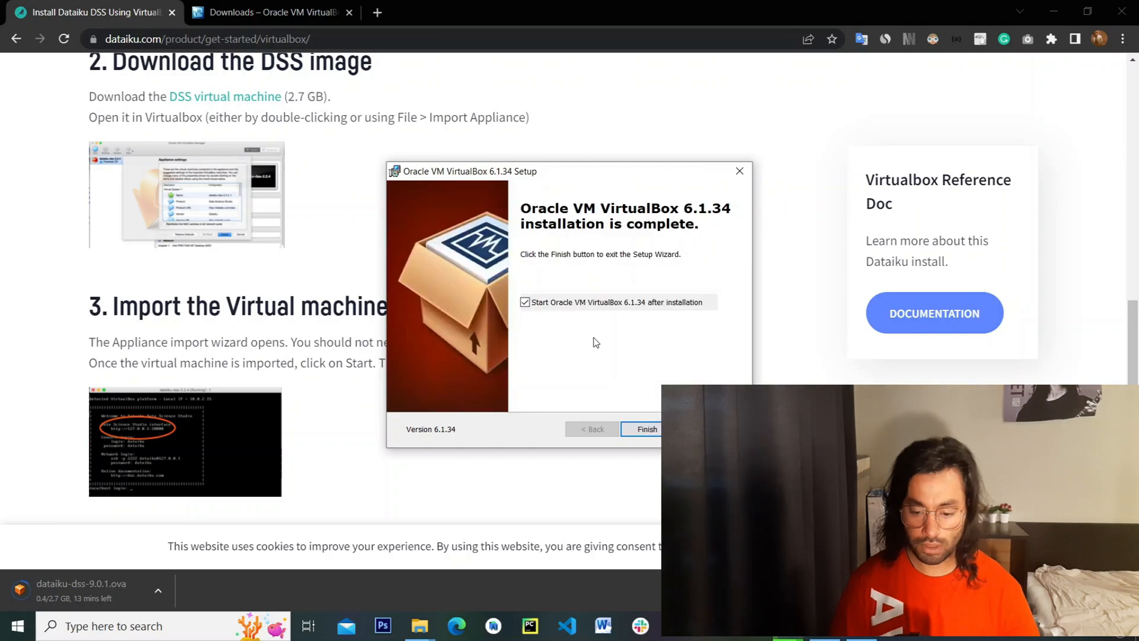
mouse_move(588, 376)
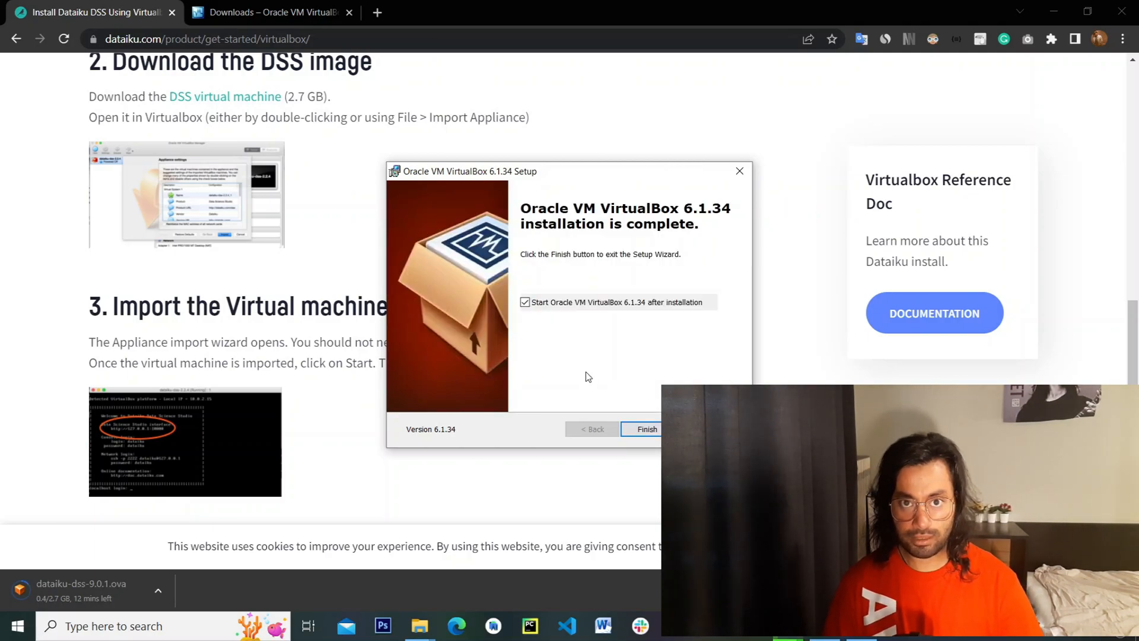
mouse_move(593, 356)
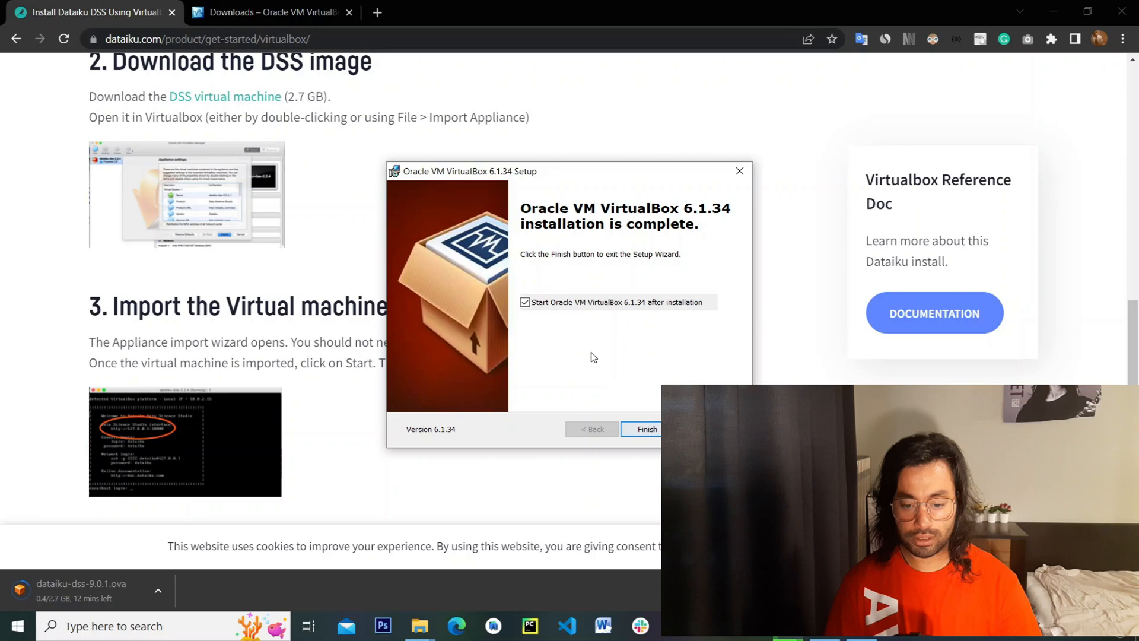
mouse_move(556, 313)
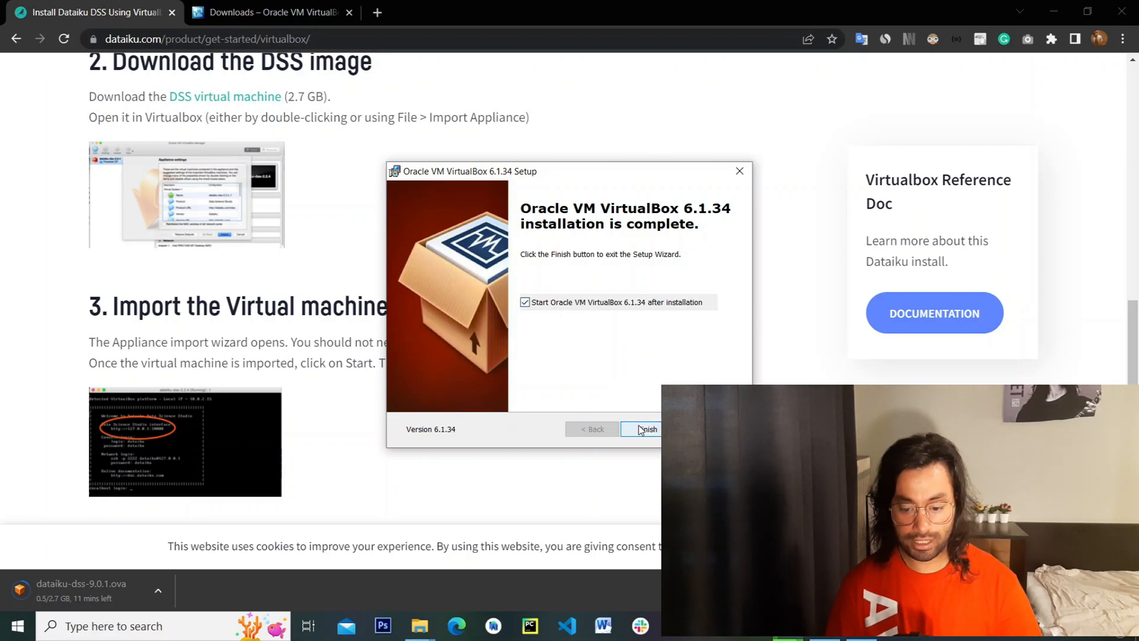
Finish setup with 'Start Oracle VM VirtualBox 6.1.34 after installation' left checked.
click(643, 428)
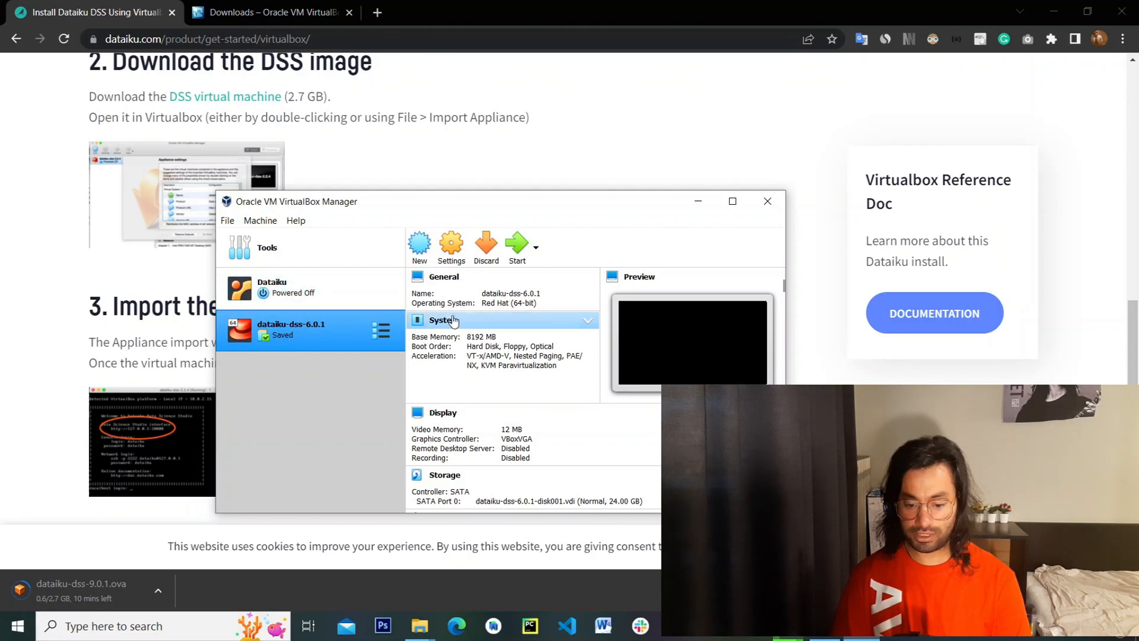
click(443, 276)
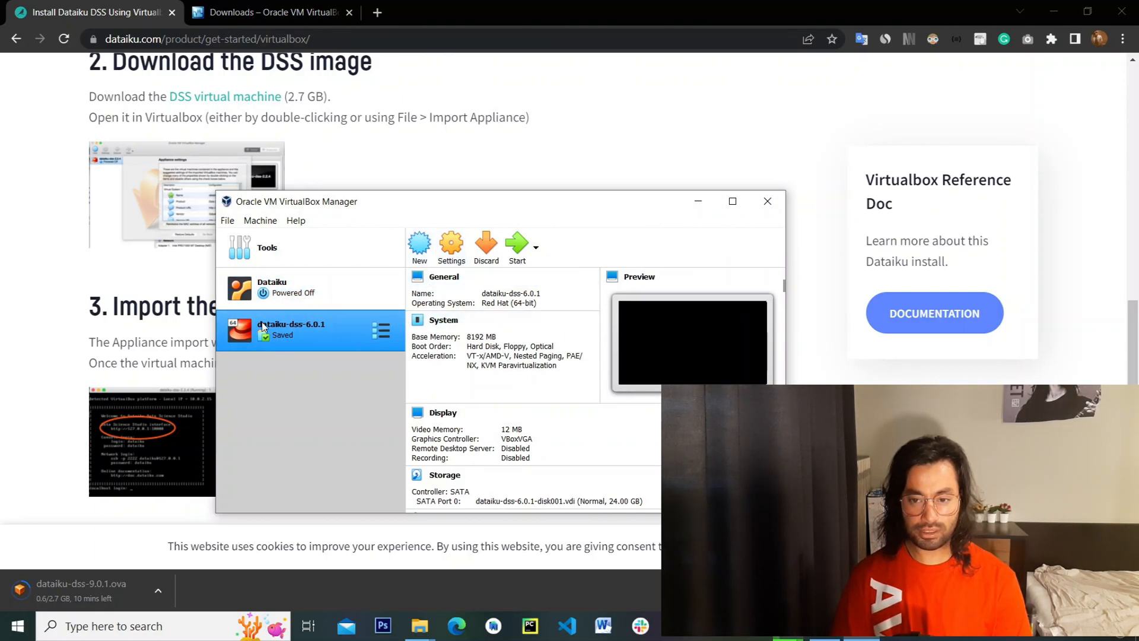
click(290, 287)
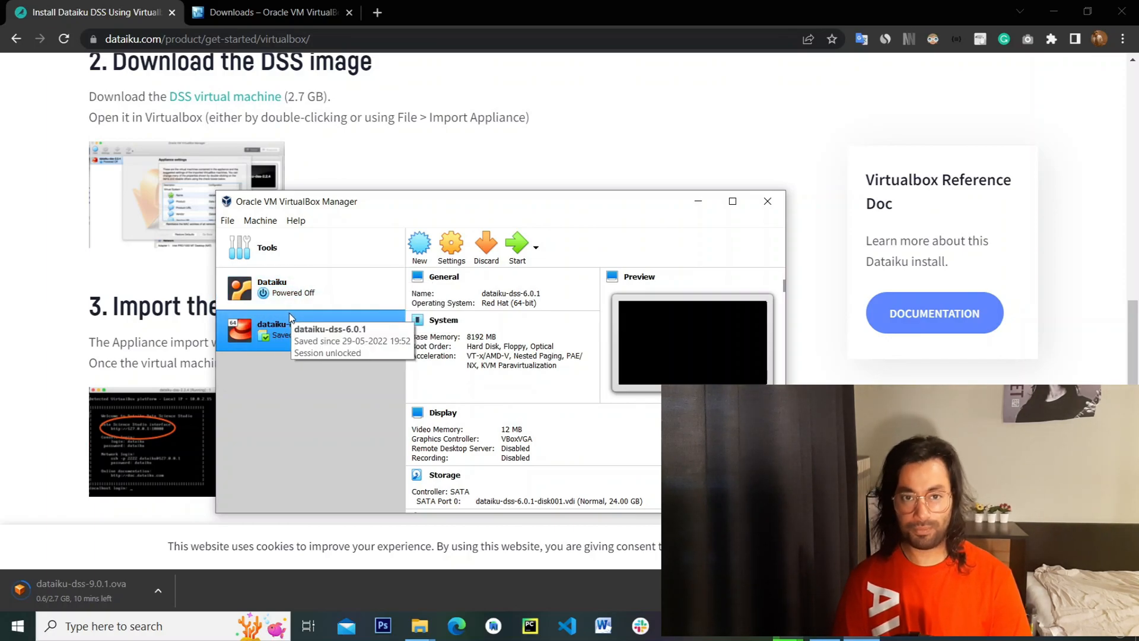
mouse_move(424, 323)
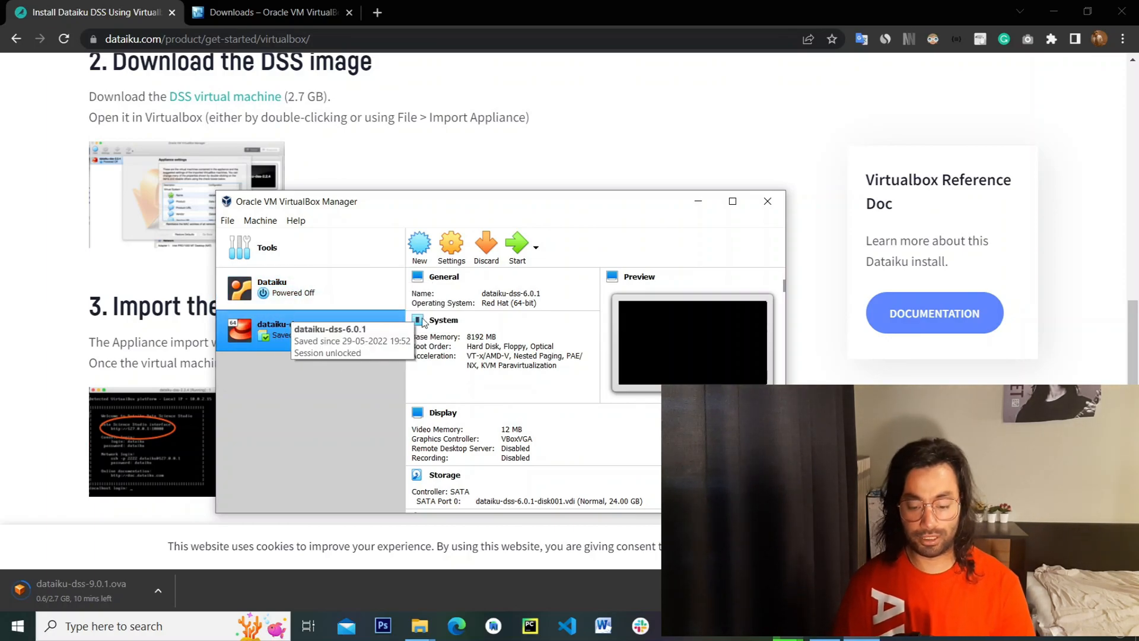
click(766, 201)
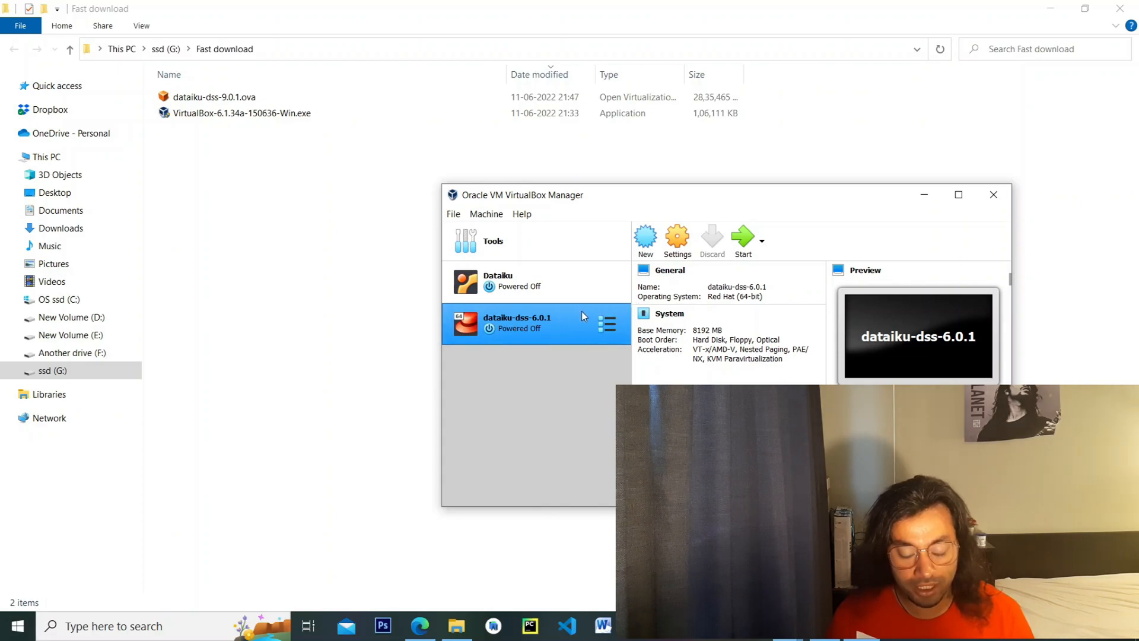
mouse_move(581, 324)
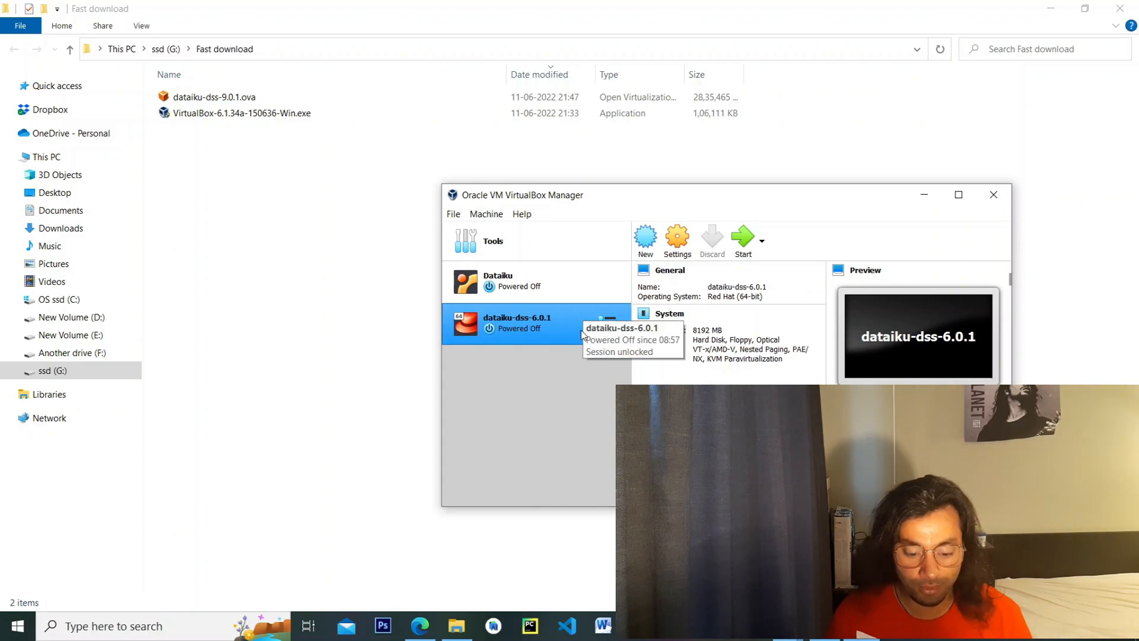
mouse_move(550, 321)
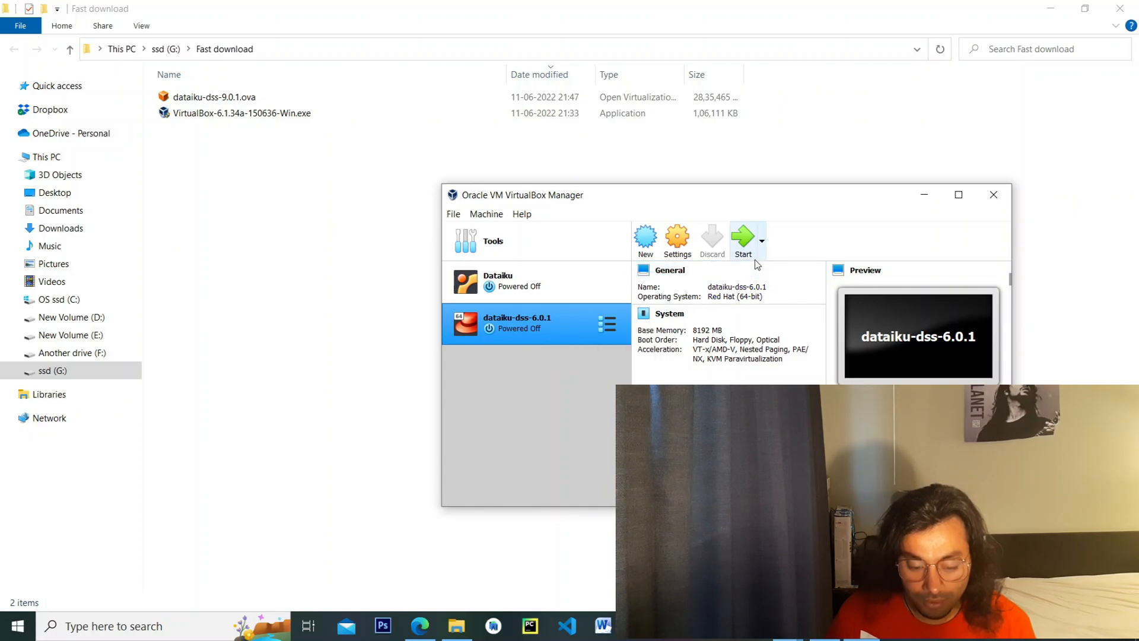
Open the VirtualBox Manager File menu.
click(453, 213)
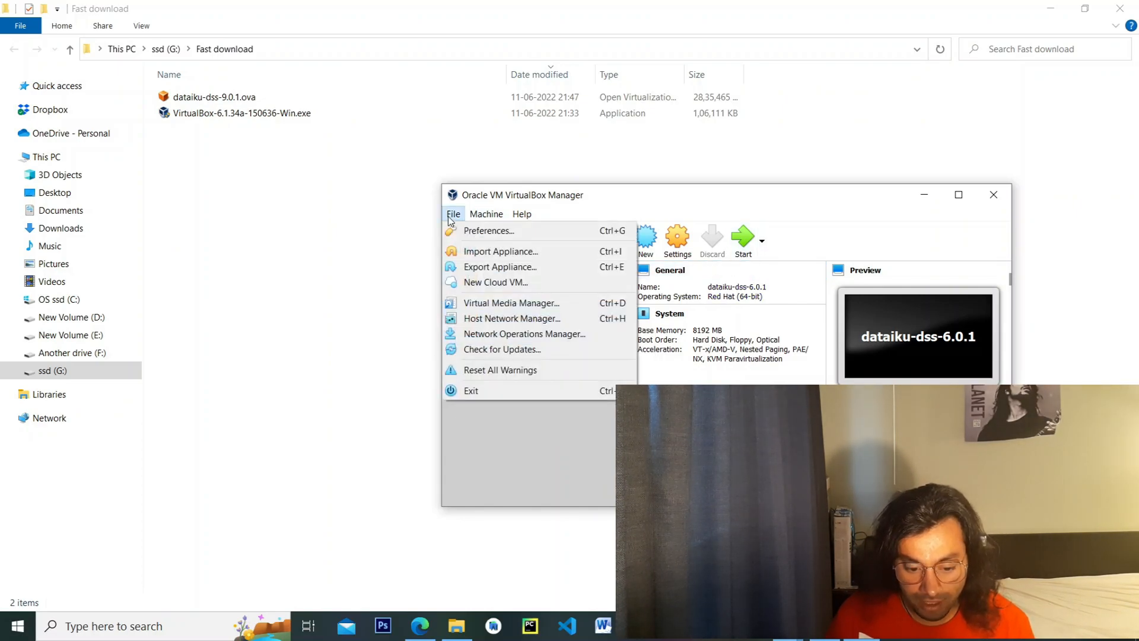
Import dataiku-dss-9.0.1.ova from ssd (G:) > Fast download as an appliance.
click(499, 251)
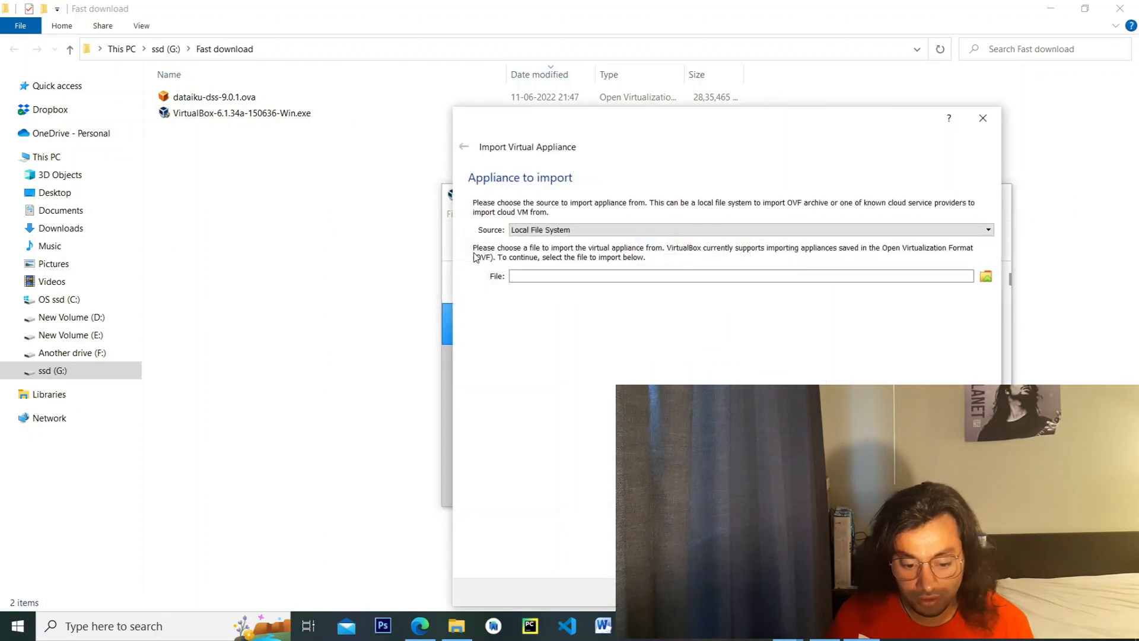
click(984, 275)
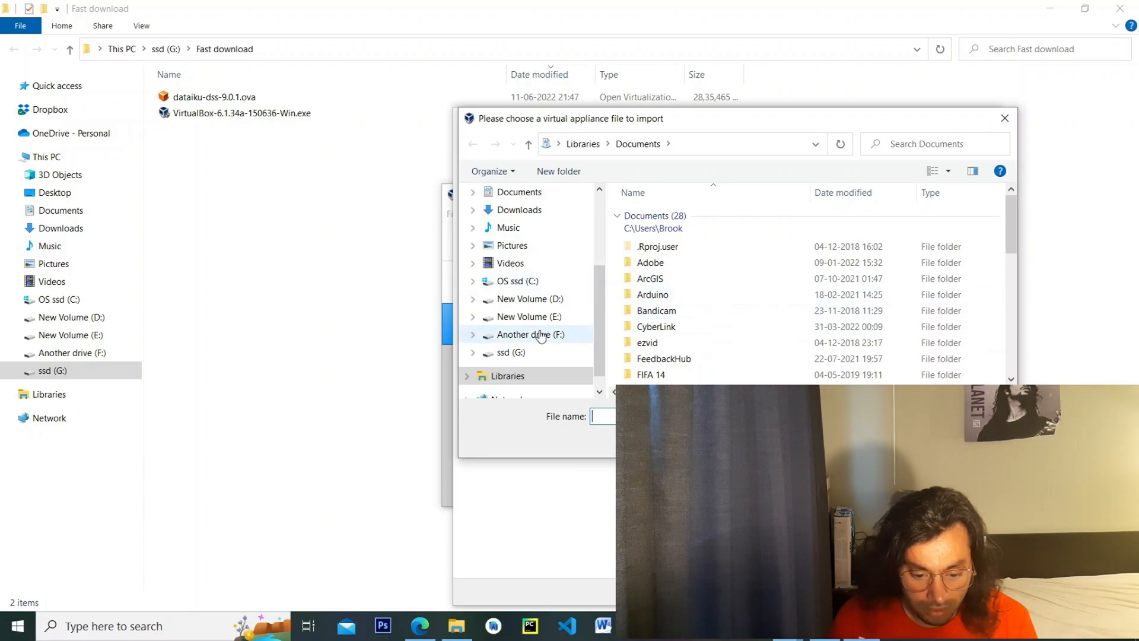
click(511, 353)
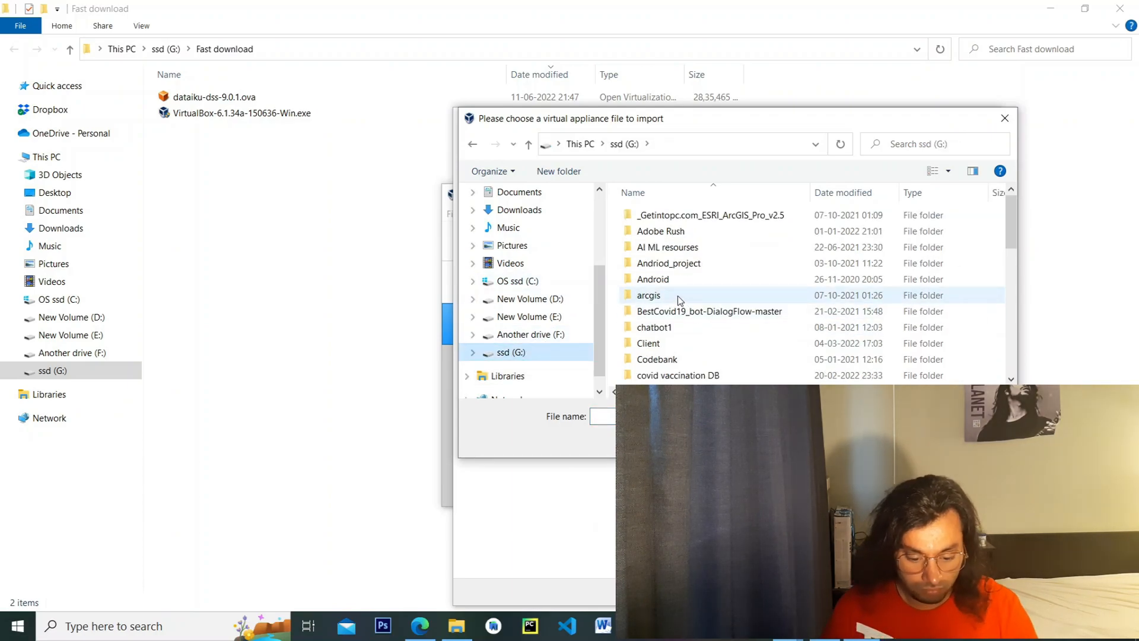
scroll(down, 3)
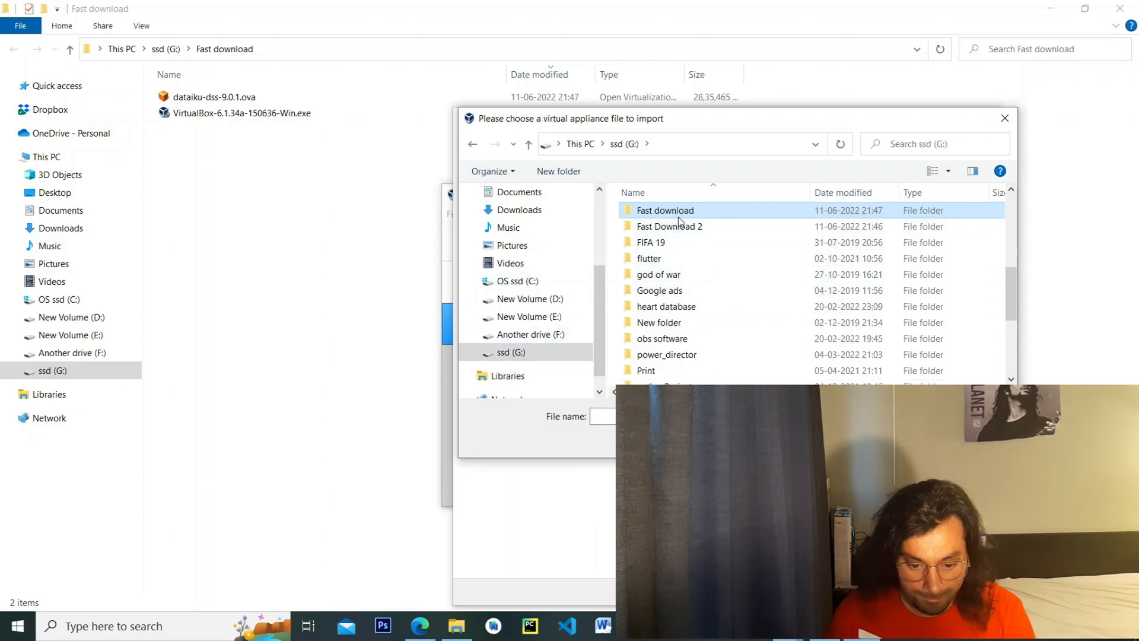
double_click(663, 210)
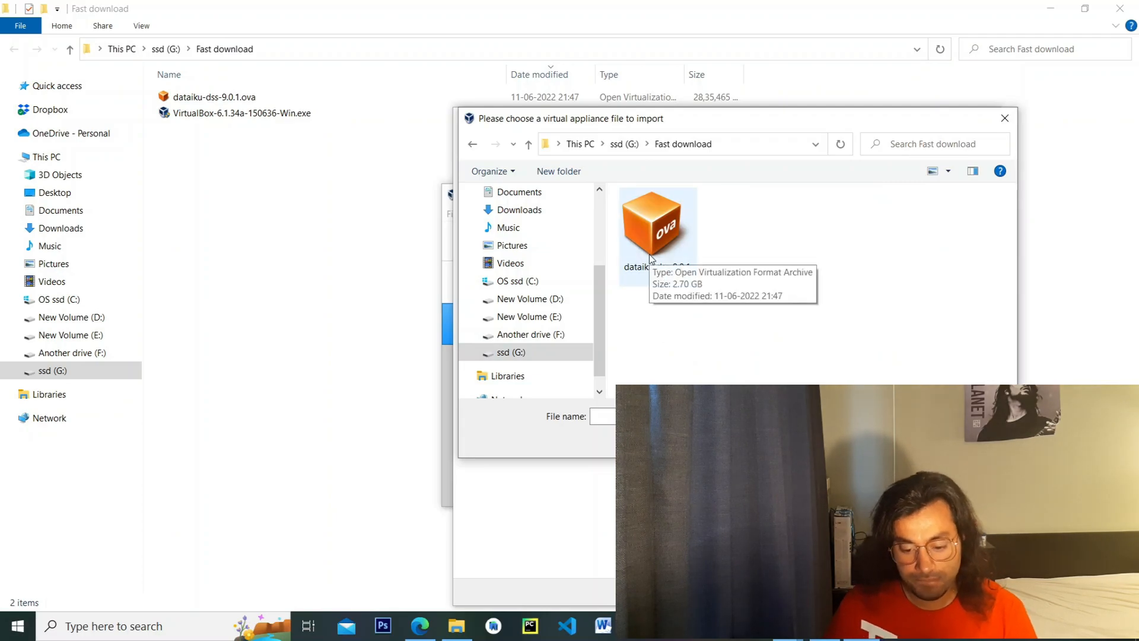
double_click(657, 226)
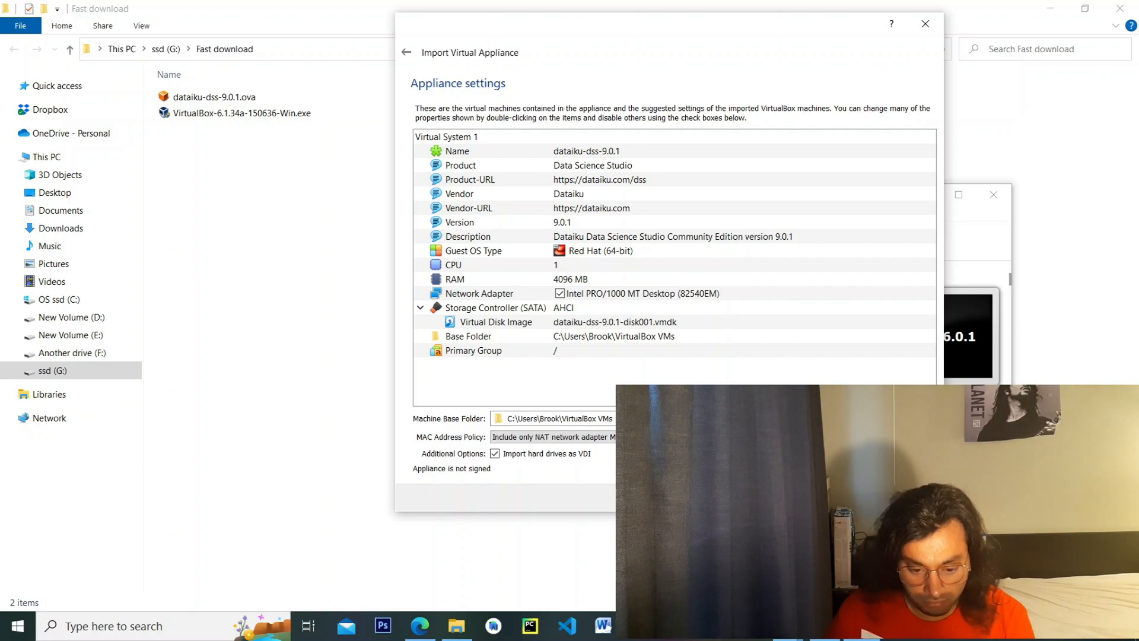
click(502, 497)
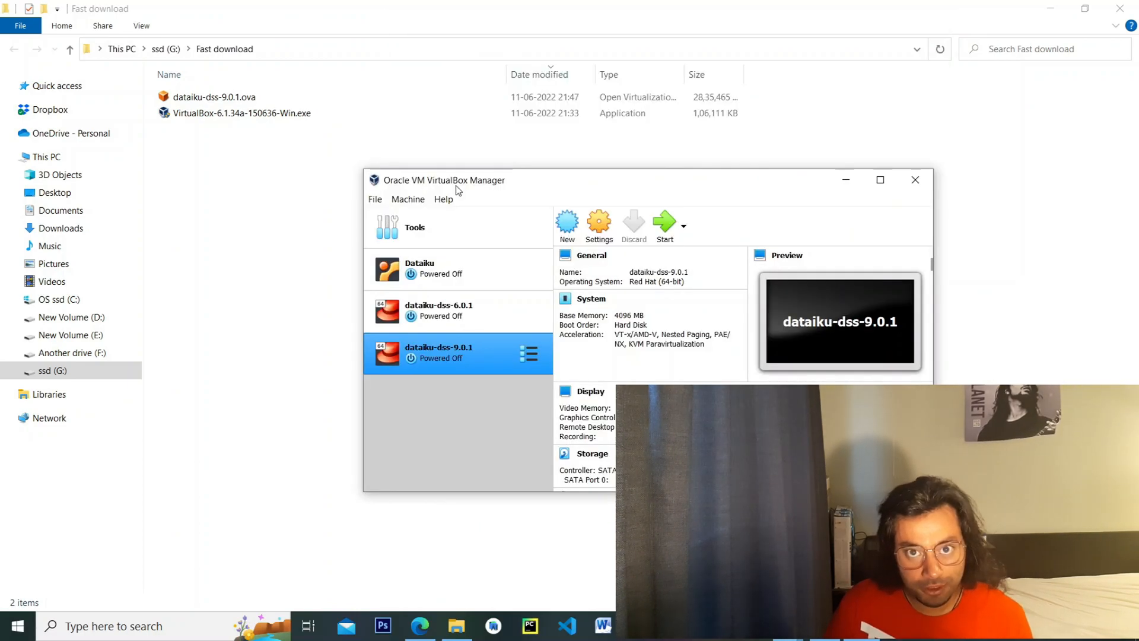
Select the dataiku-dss-9.0.1 machine and open its Settings window.
click(592, 298)
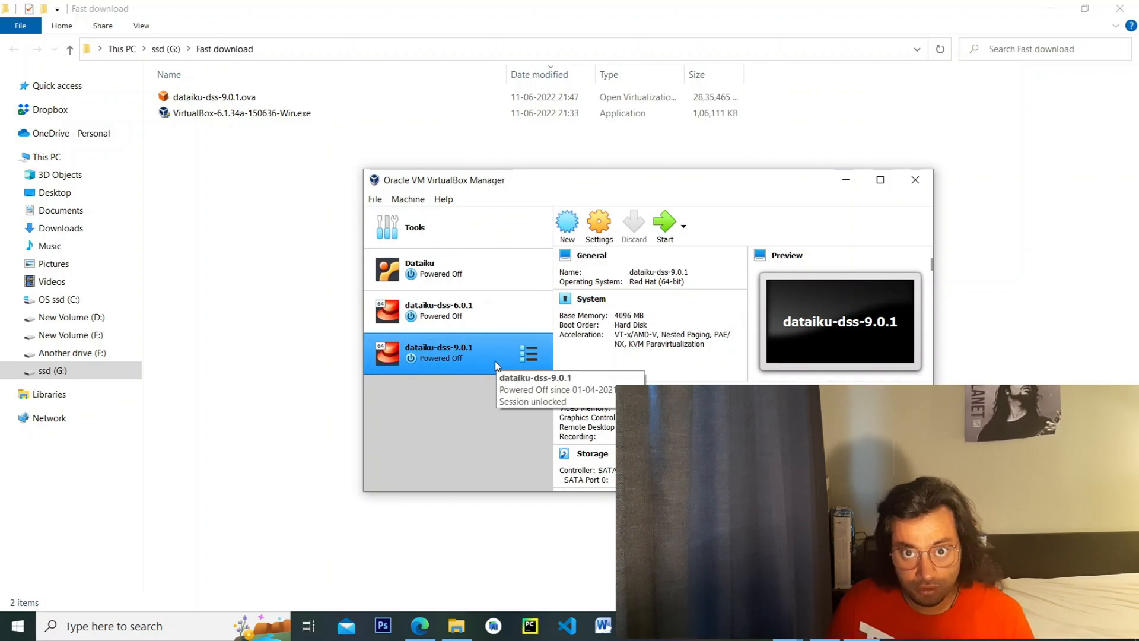
mouse_move(598, 222)
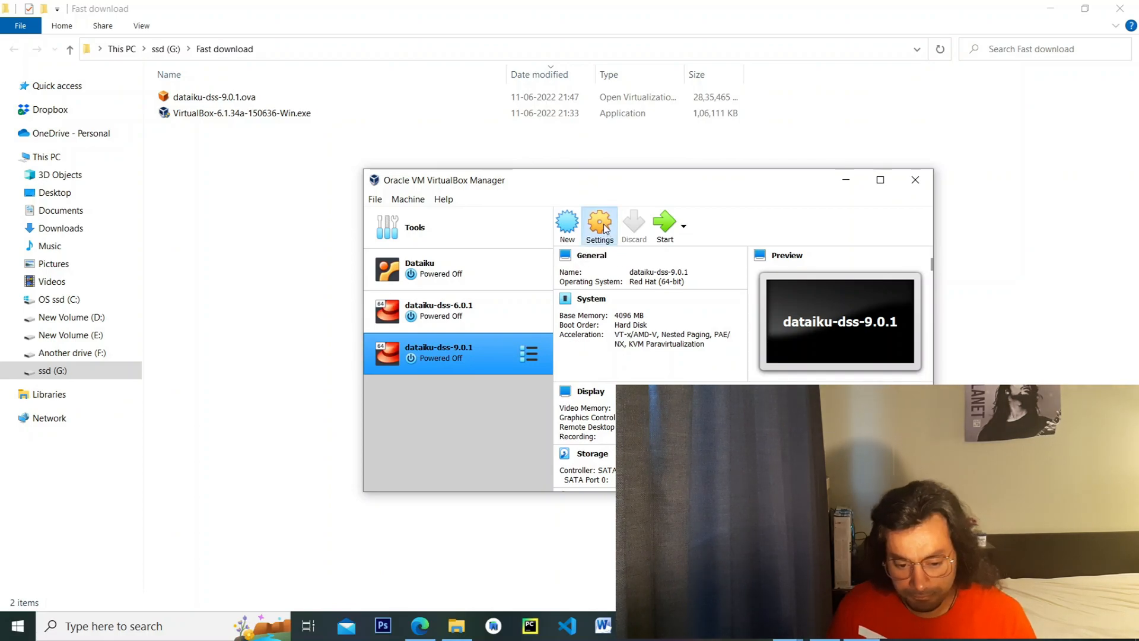
click(599, 226)
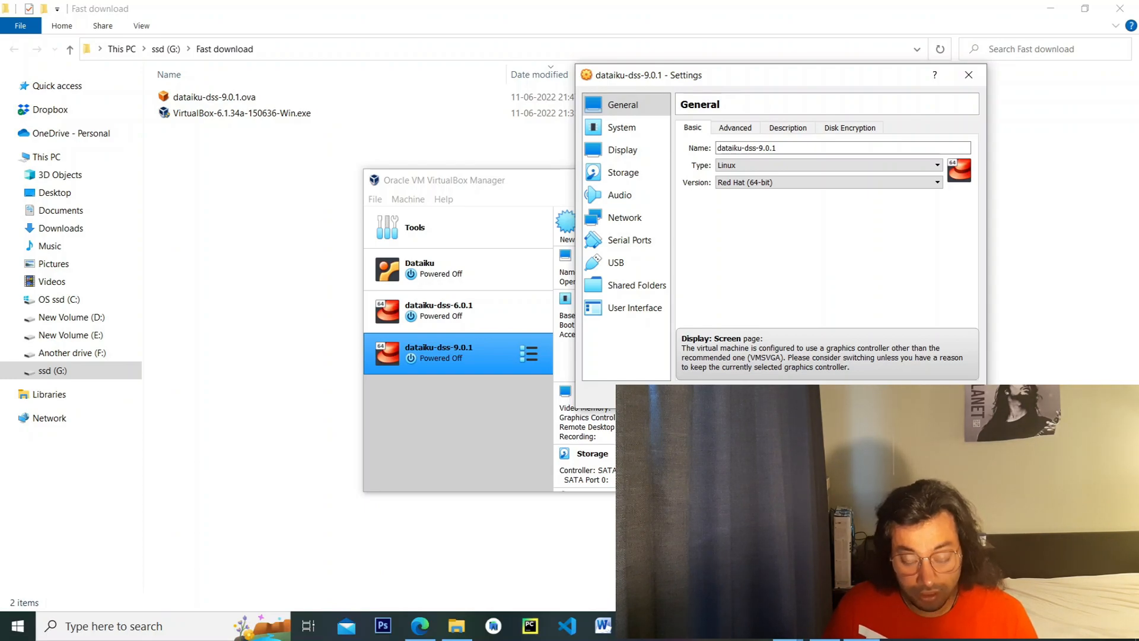
Set the Display graphics controller of dataiku-dss-9.0.1 to VMSVGA.
click(622, 150)
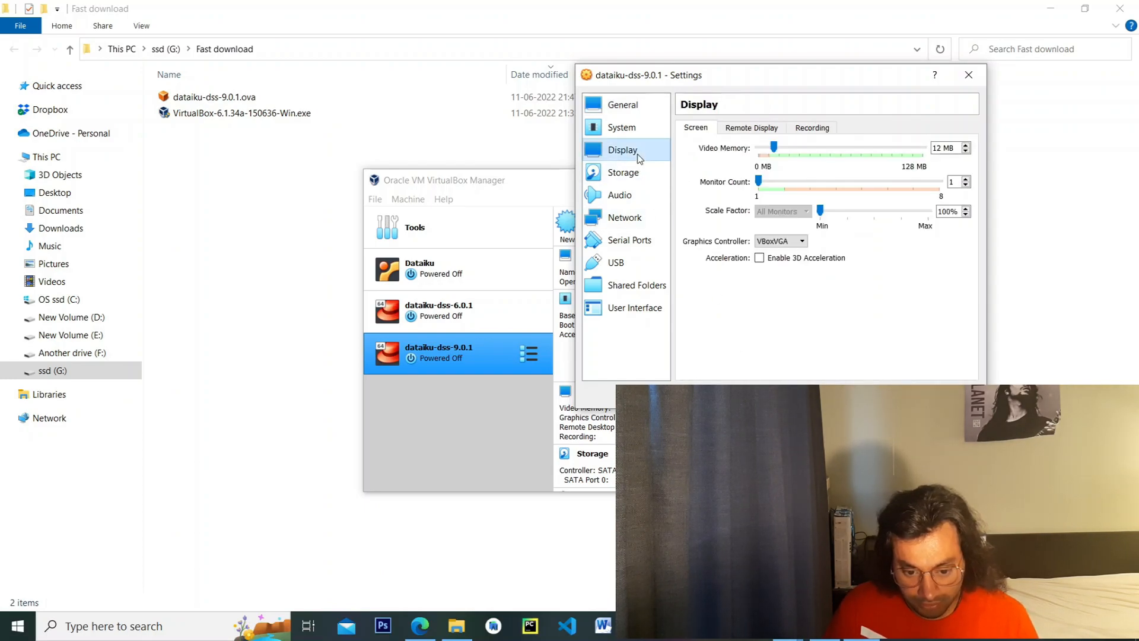
click(801, 240)
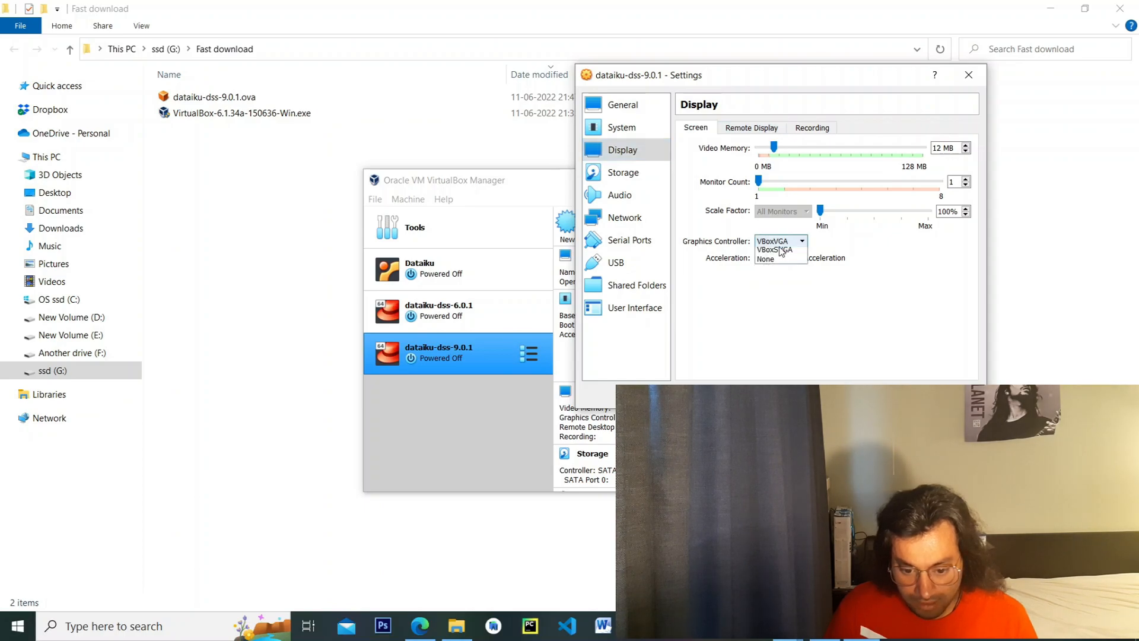
click(780, 241)
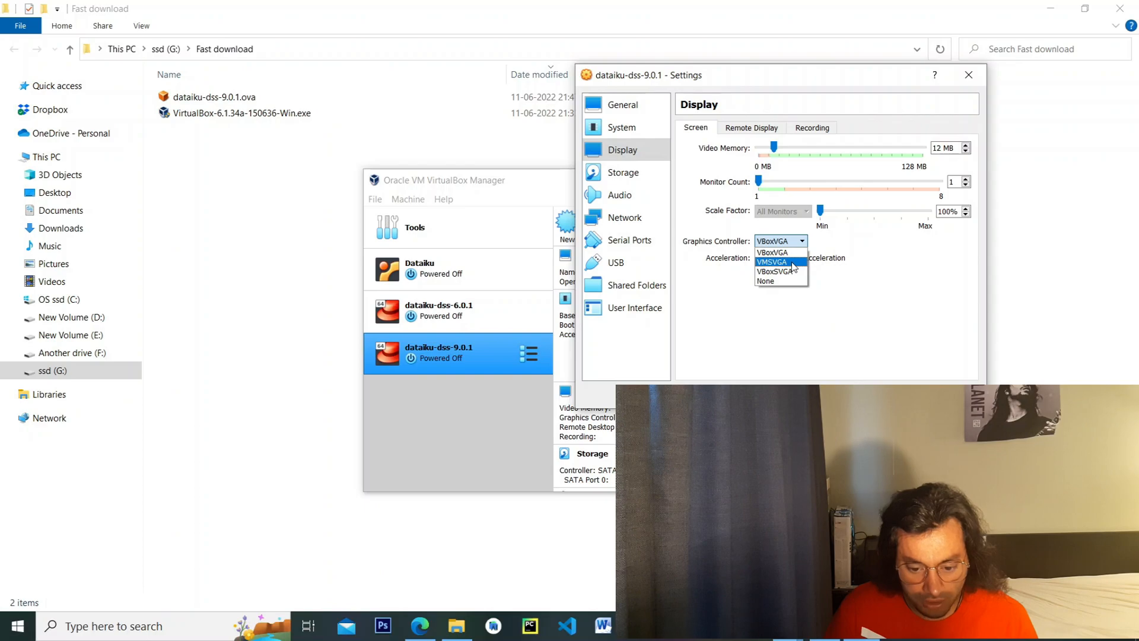
click(772, 261)
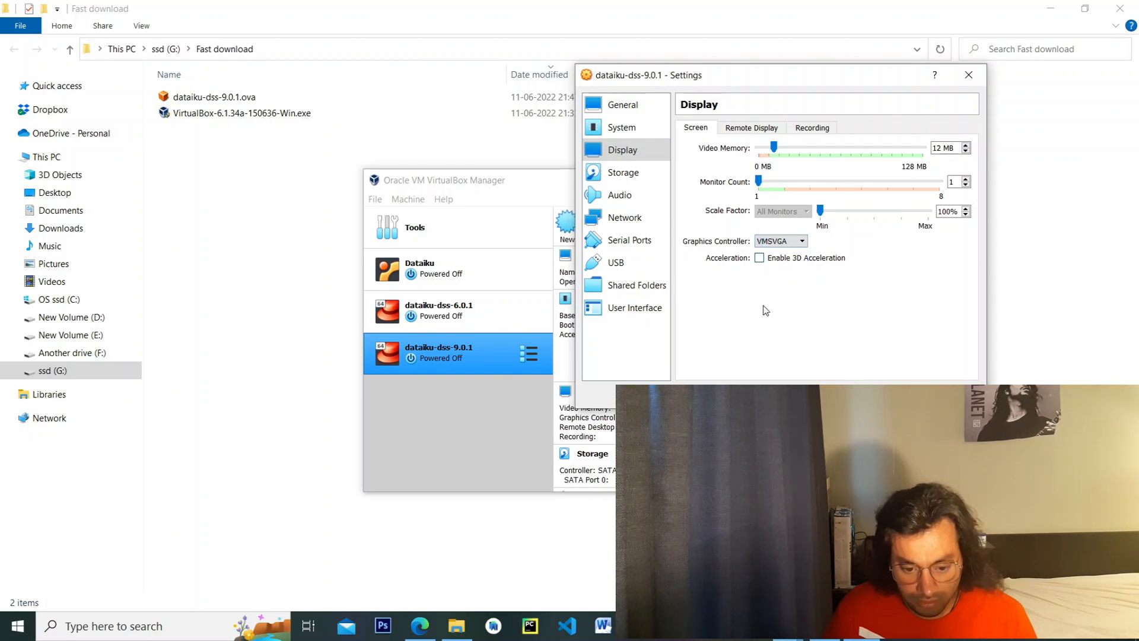
mouse_move(622, 127)
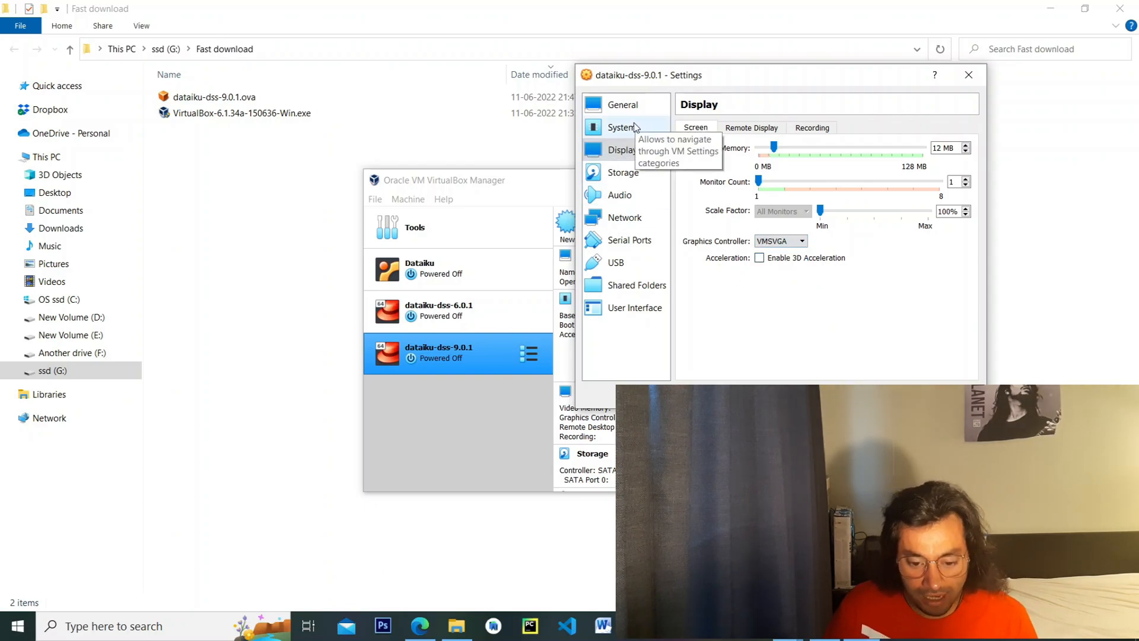
Give the VM 8933 MB base memory and 2 processors, and save the settings.
click(621, 127)
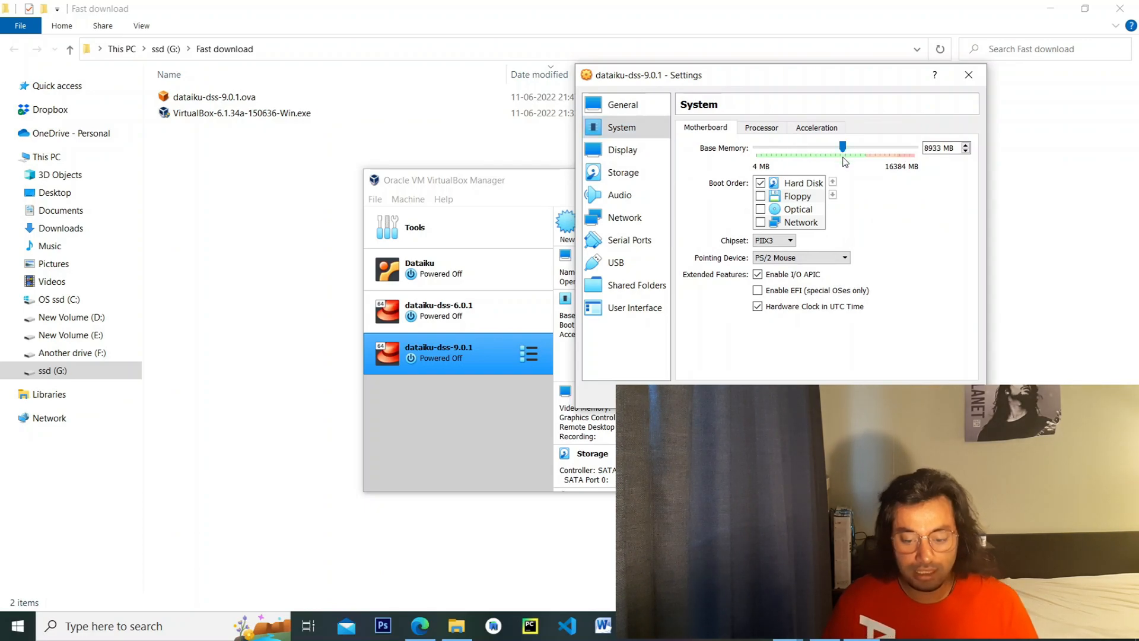
mouse_move(842, 159)
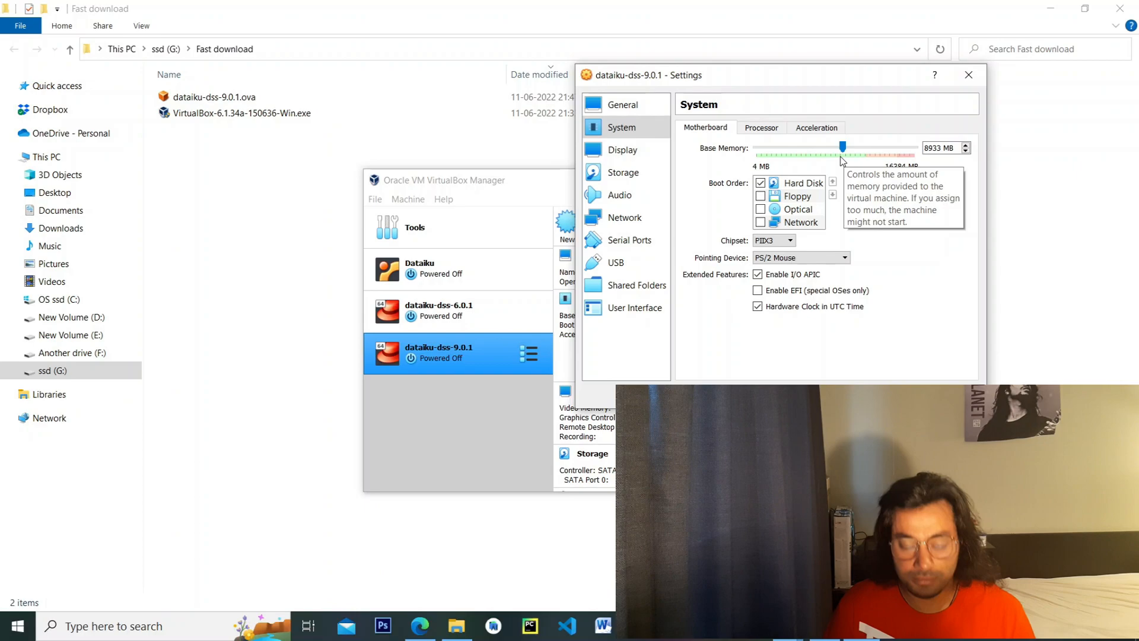
mouse_move(653, 172)
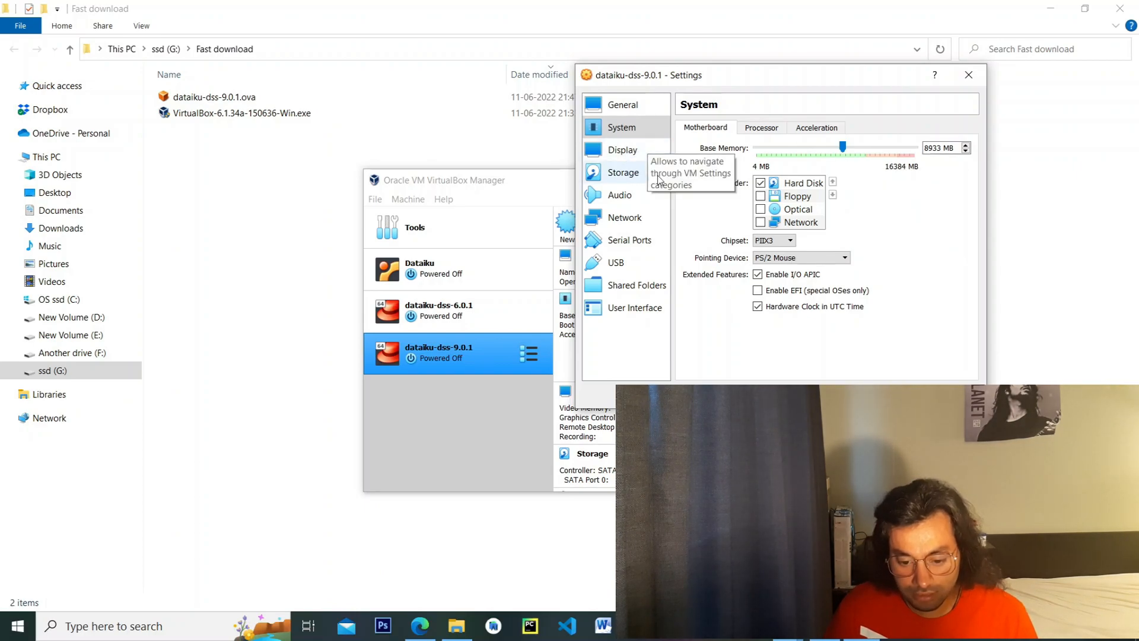
click(761, 127)
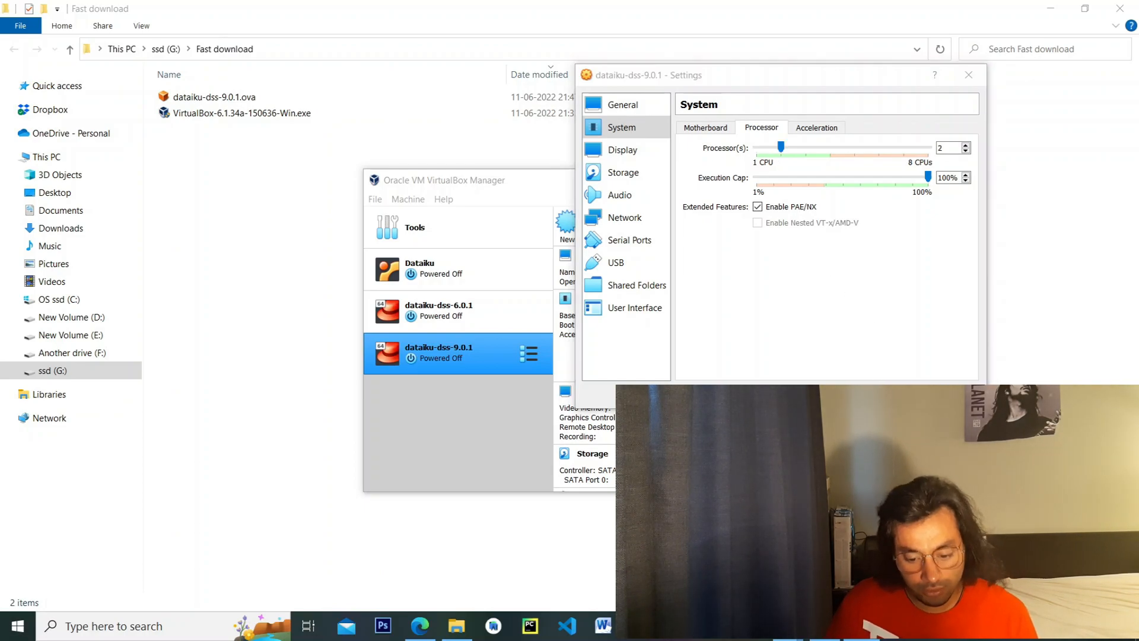
click(664, 225)
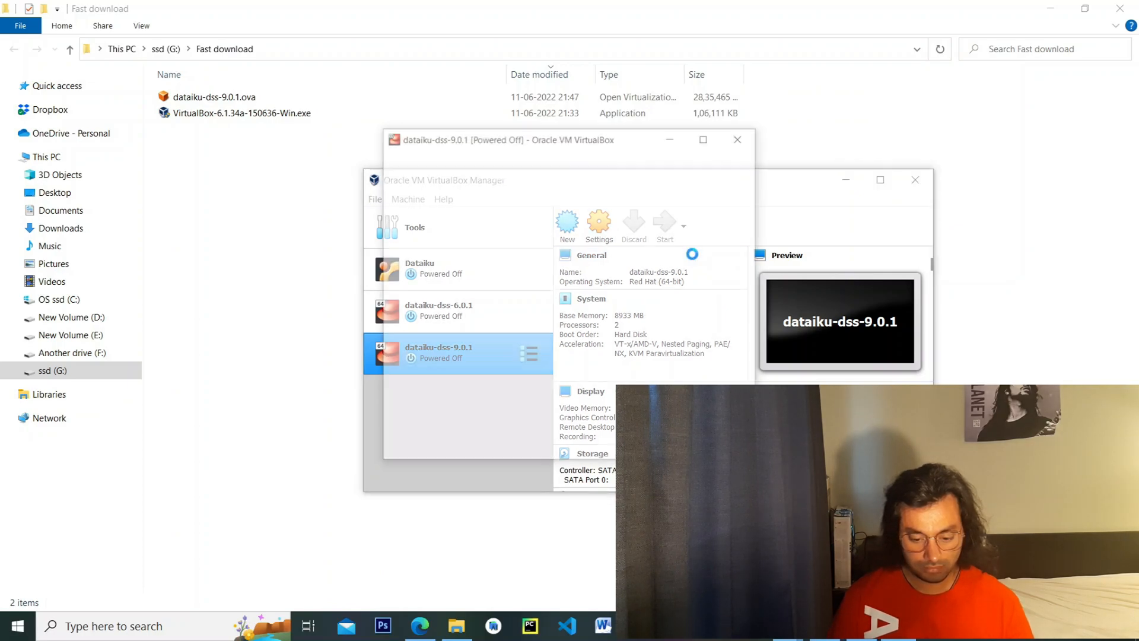
Start the dataiku-dss-9.0.1 VM and let it boot to the localhost login prompt.
click(664, 227)
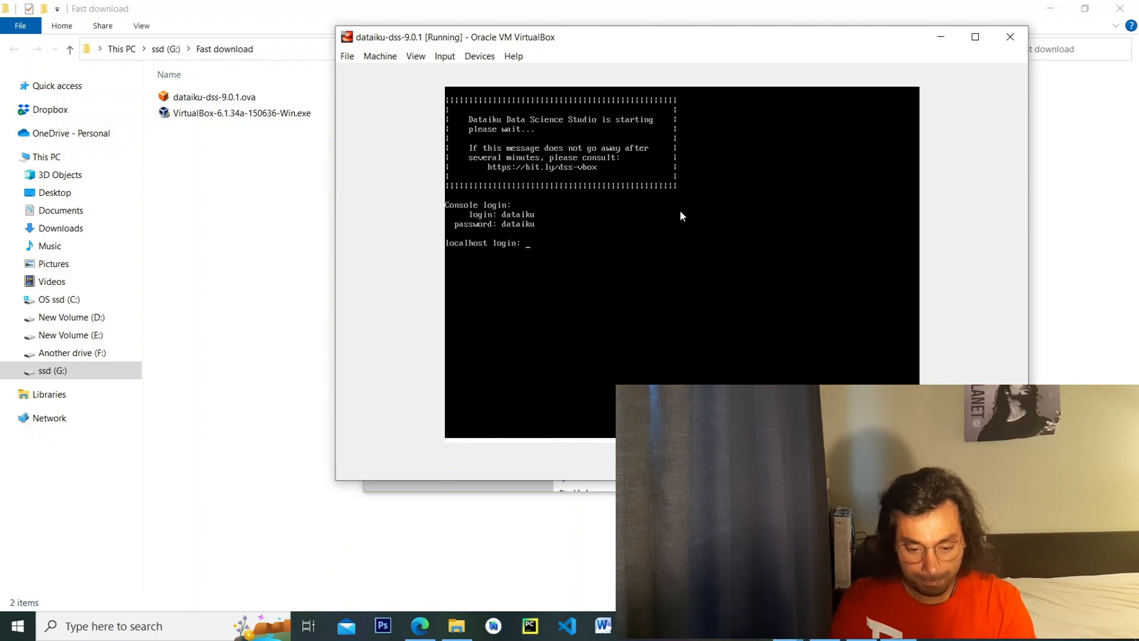
mouse_move(403, 298)
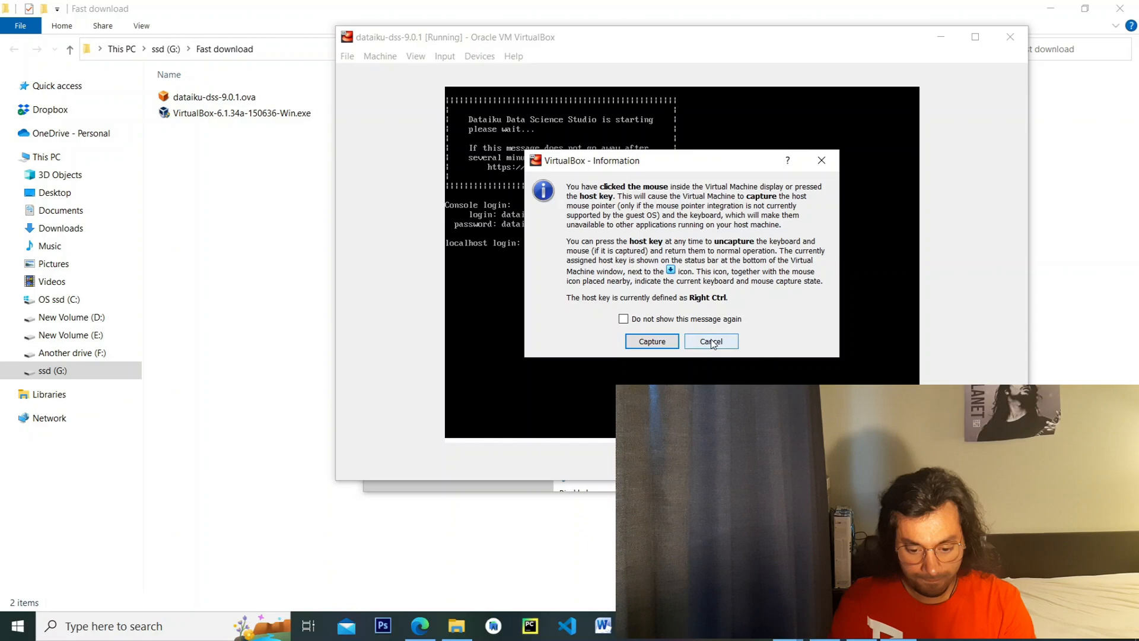
click(711, 342)
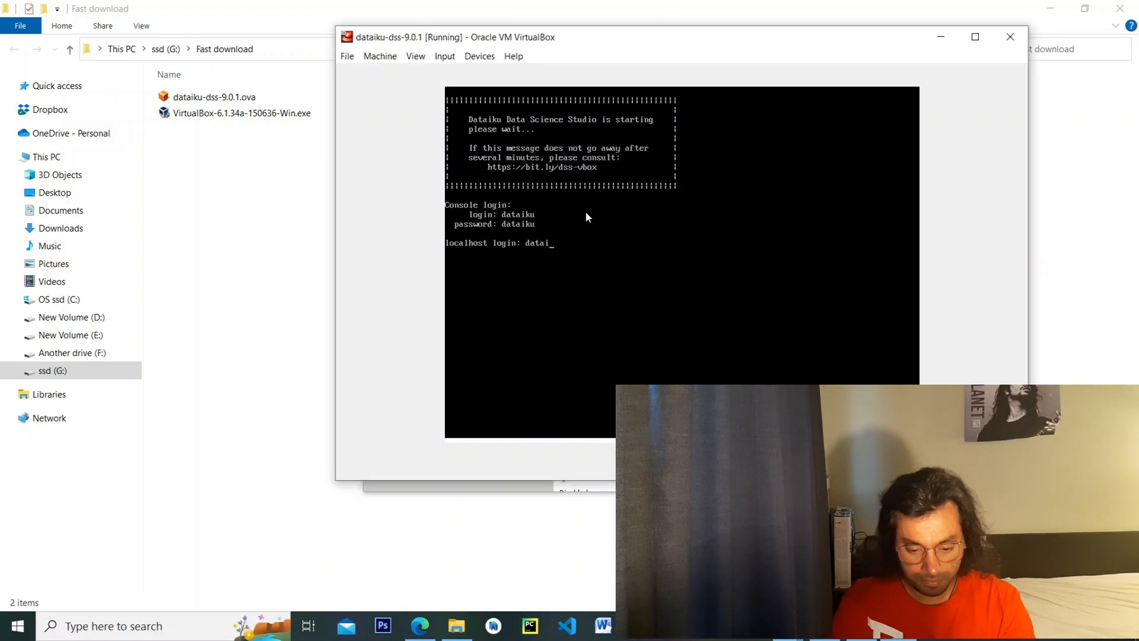
mouse_move(748, 205)
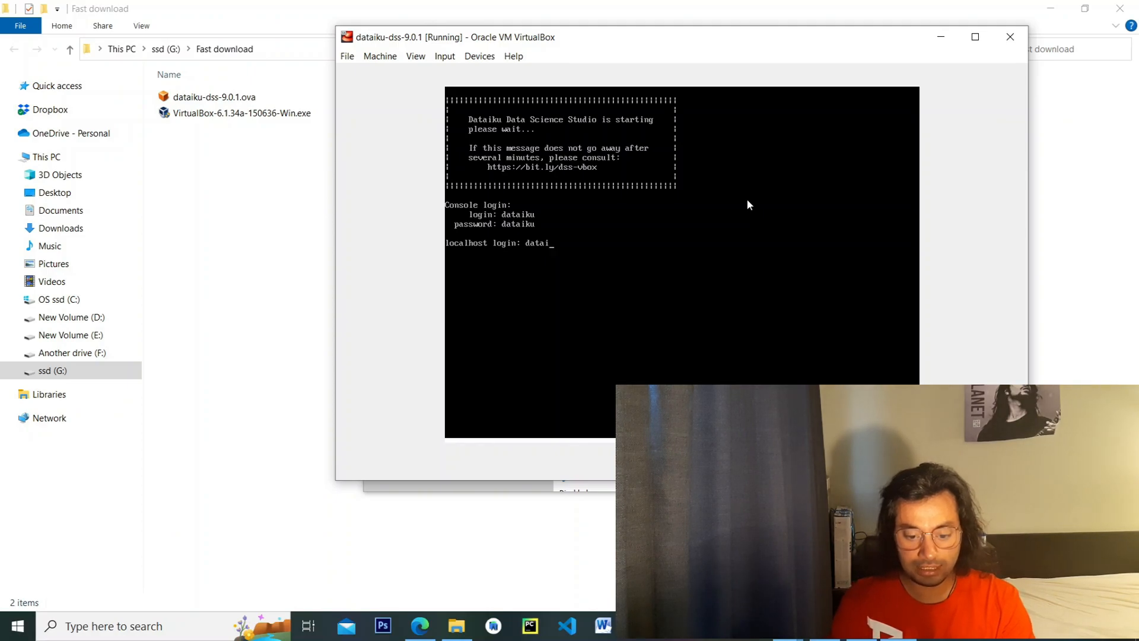
text(ku)
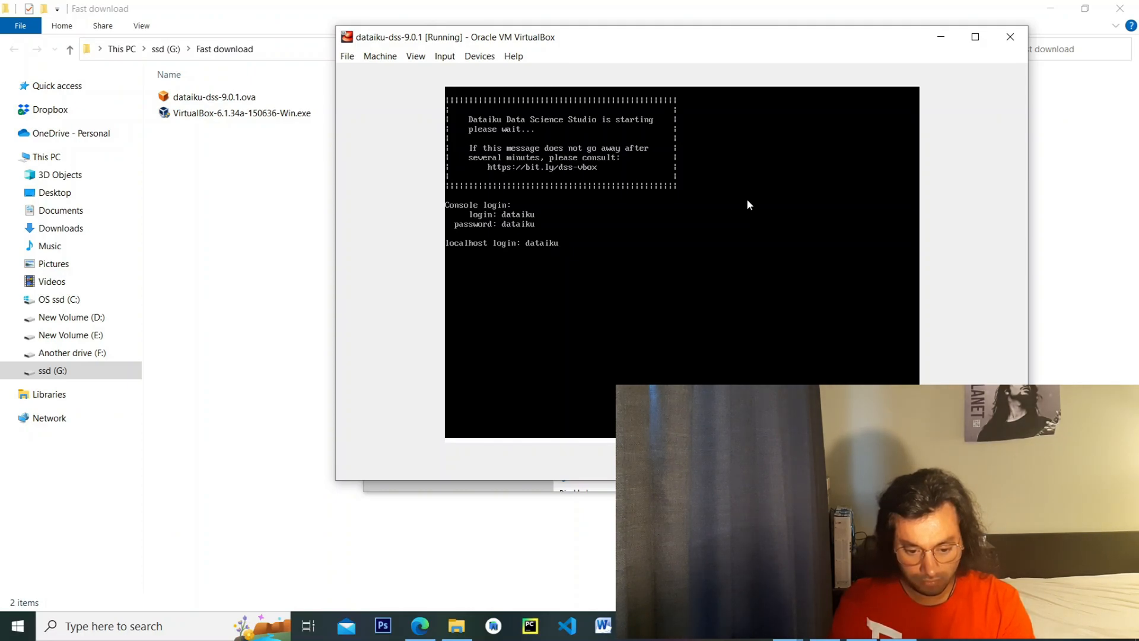
mouse_move(499, 45)
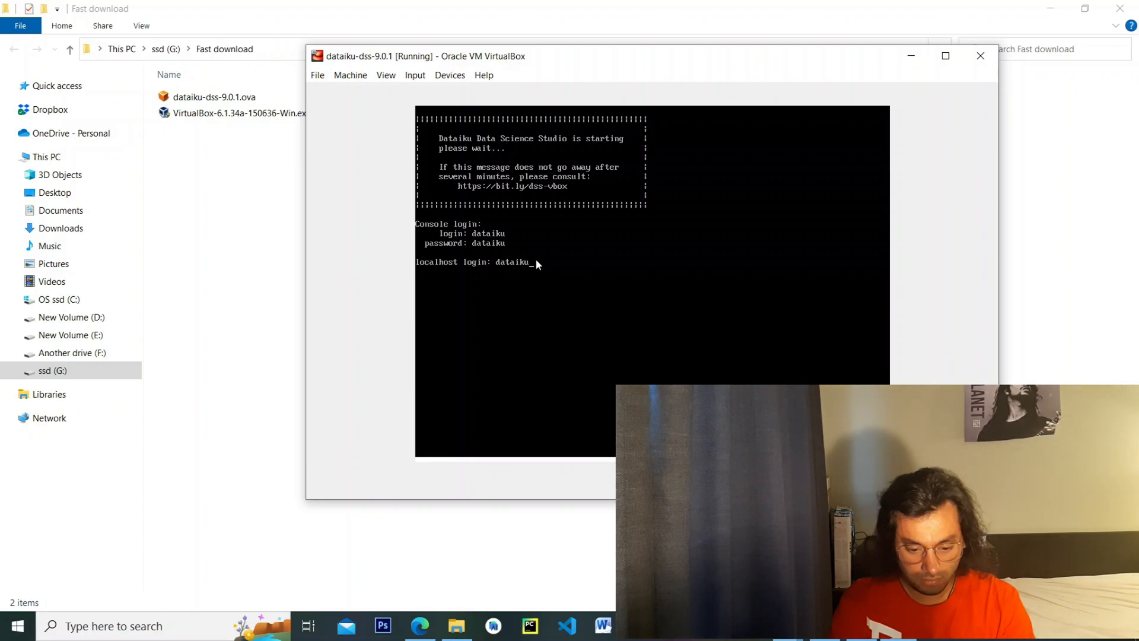
click(537, 265)
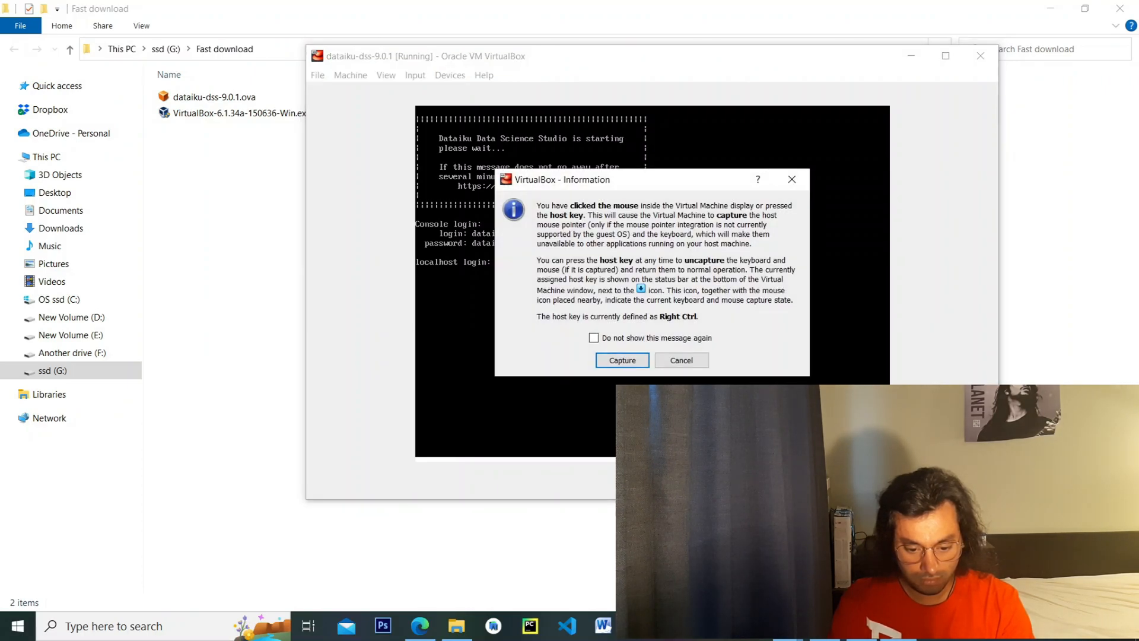
click(681, 360)
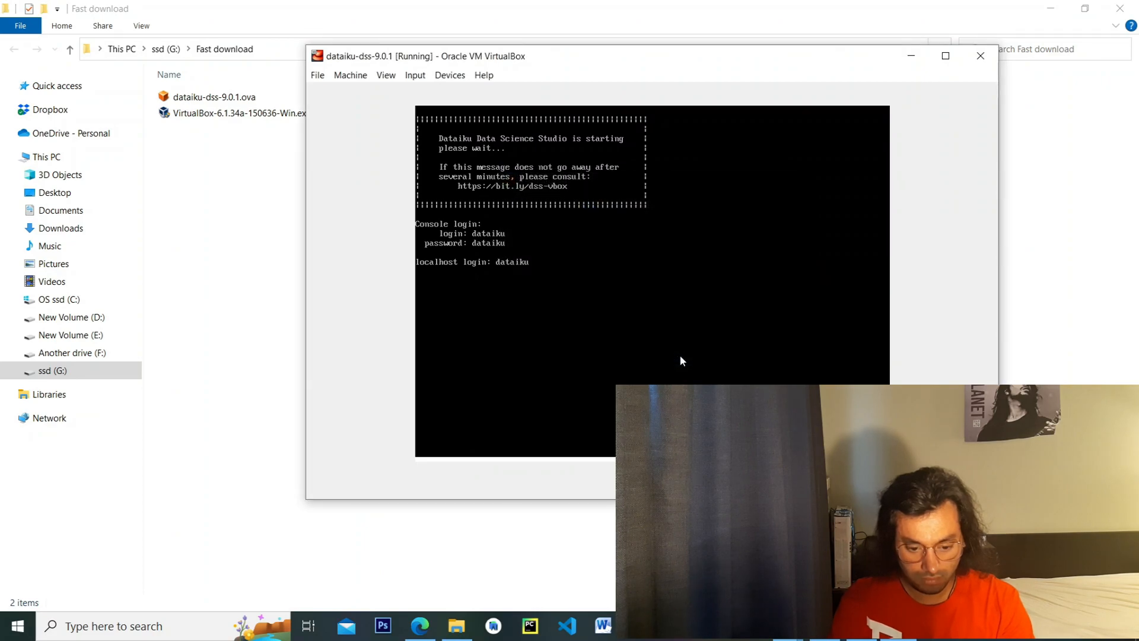
key(Return)
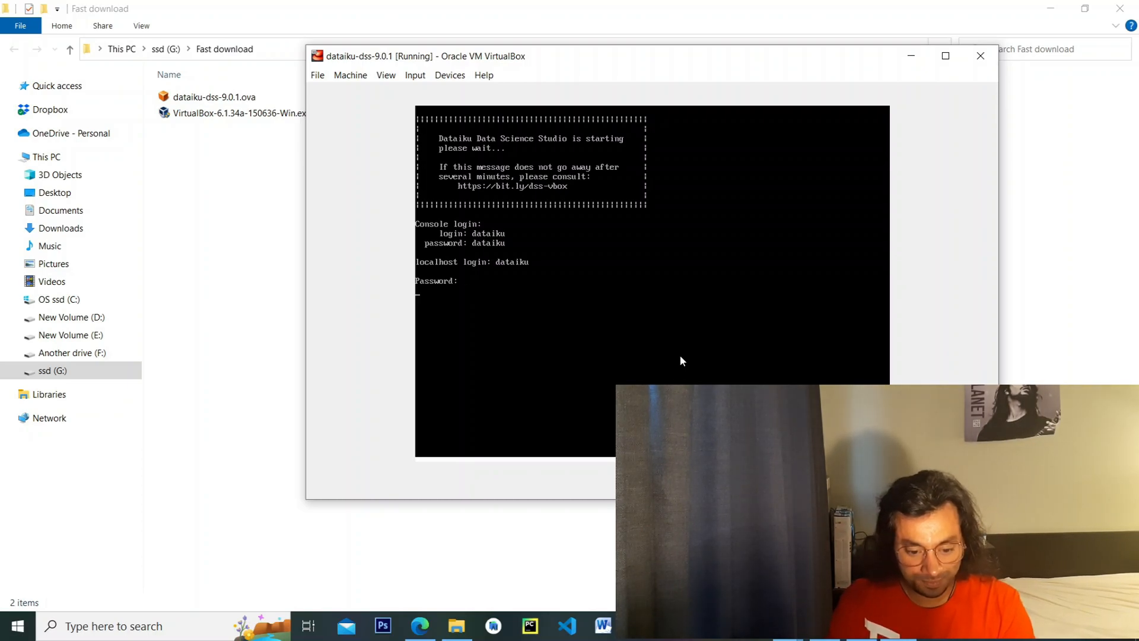
key(Return)
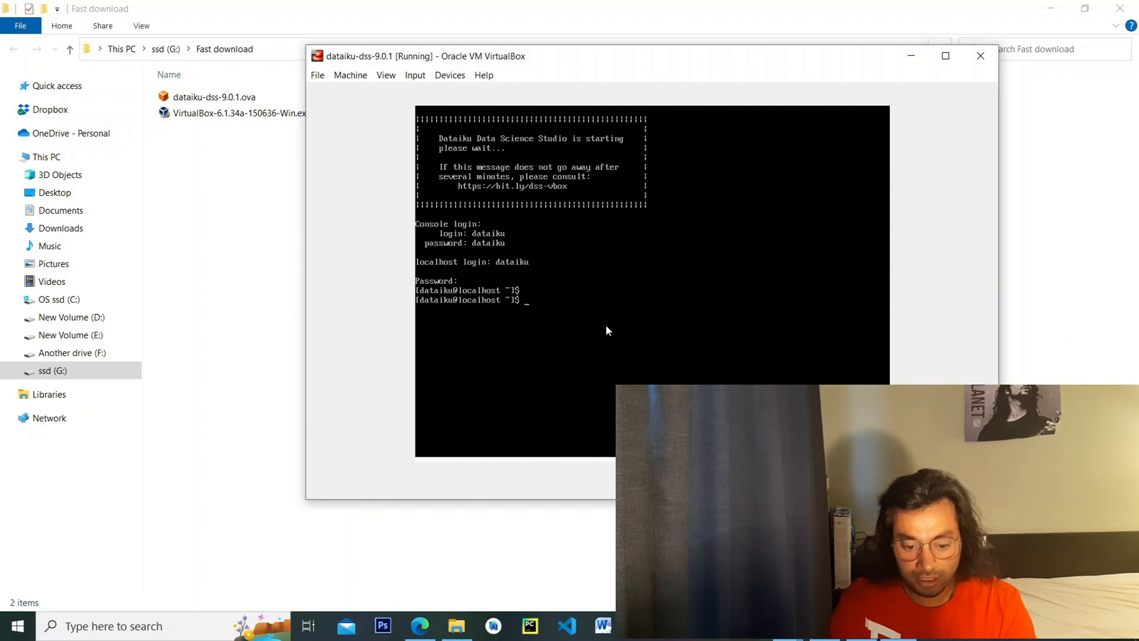
mouse_move(556, 187)
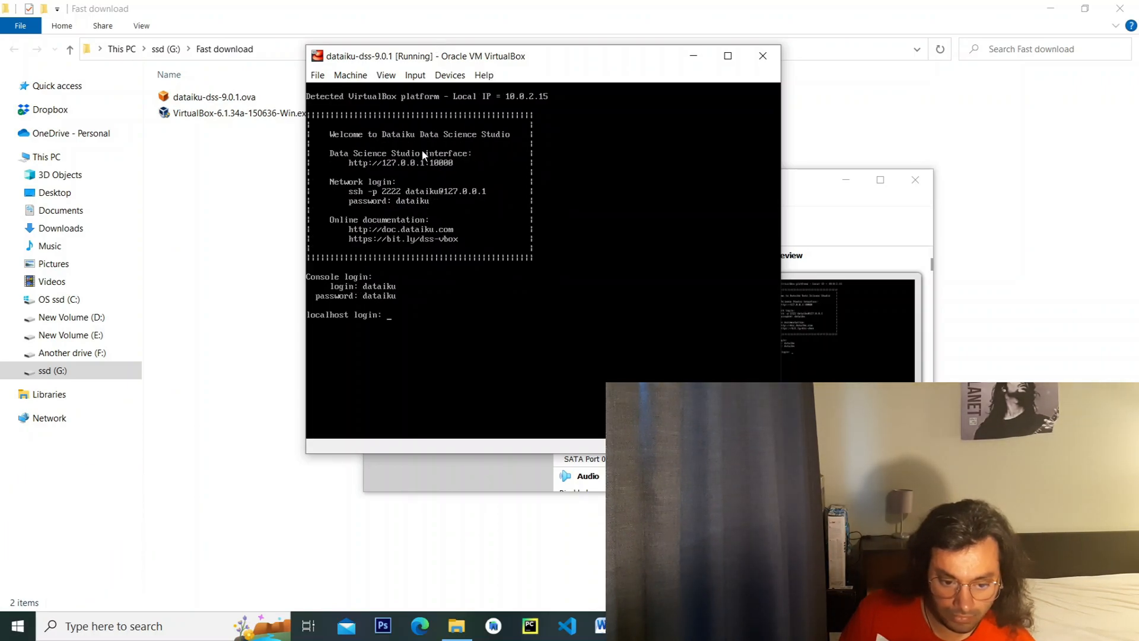
mouse_move(673, 243)
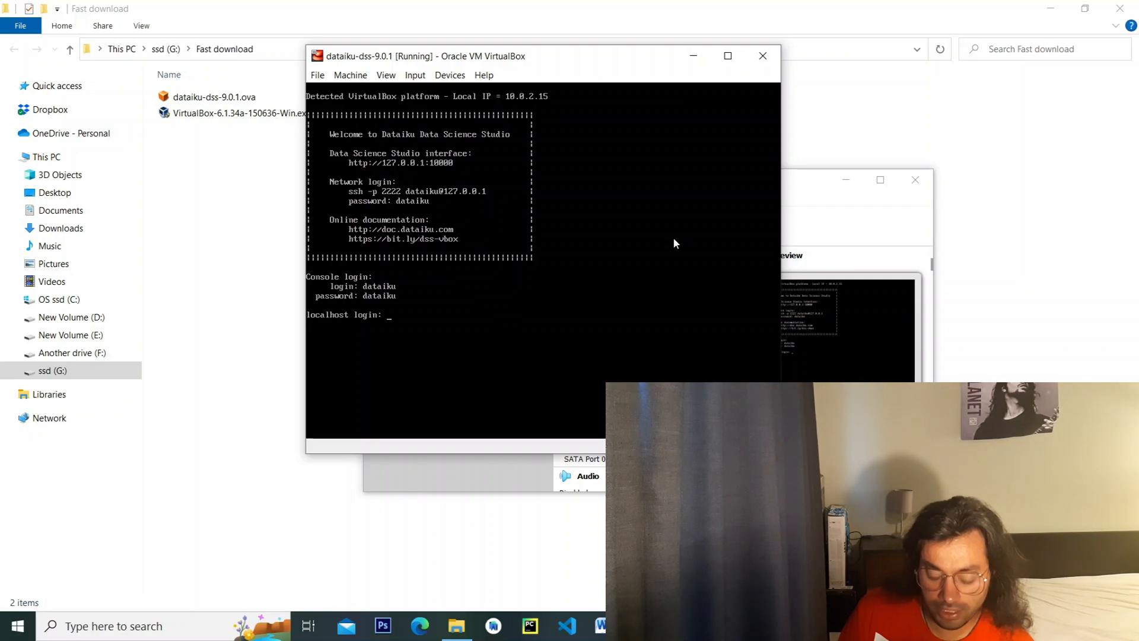
mouse_move(427, 223)
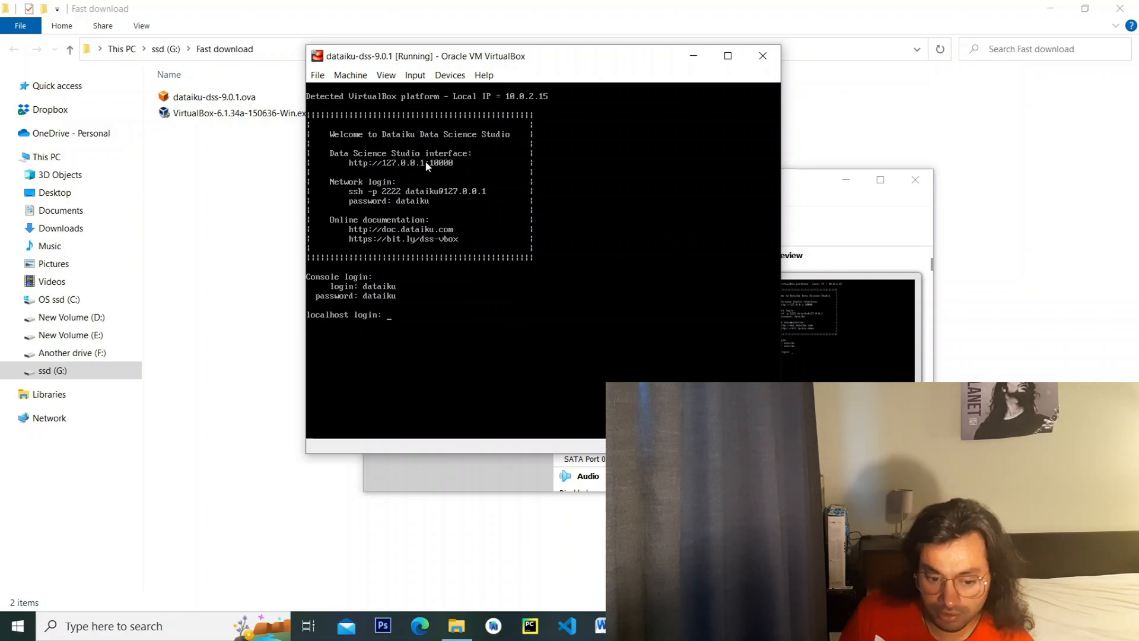
mouse_move(388, 172)
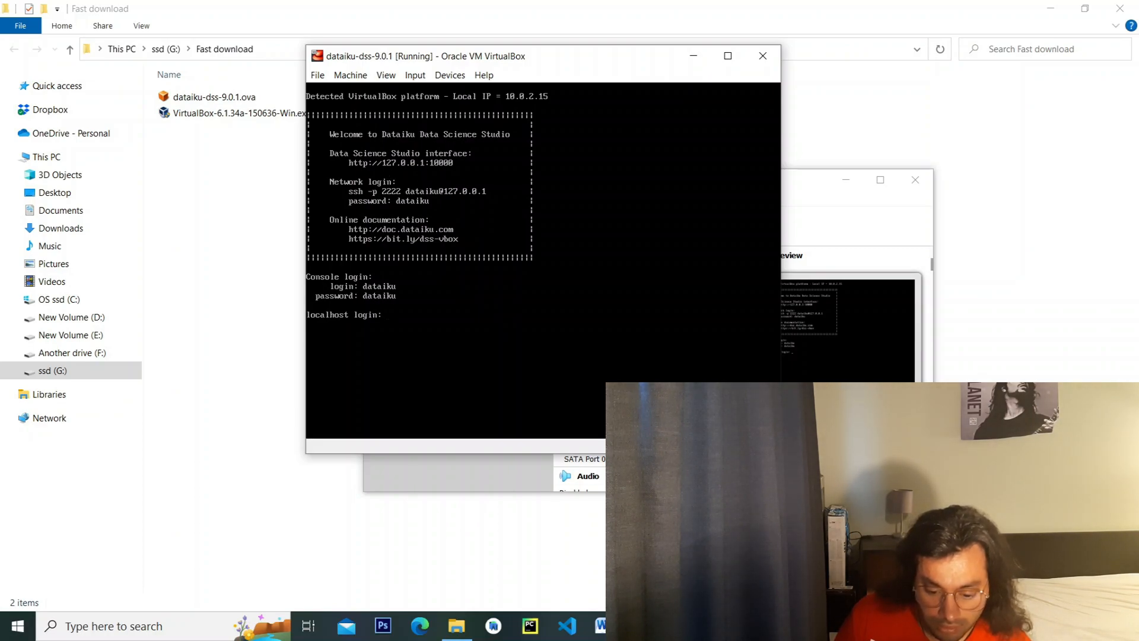
Load 127.0.0.1:10000 in a new Chrome tab and maximize the window.
click(420, 625)
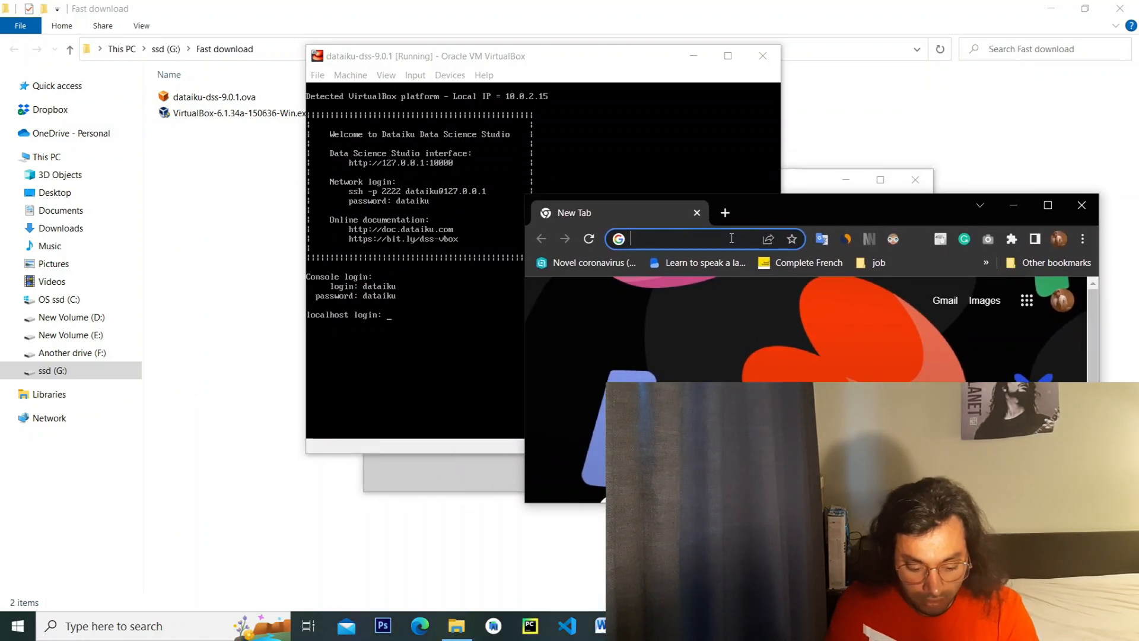
text(127.0.0.1:10000)
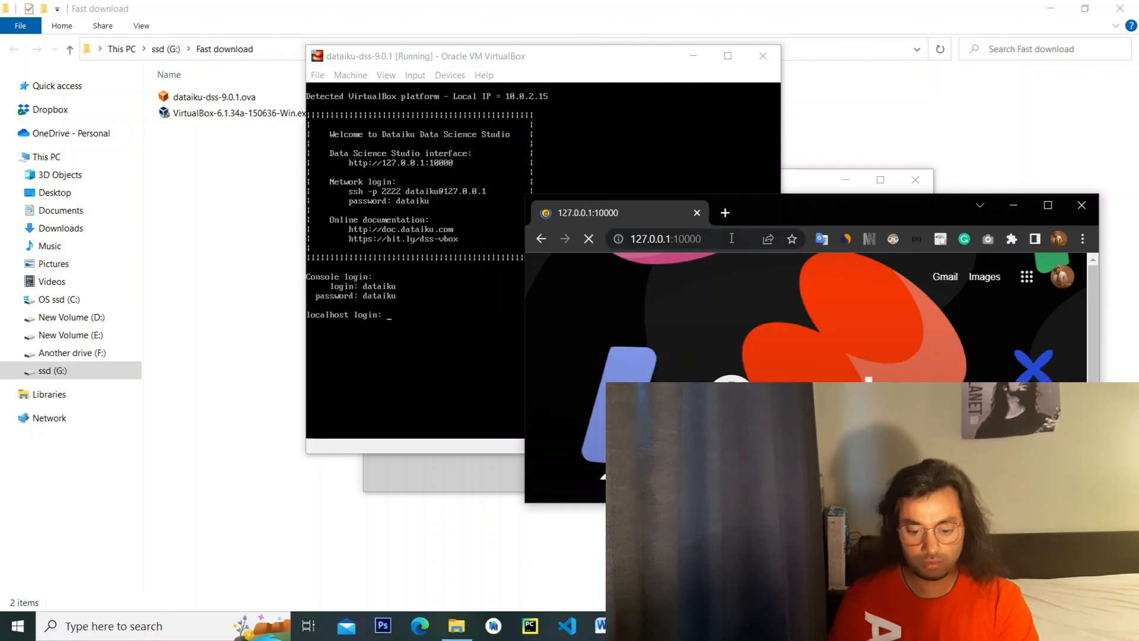
click(1047, 205)
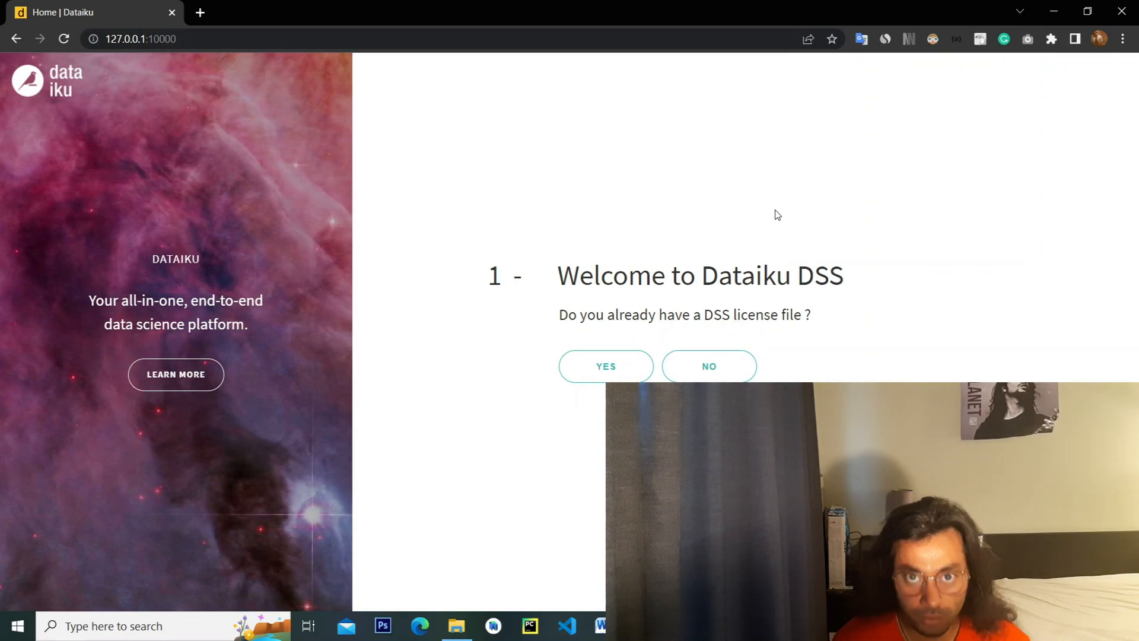
mouse_move(751, 259)
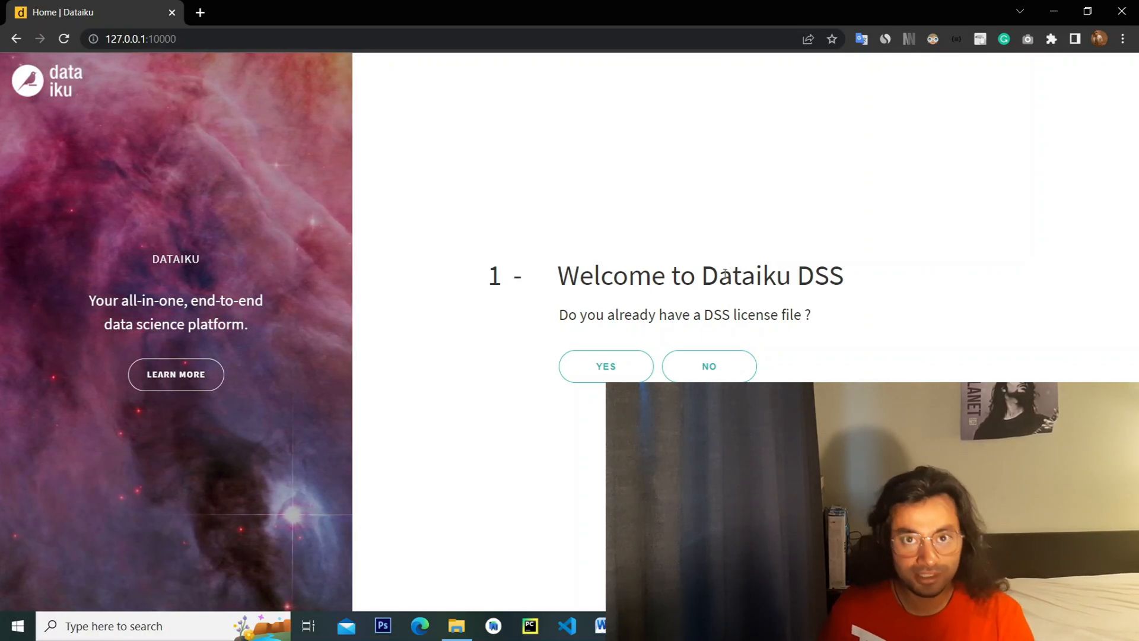
mouse_move(805, 367)
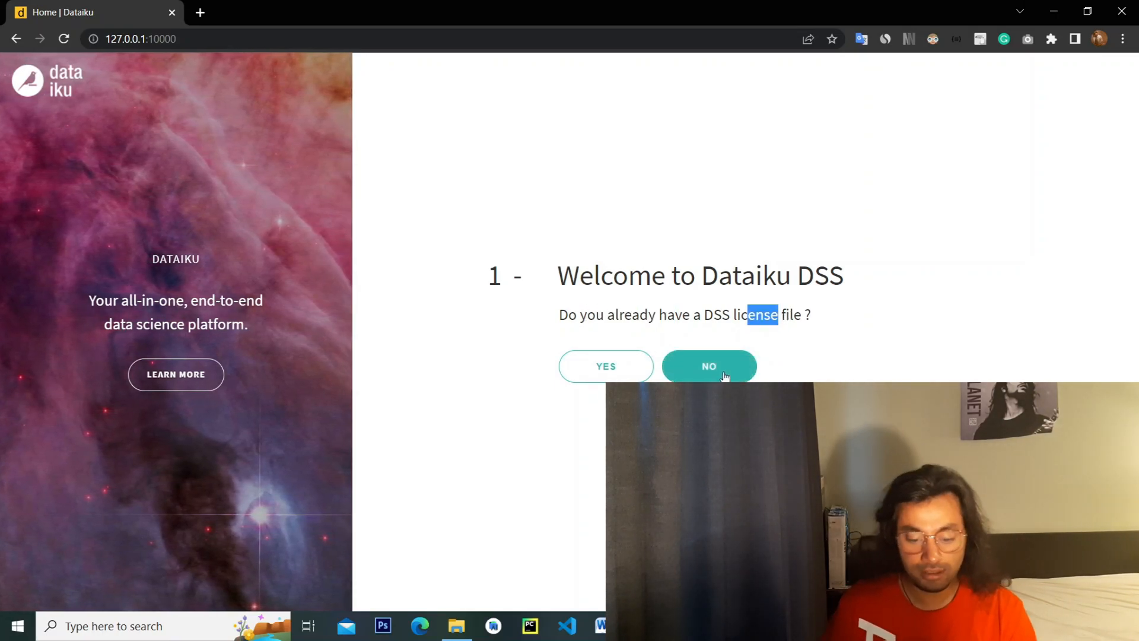
Answer no license file, choose Free Edition, and submit the registration form.
click(708, 366)
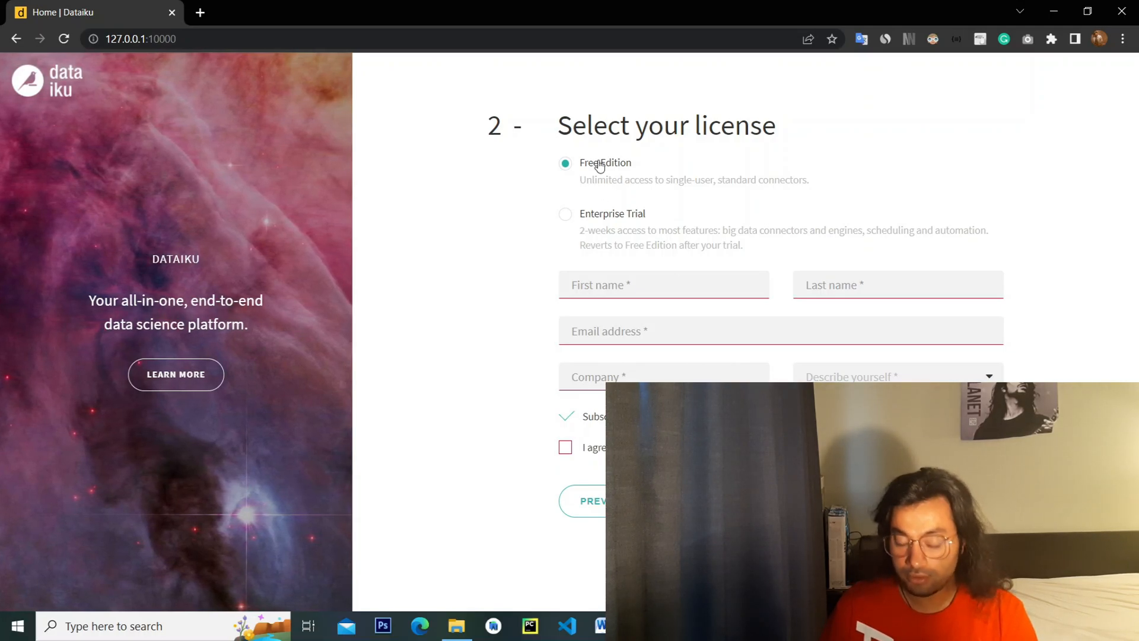
double_click(625, 179)
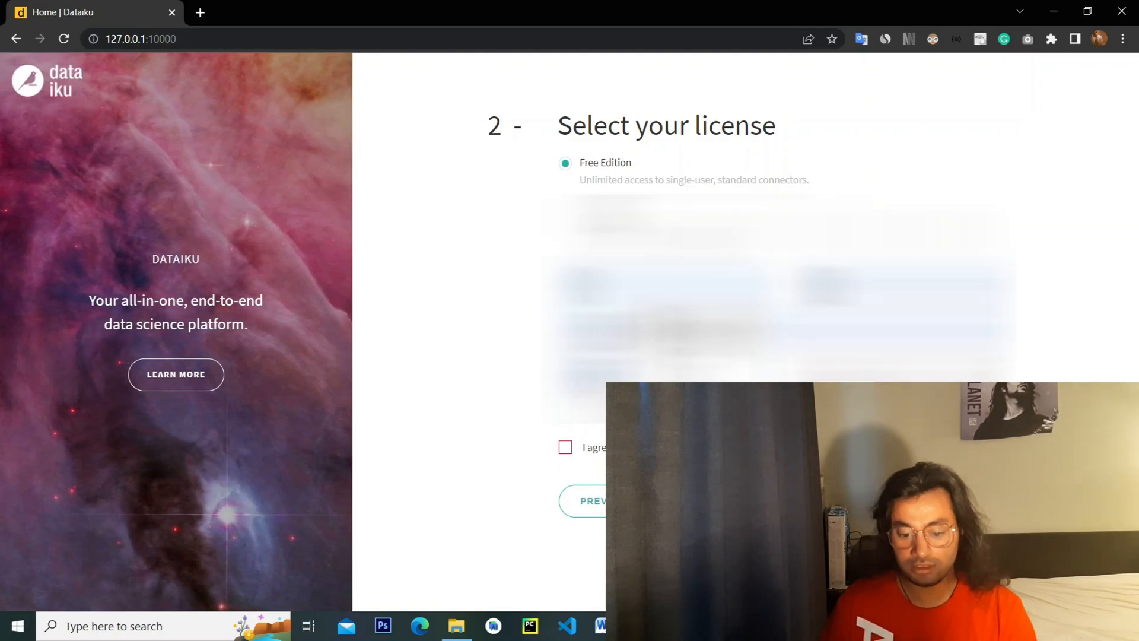
double_click(686, 179)
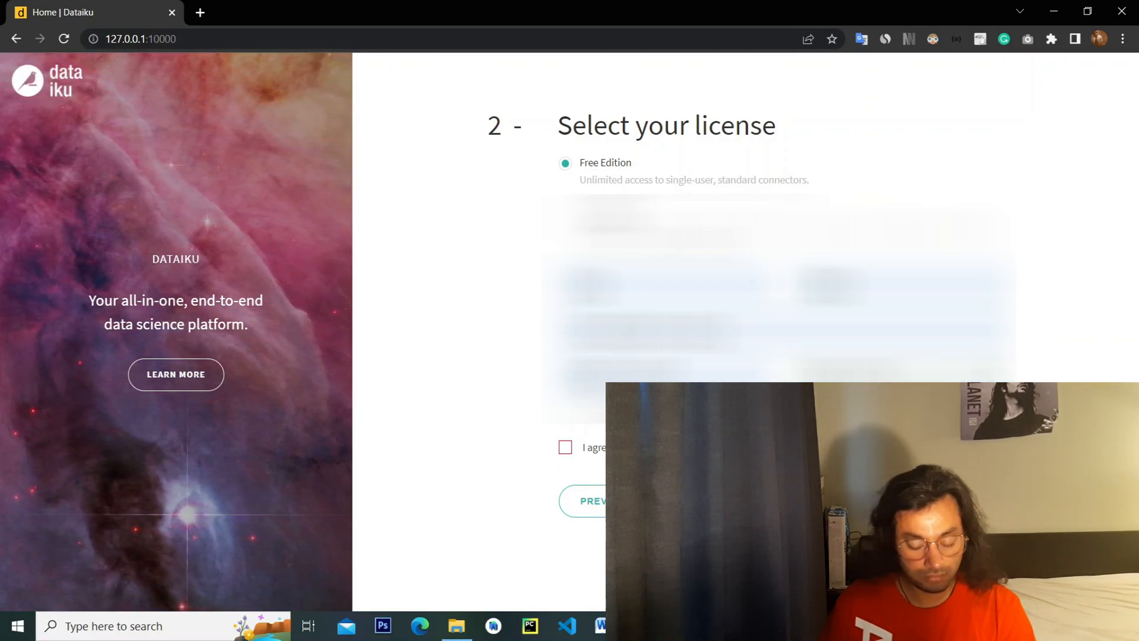
click(565, 447)
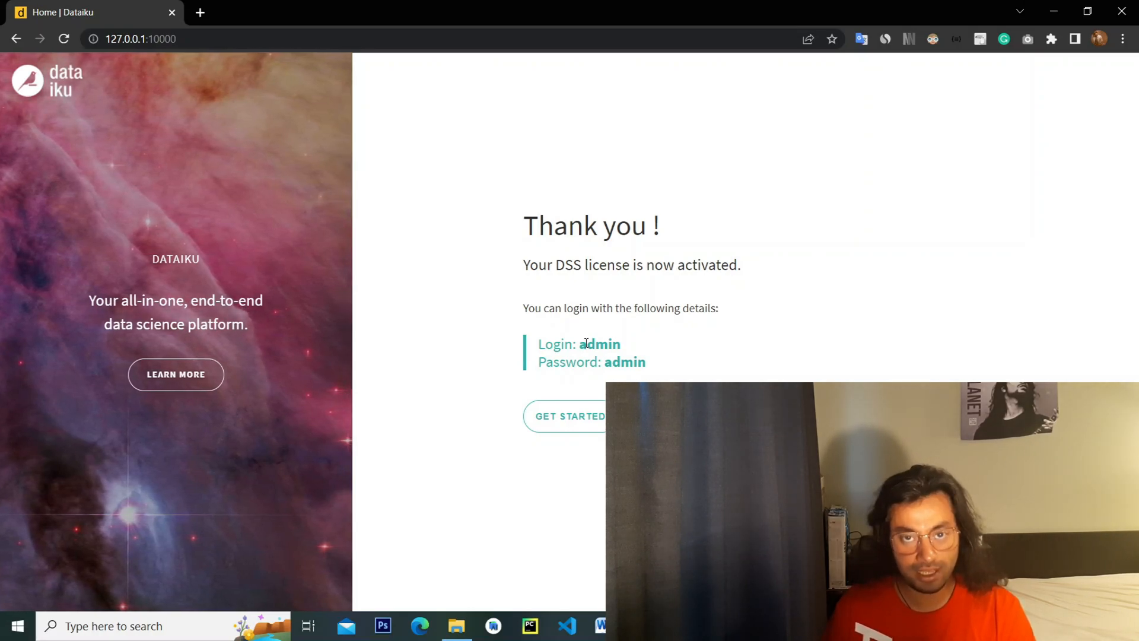
mouse_move(570, 417)
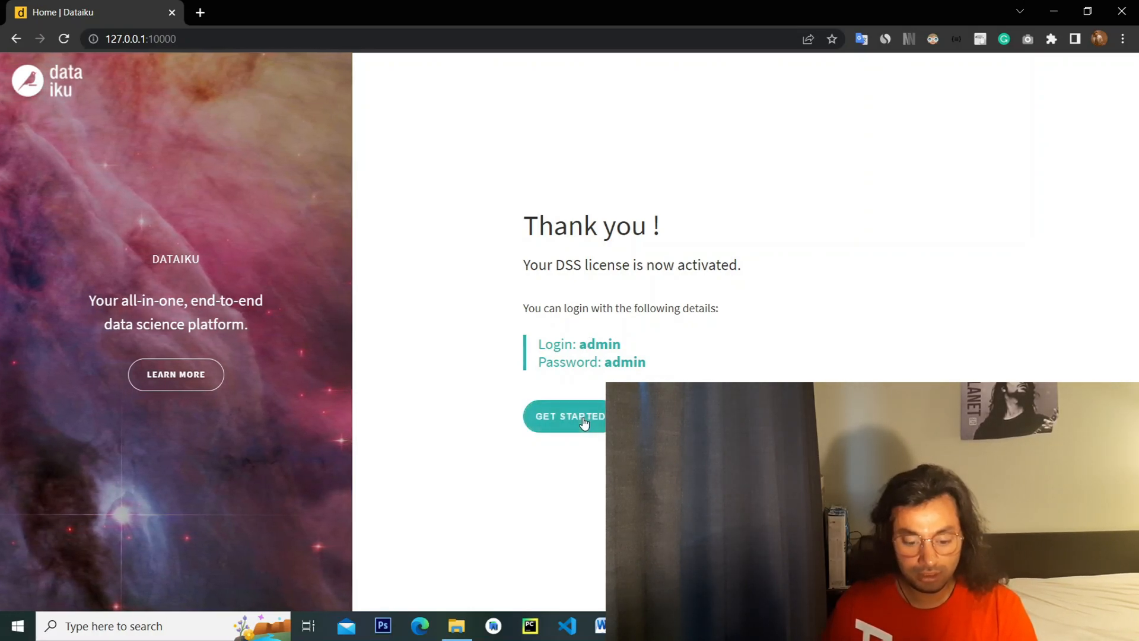
Continue past activation and log in with username and password admin.
click(568, 415)
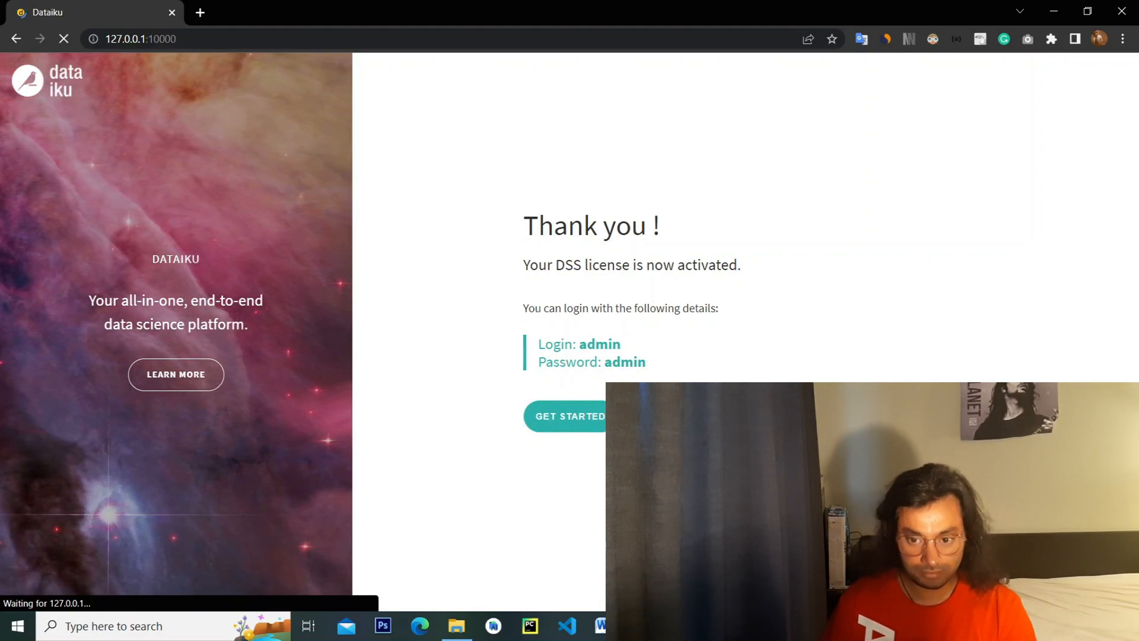
click(569, 415)
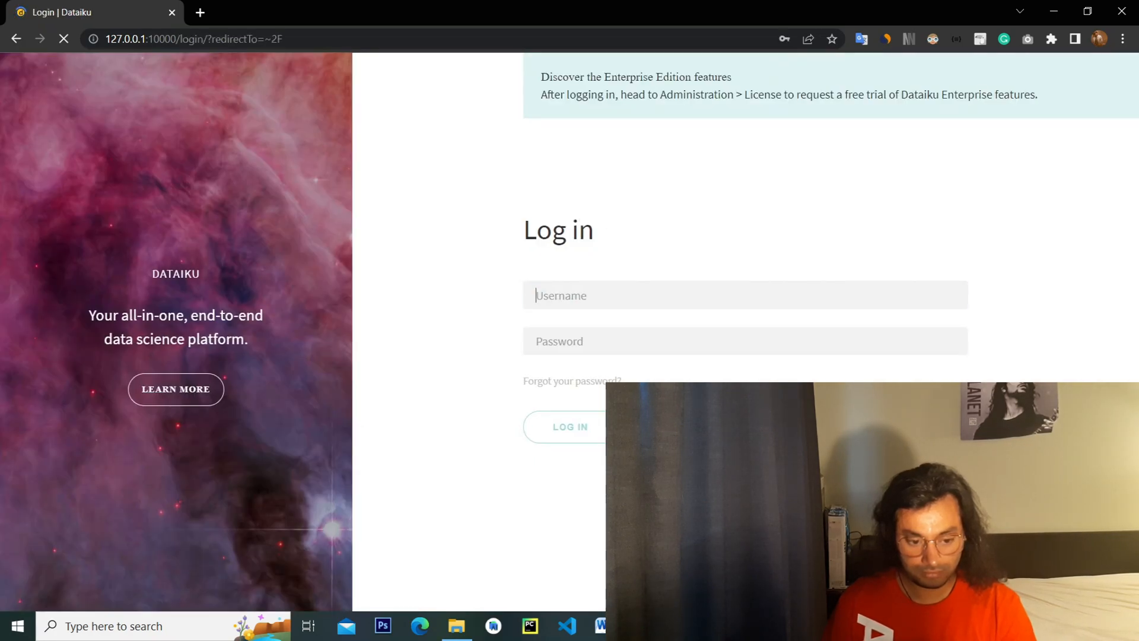
text(admin)
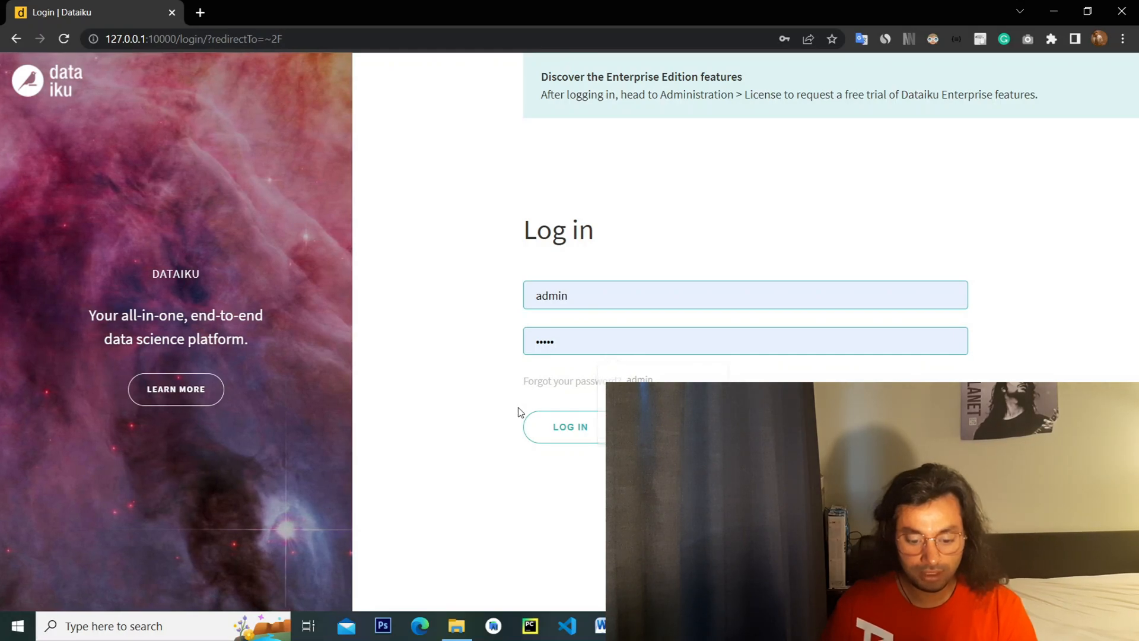
click(570, 426)
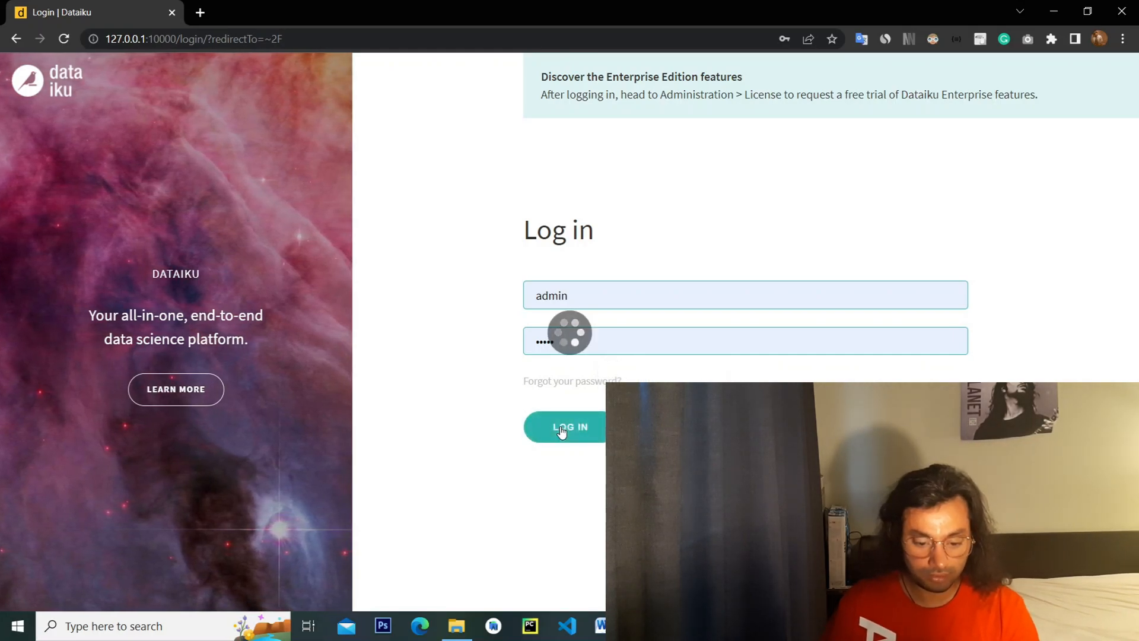
click(568, 426)
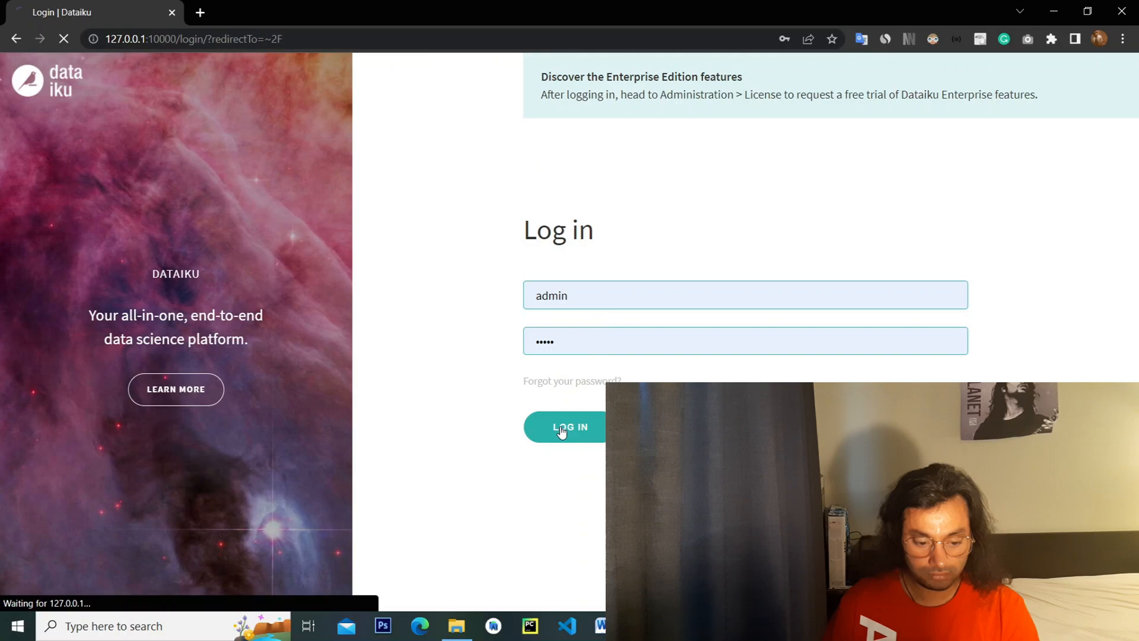
click(569, 426)
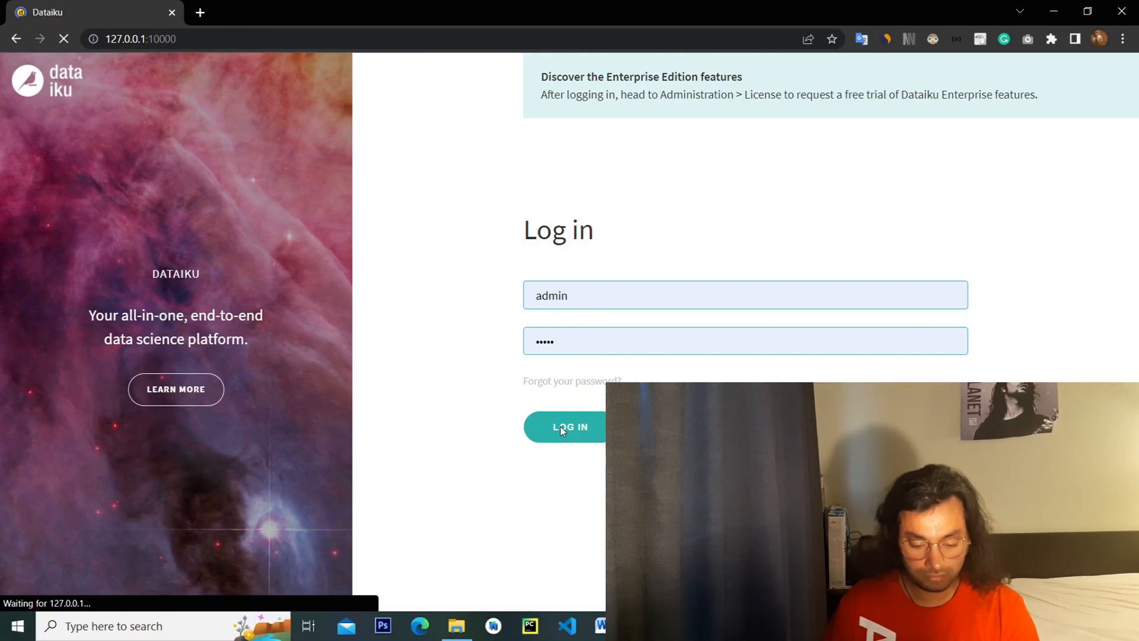
click(570, 427)
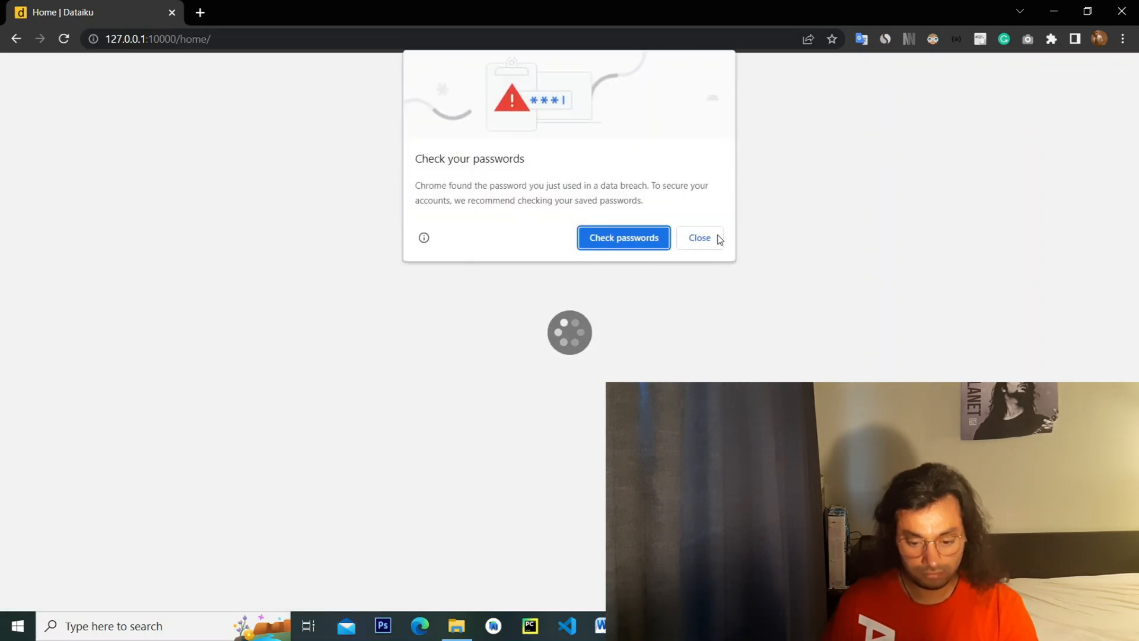
Close Chrome's password breach warning to reveal the DSS home screen.
click(699, 237)
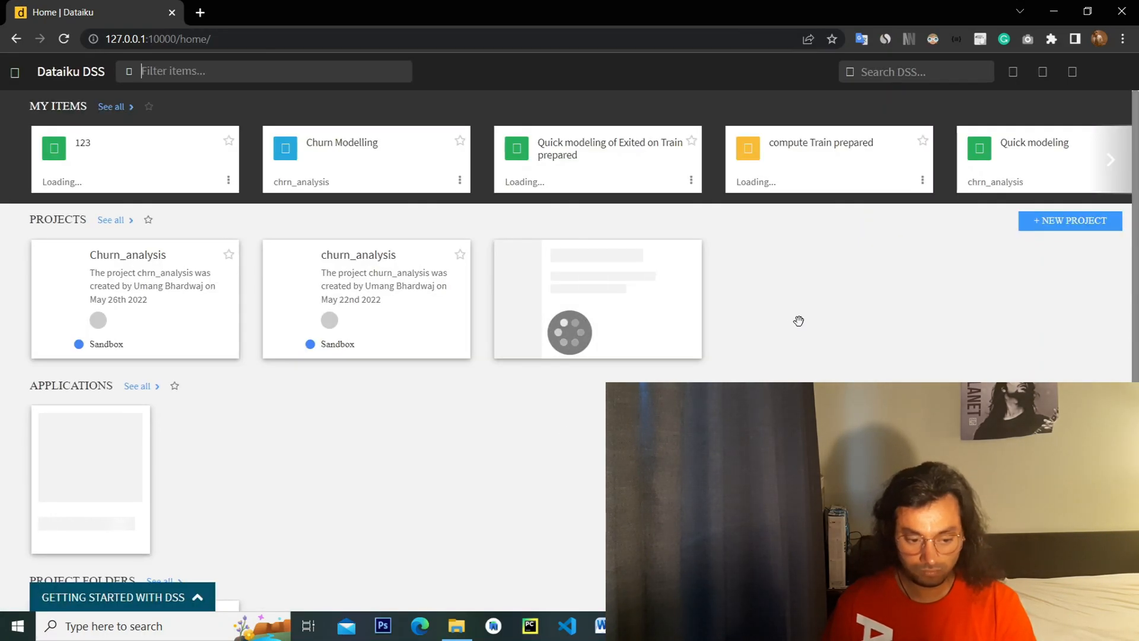
click(1068, 220)
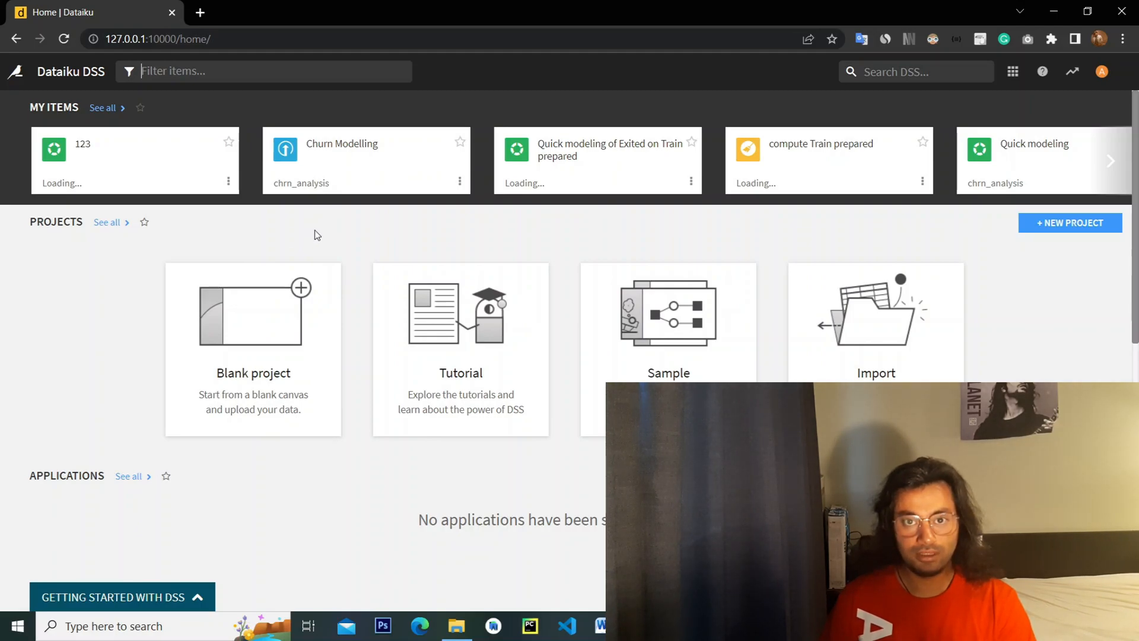
mouse_move(326, 237)
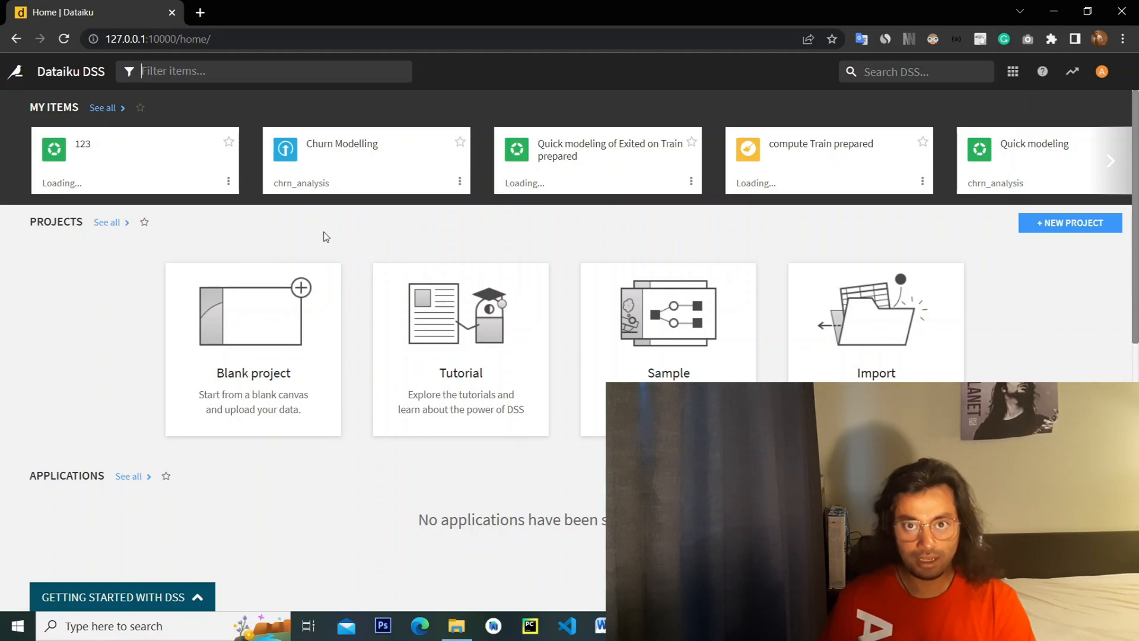